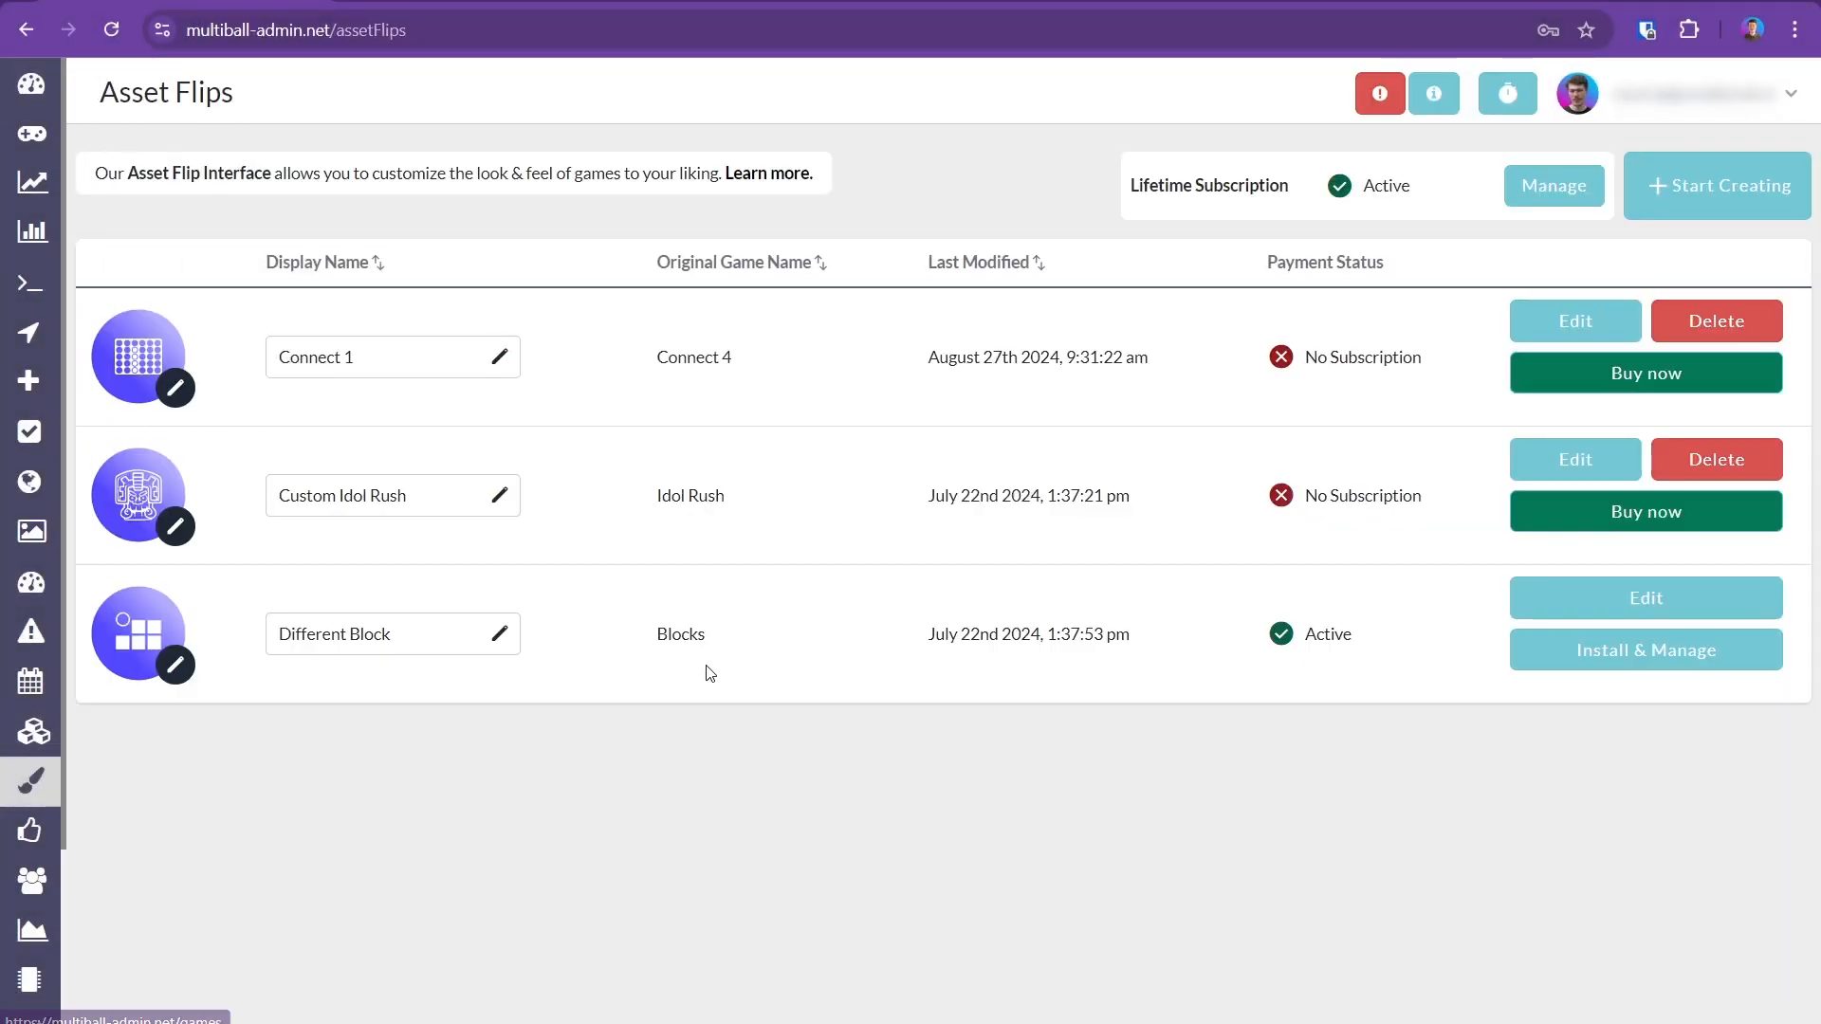
# Start a new Menu asset flip and pick a background video file.
pyautogui.click(1716, 184)
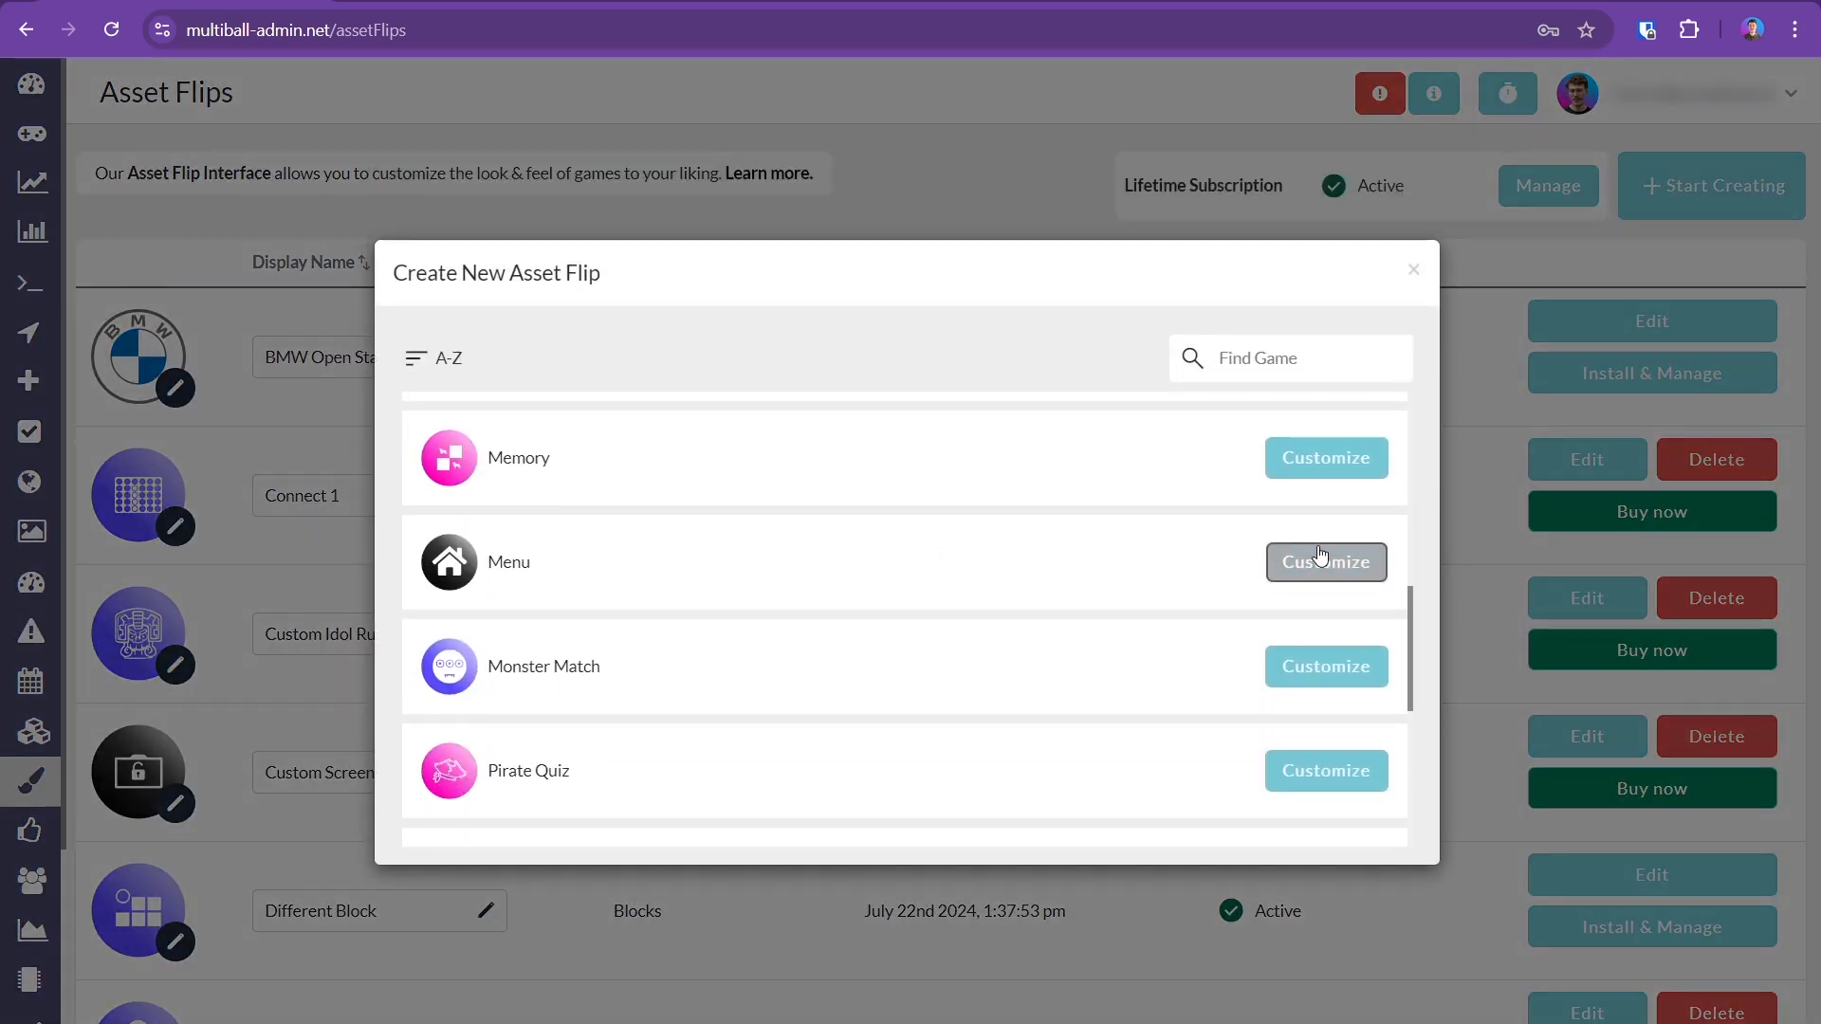
pyautogui.click(1324, 563)
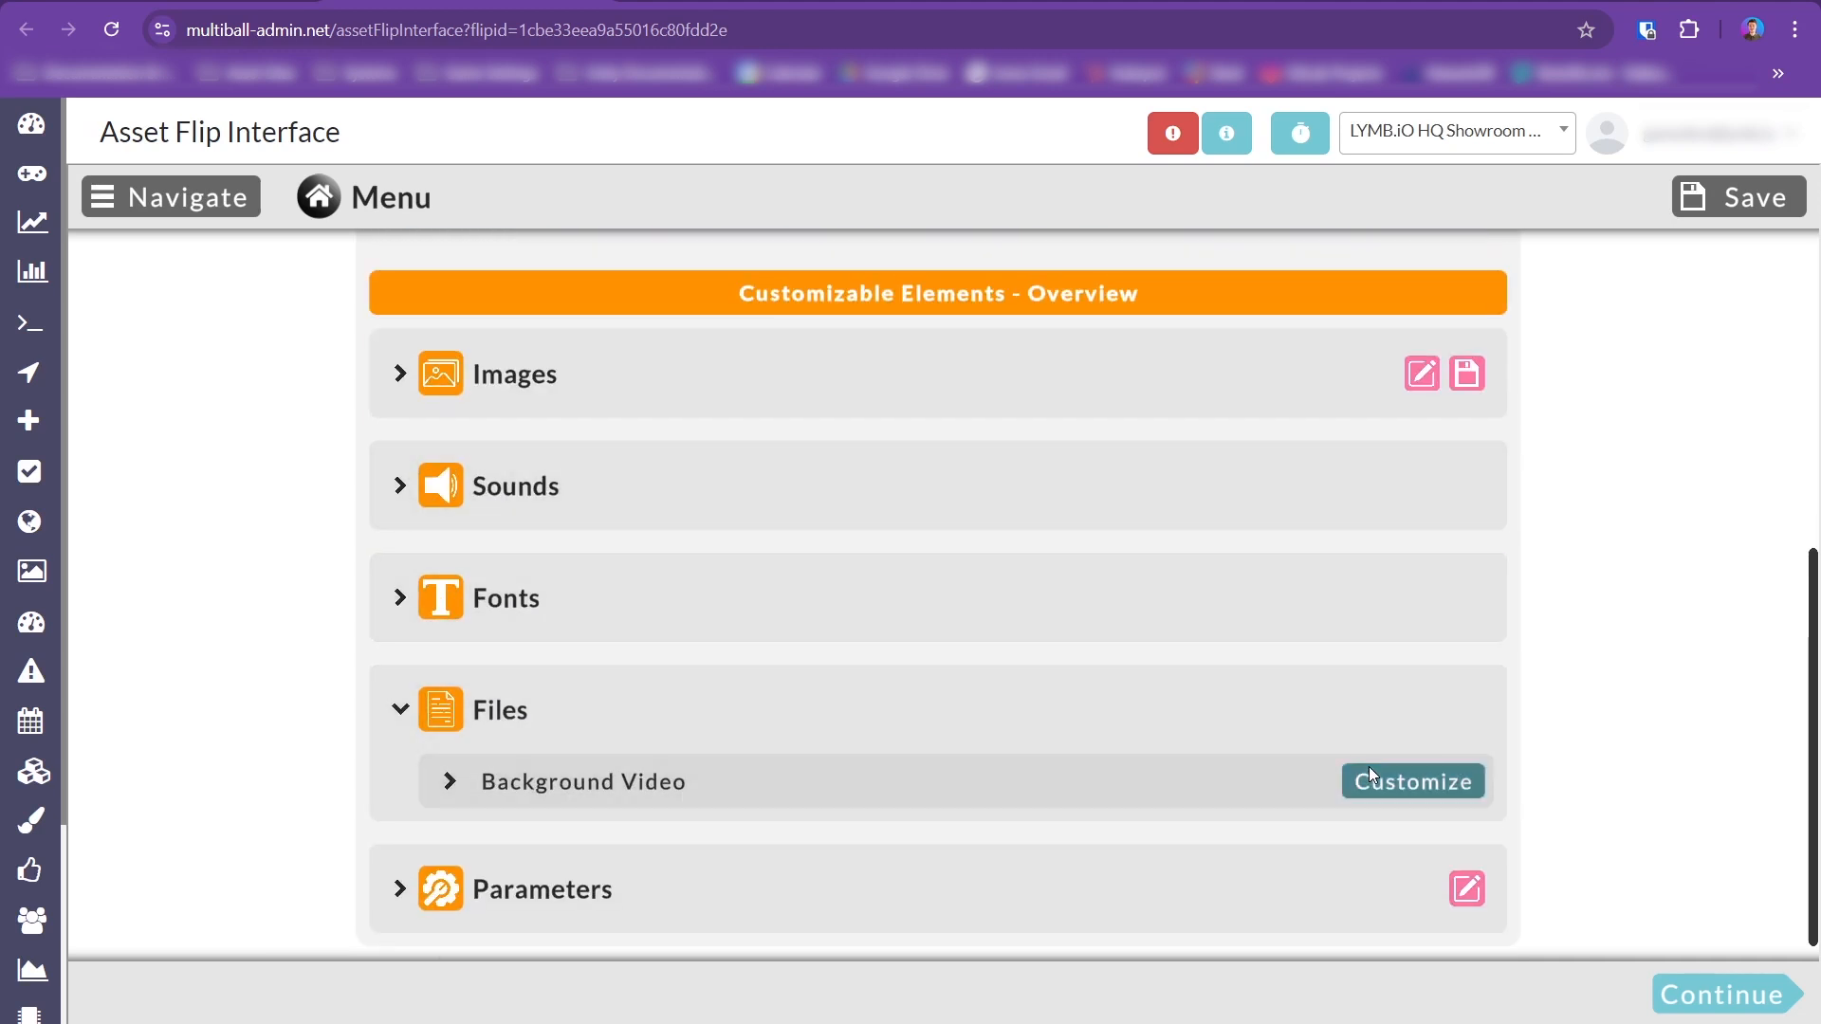
pyautogui.click(1412, 781)
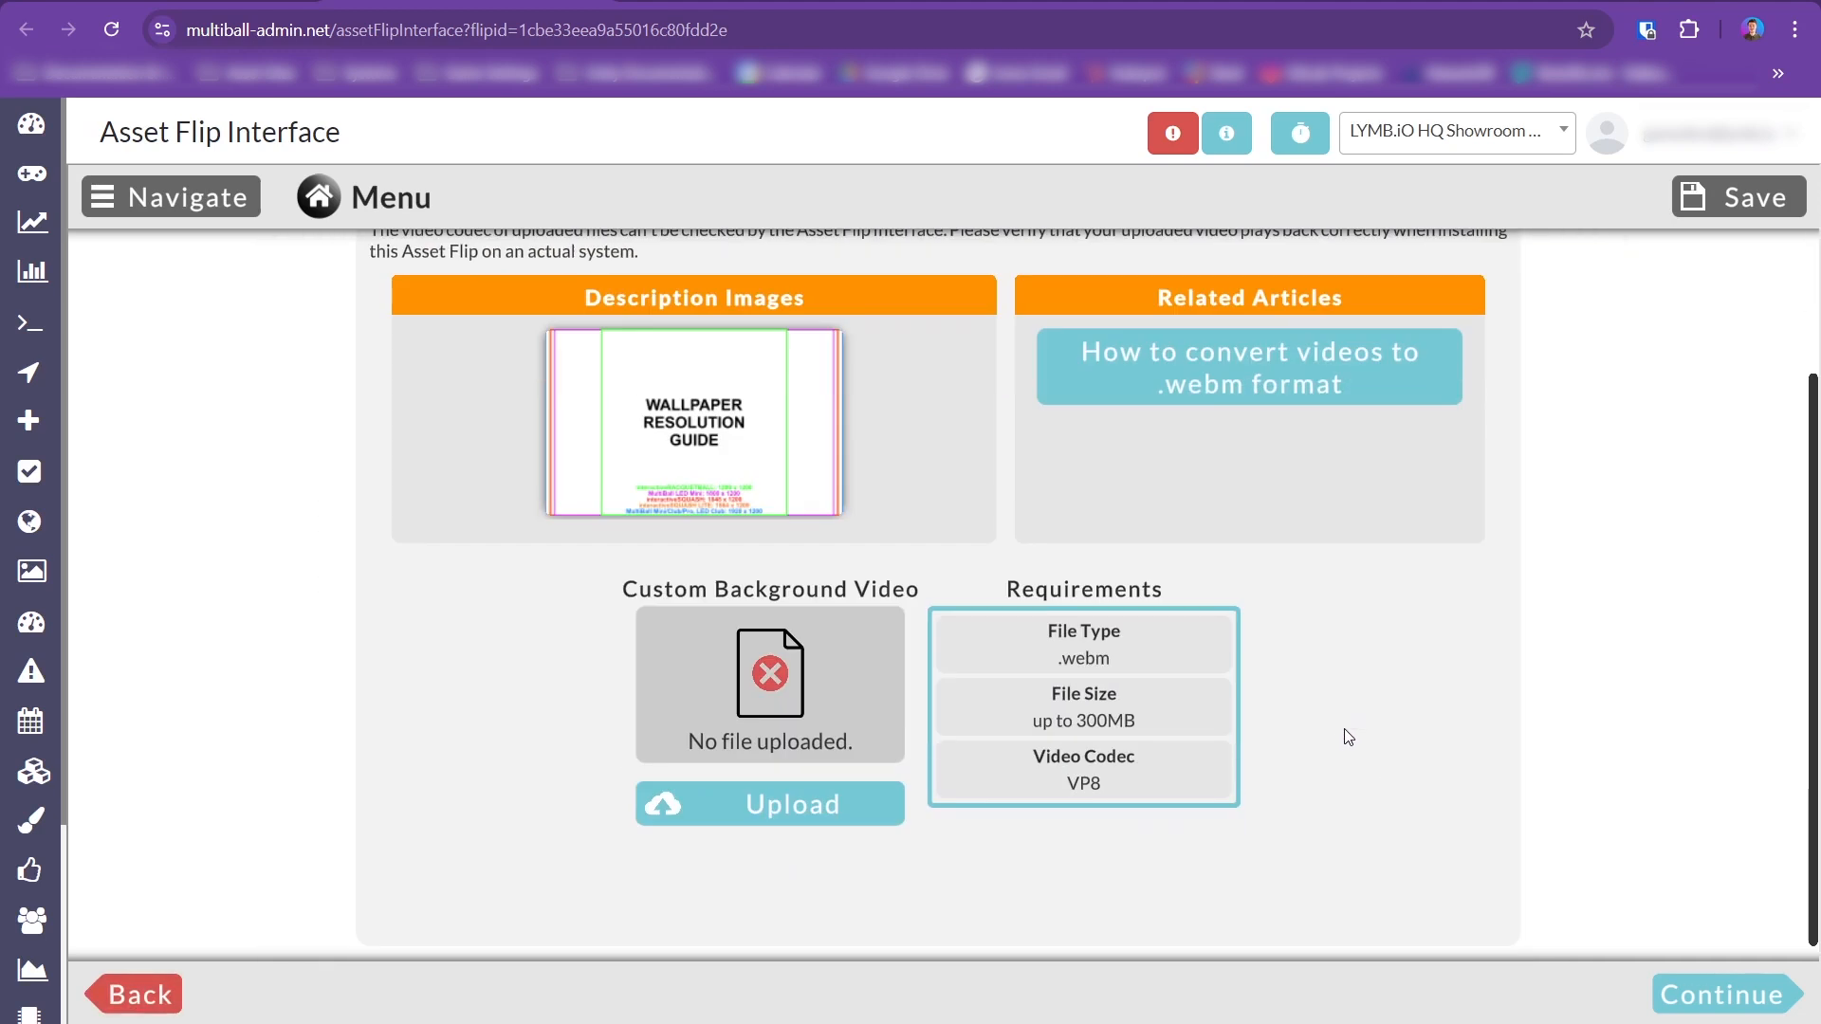
pyautogui.click(769, 803)
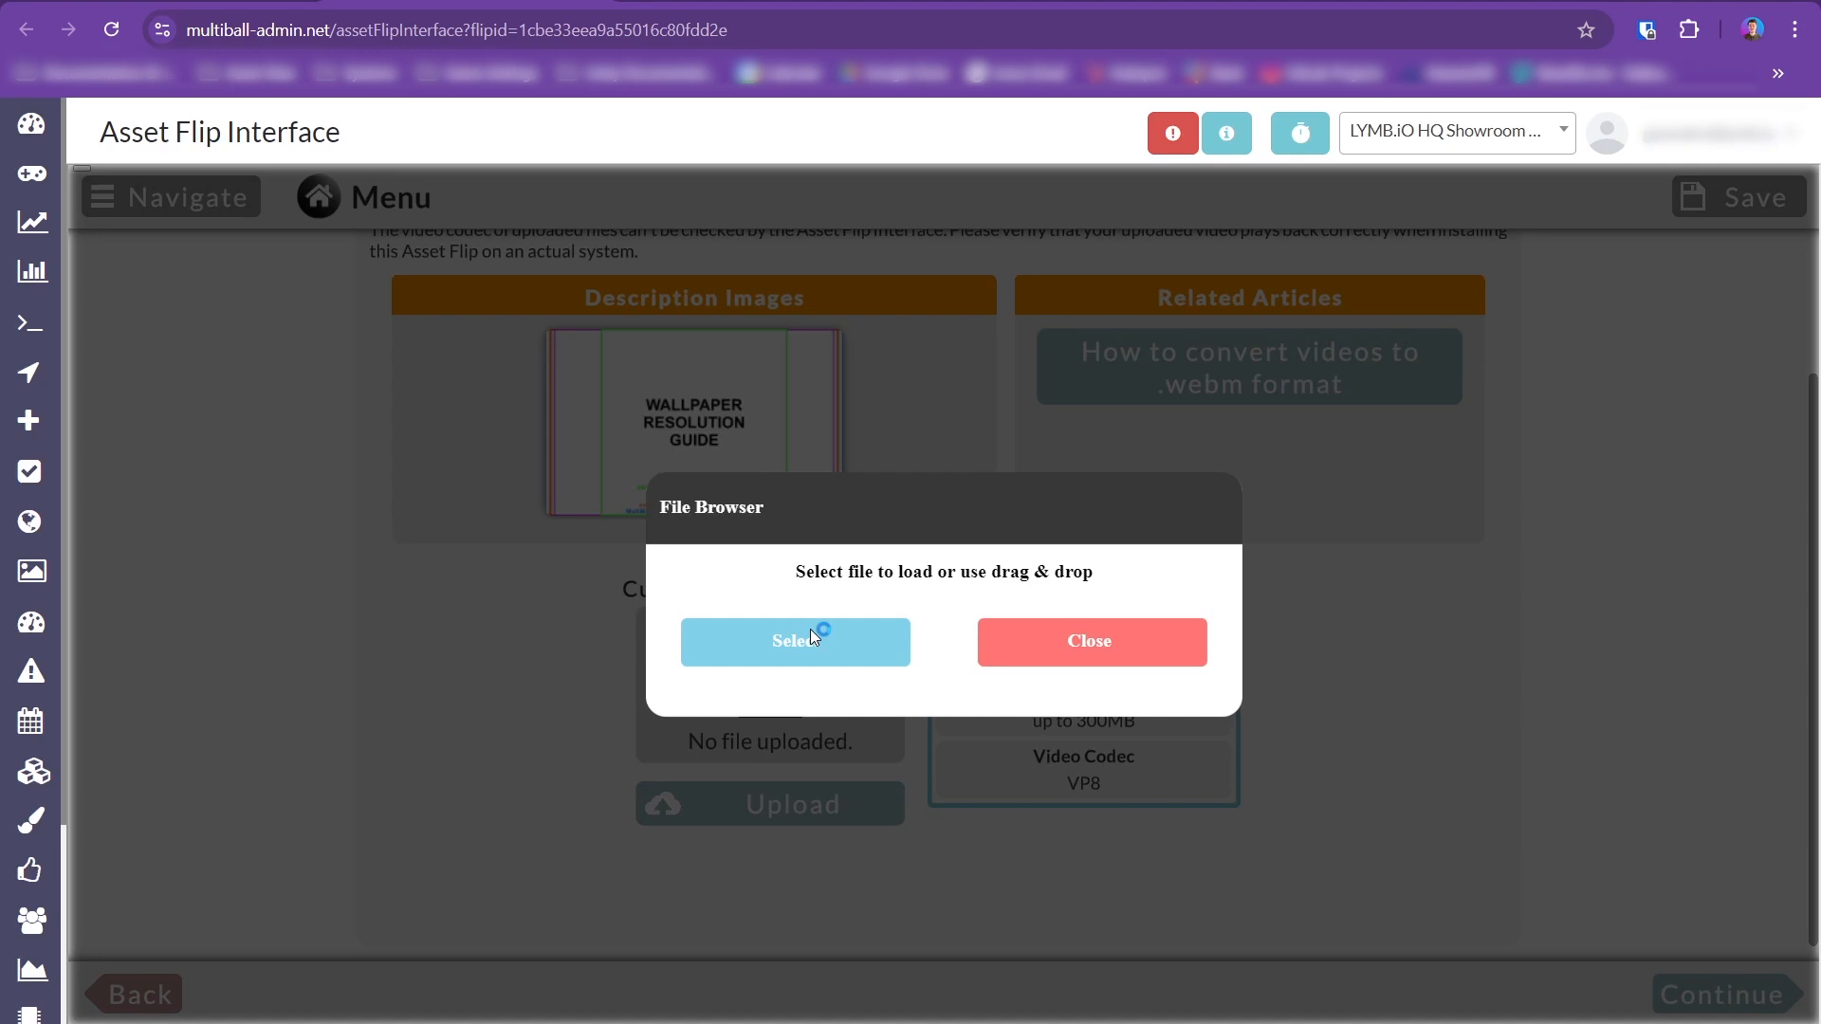
pyautogui.click(796, 641)
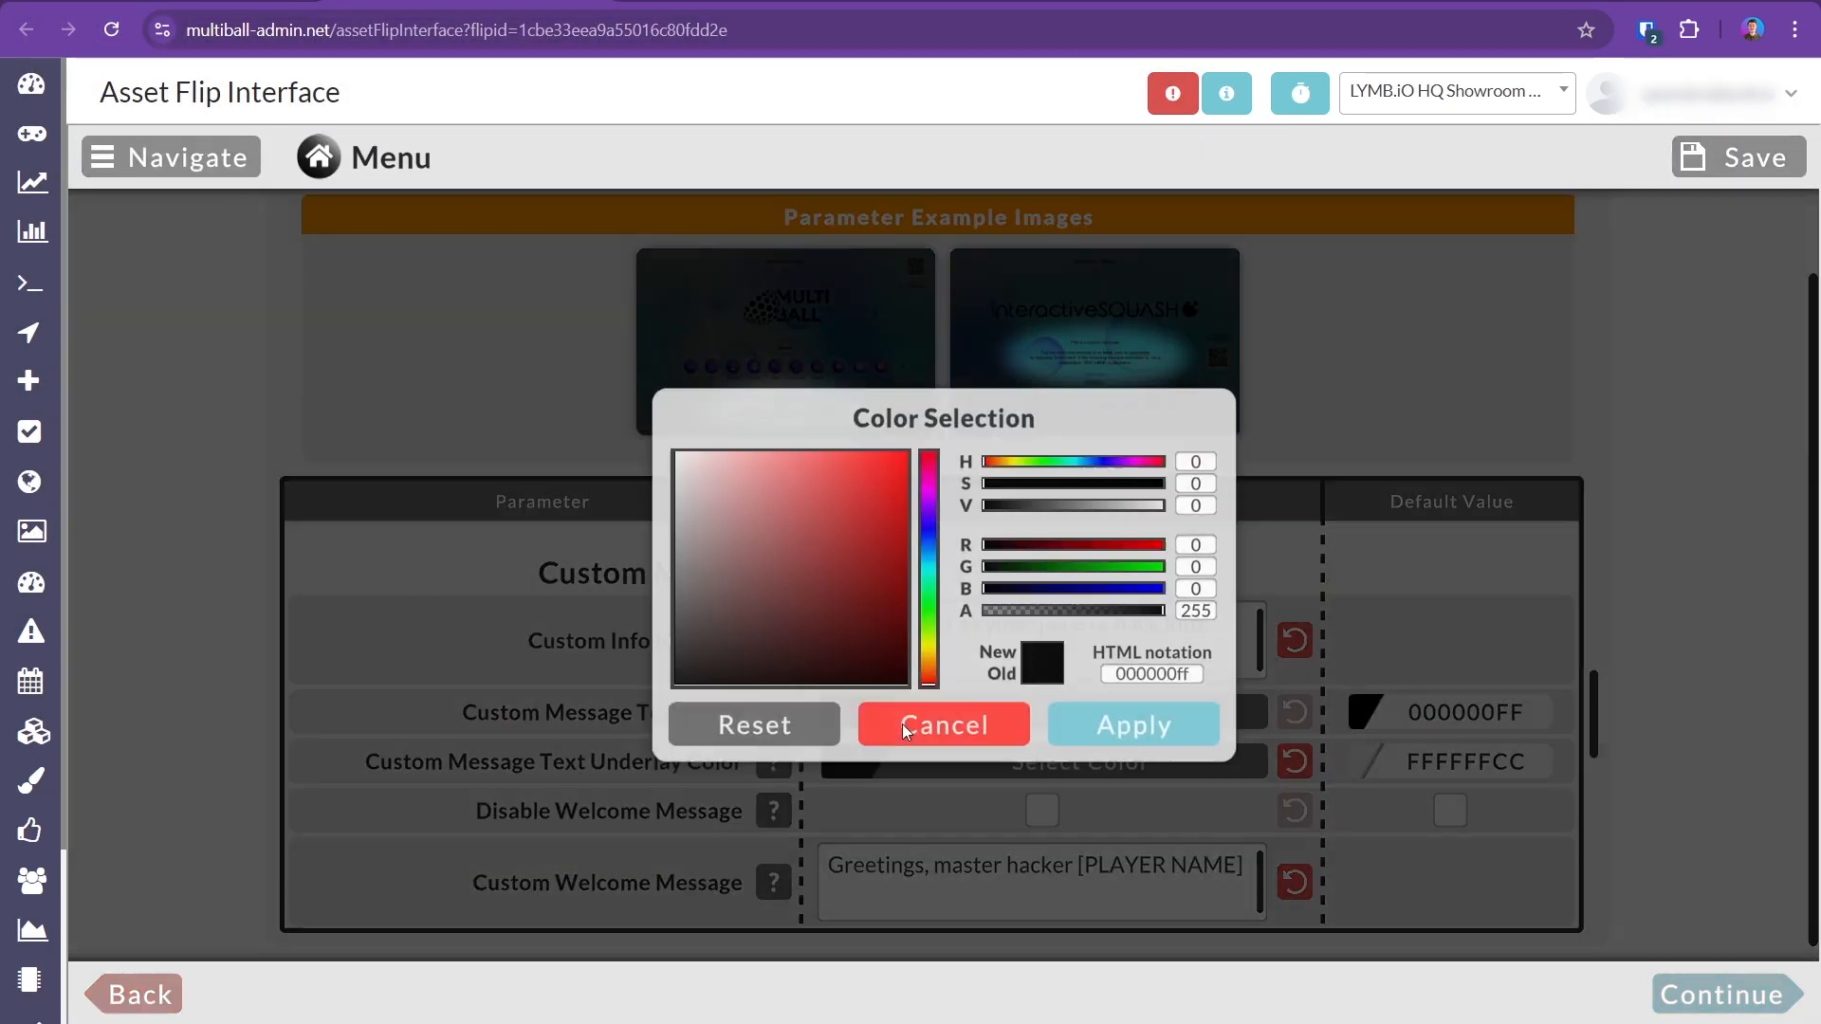
pyautogui.click(943, 723)
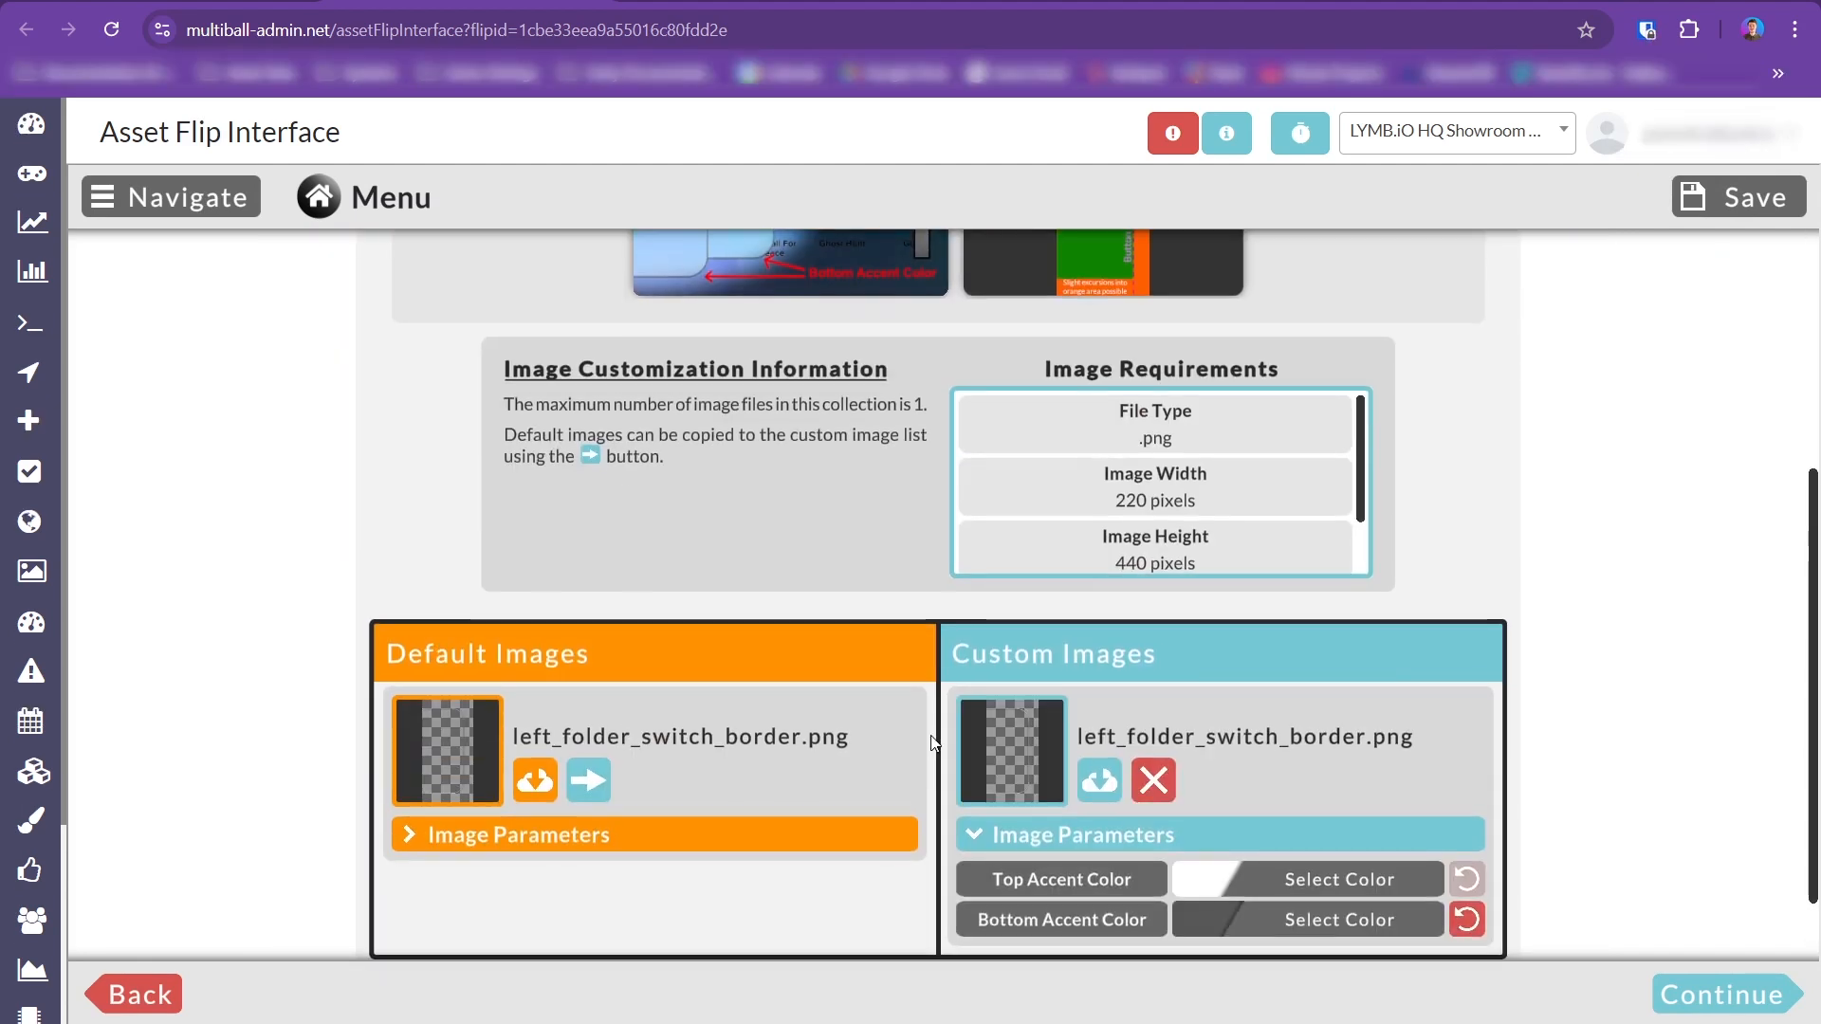
# Enter reddish tint ad5858 for the custom border image and open the Save & Upload overview.
pyautogui.click(1338, 878)
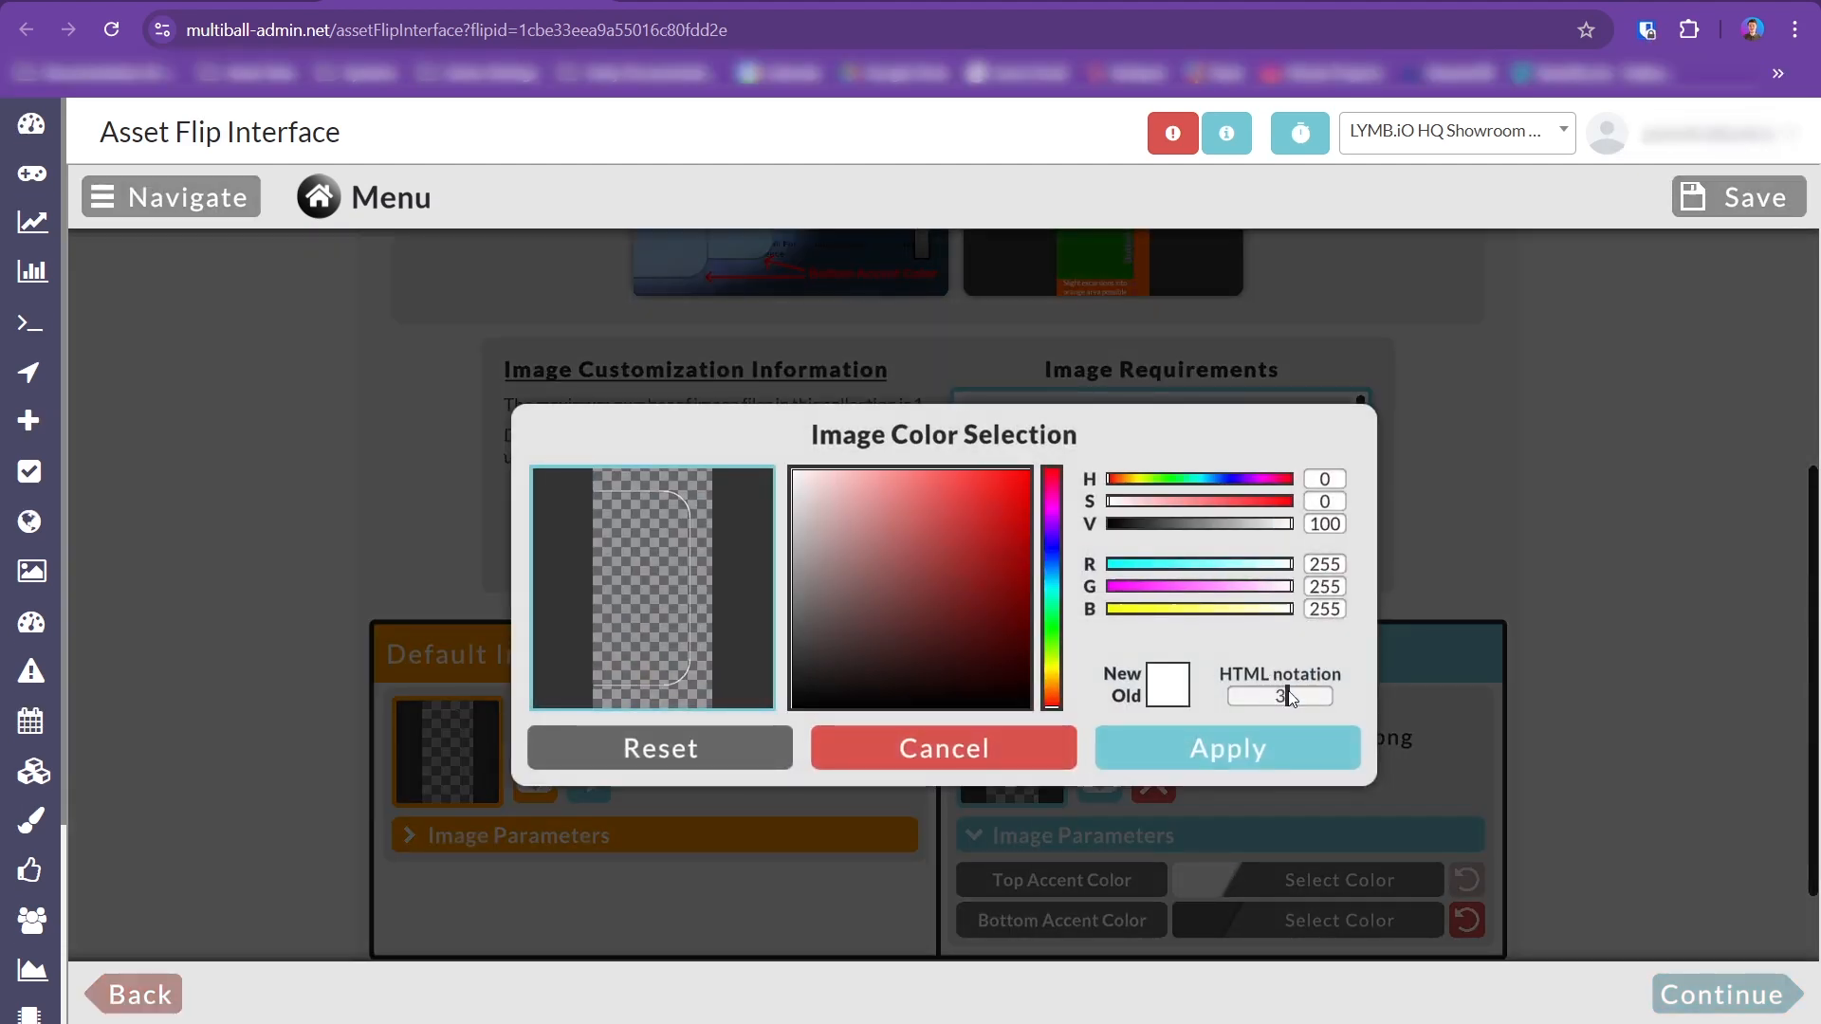
pyautogui.click(1226, 746)
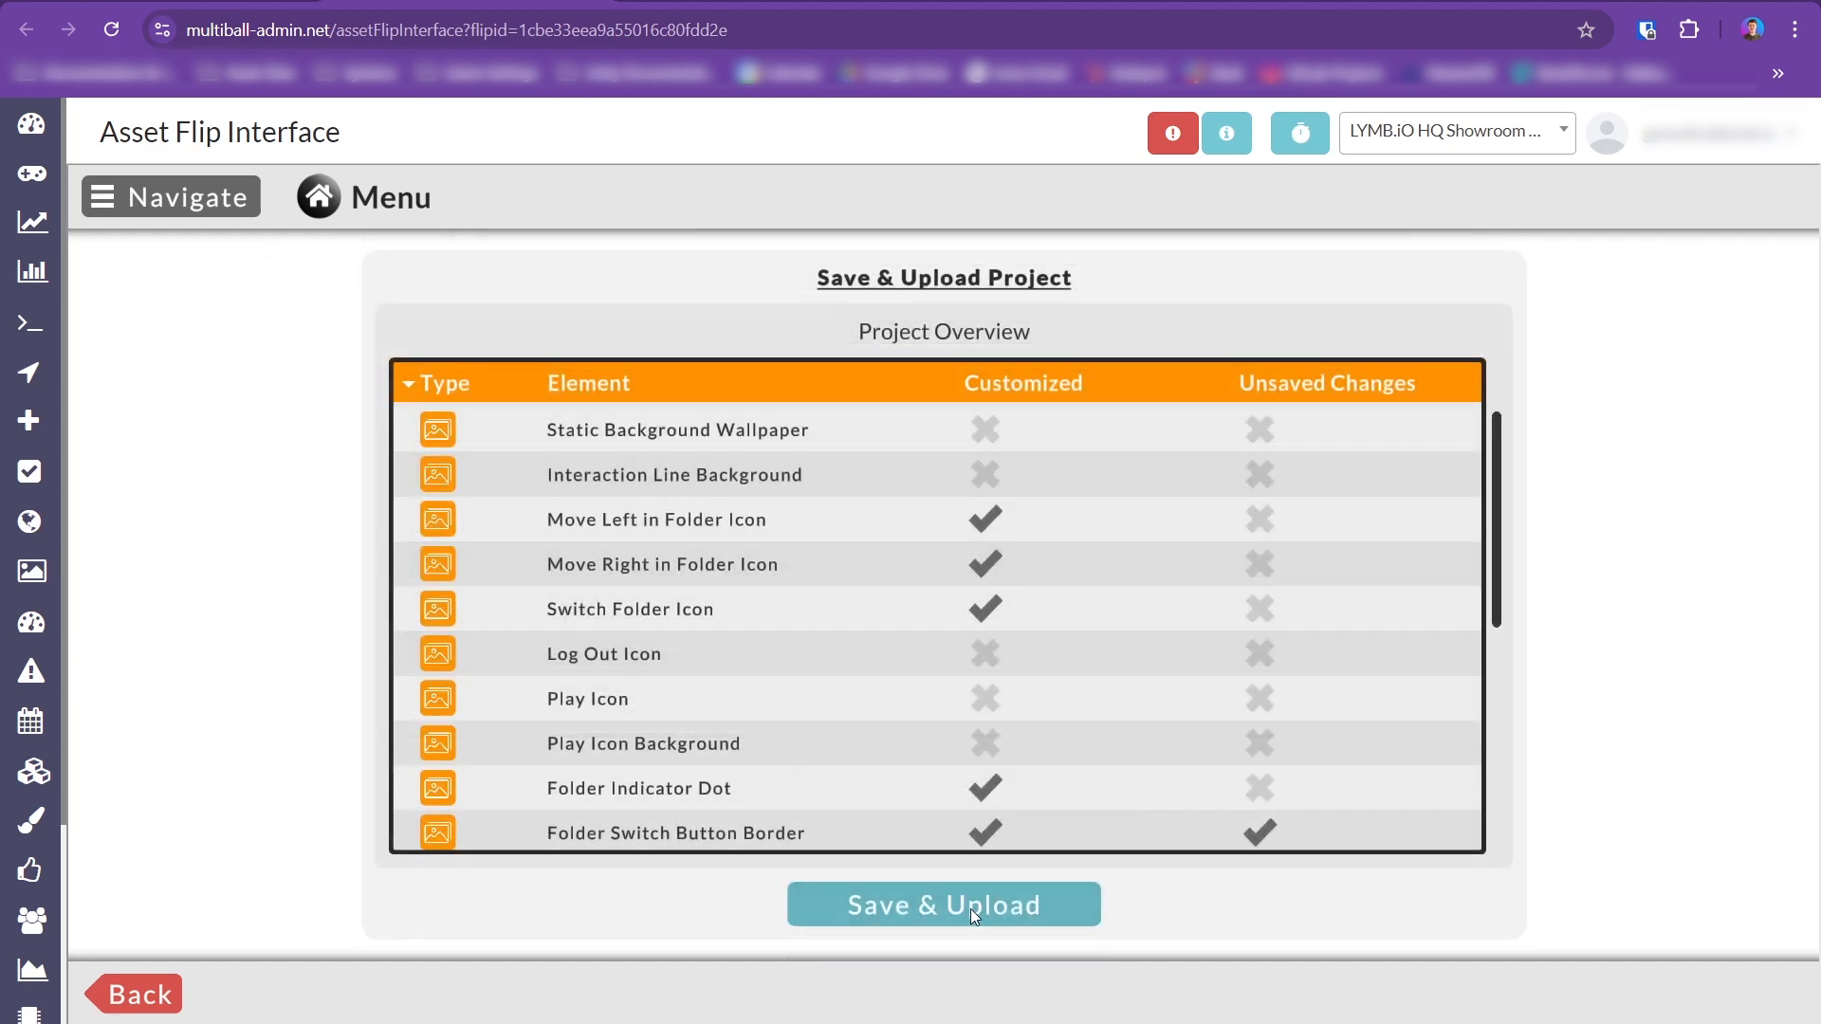
pyautogui.click(942, 904)
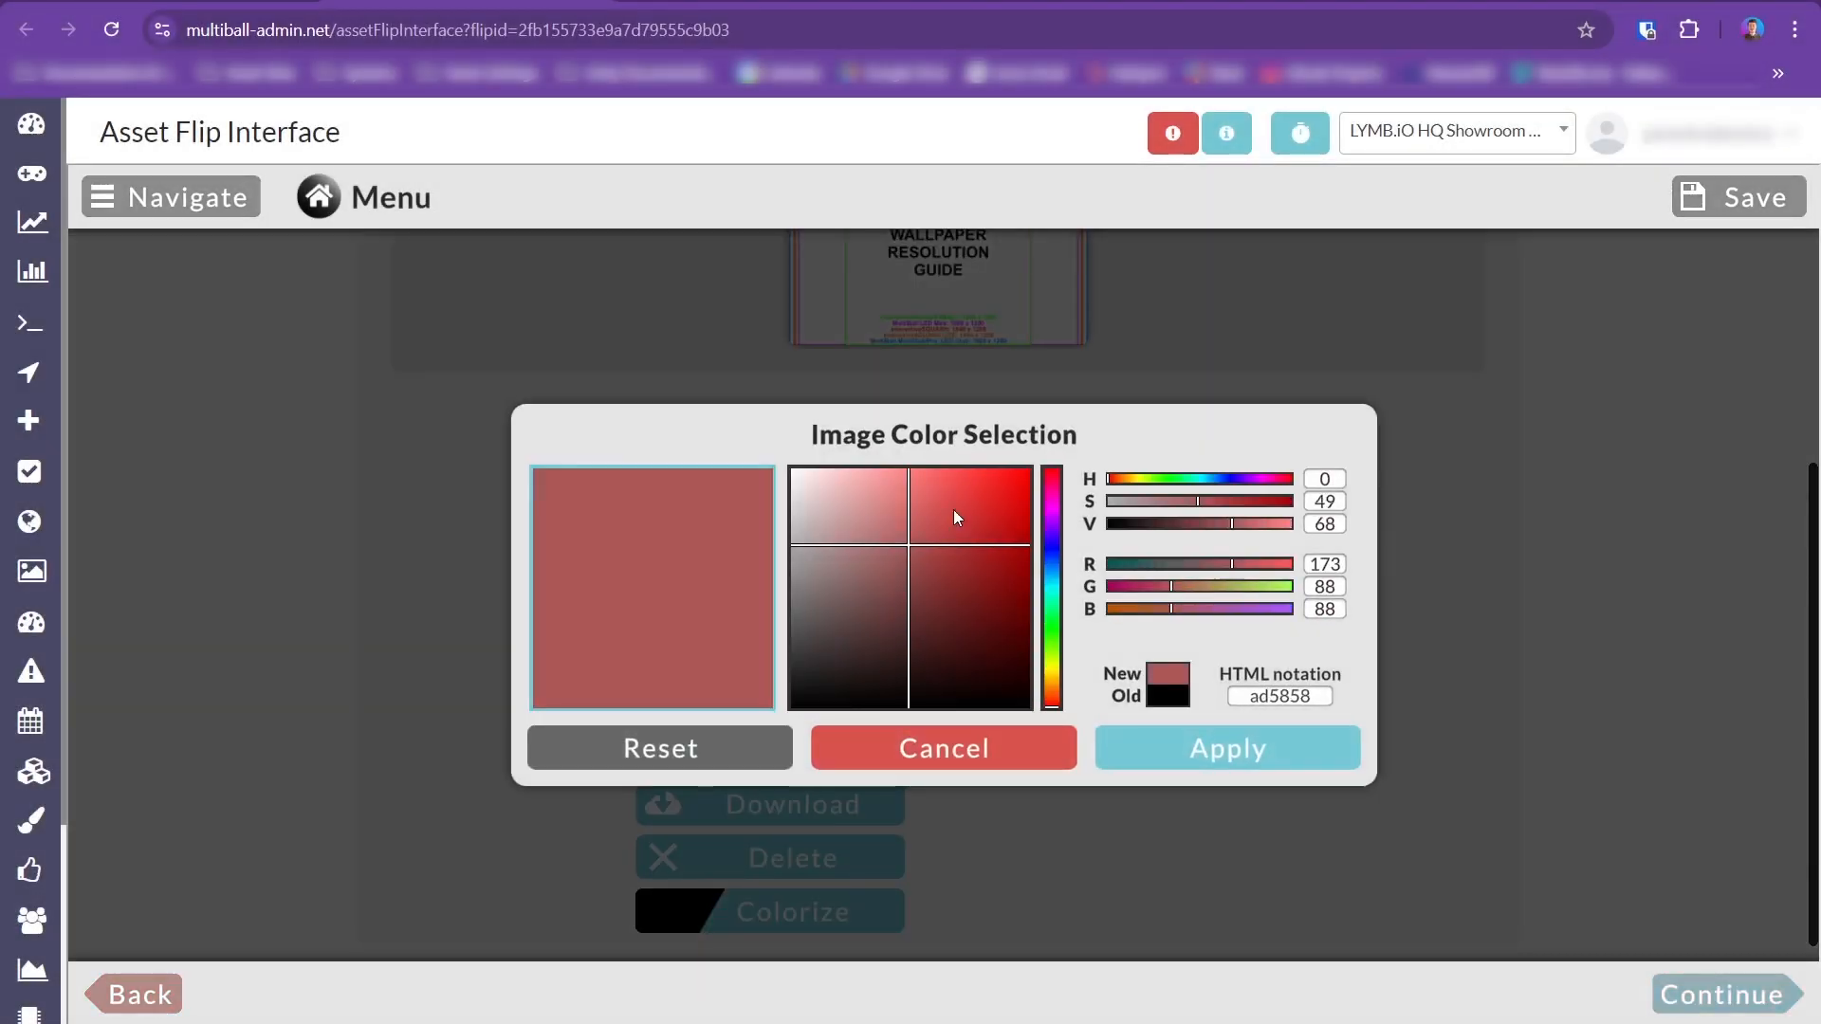
# Apply the muted red tint and scroll through the Parameters table.
pyautogui.click(1226, 746)
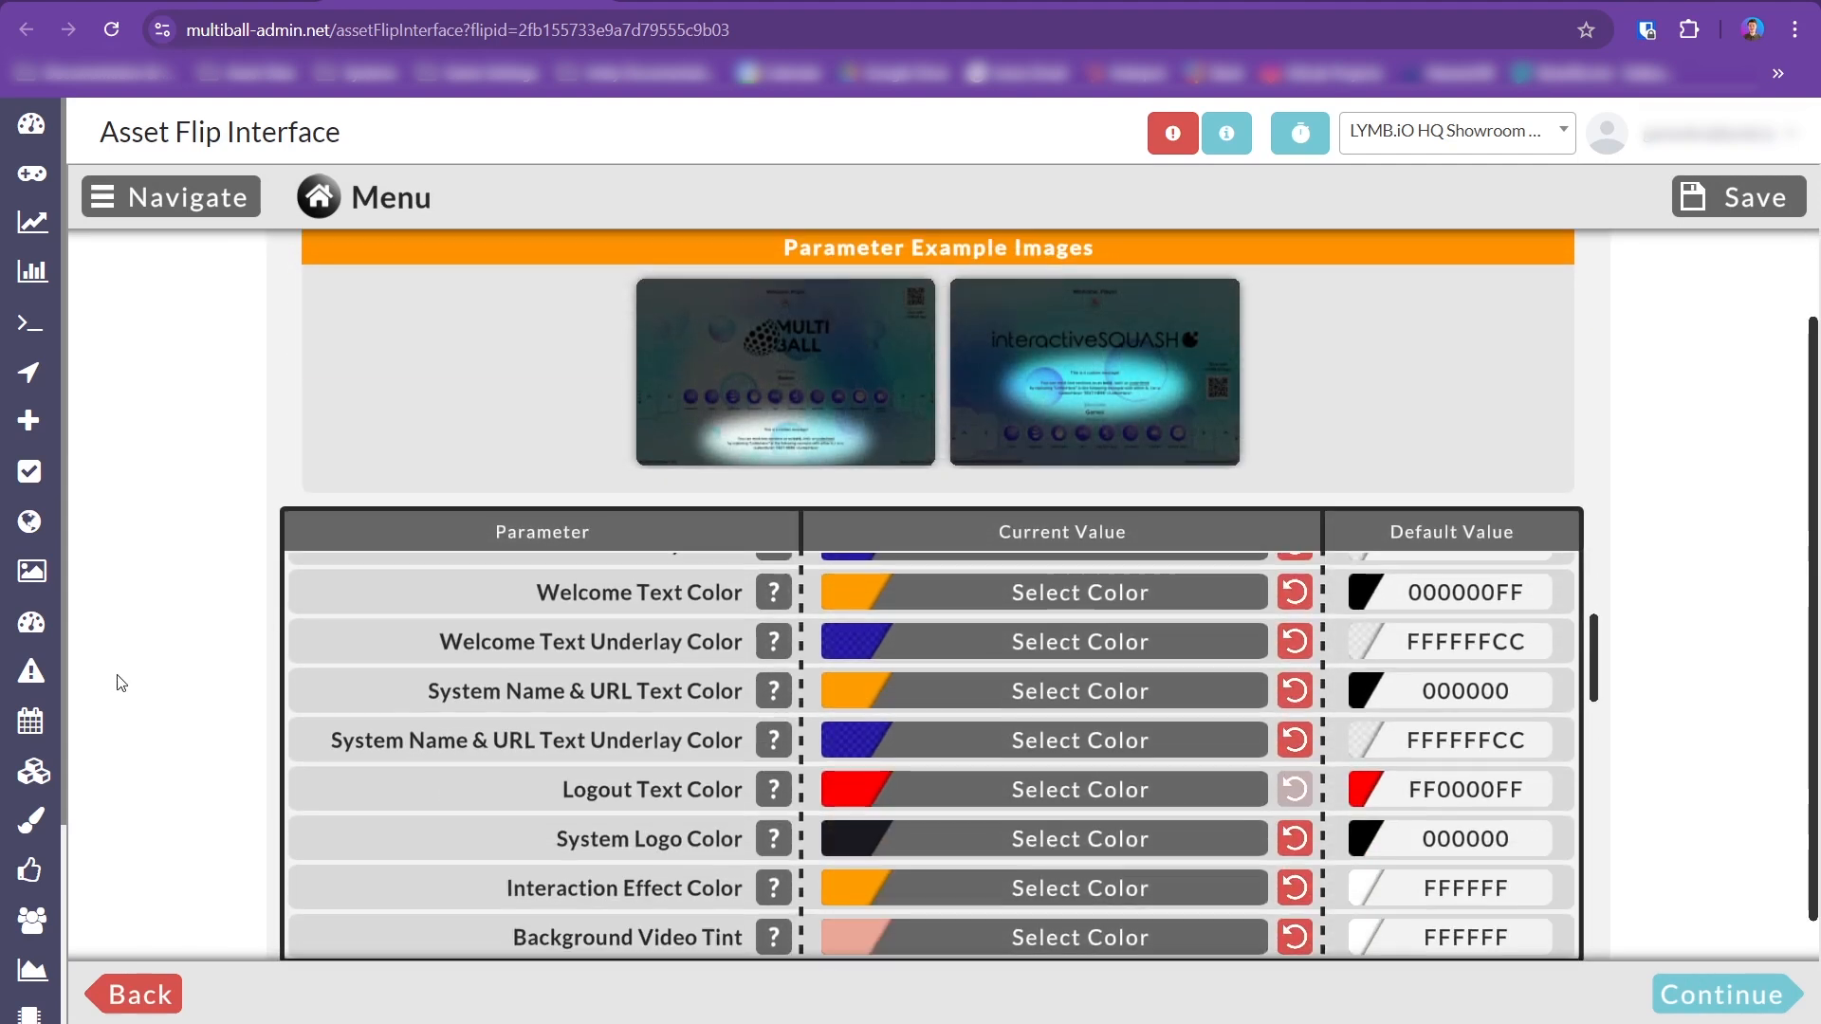
pyautogui.scroll(-3)
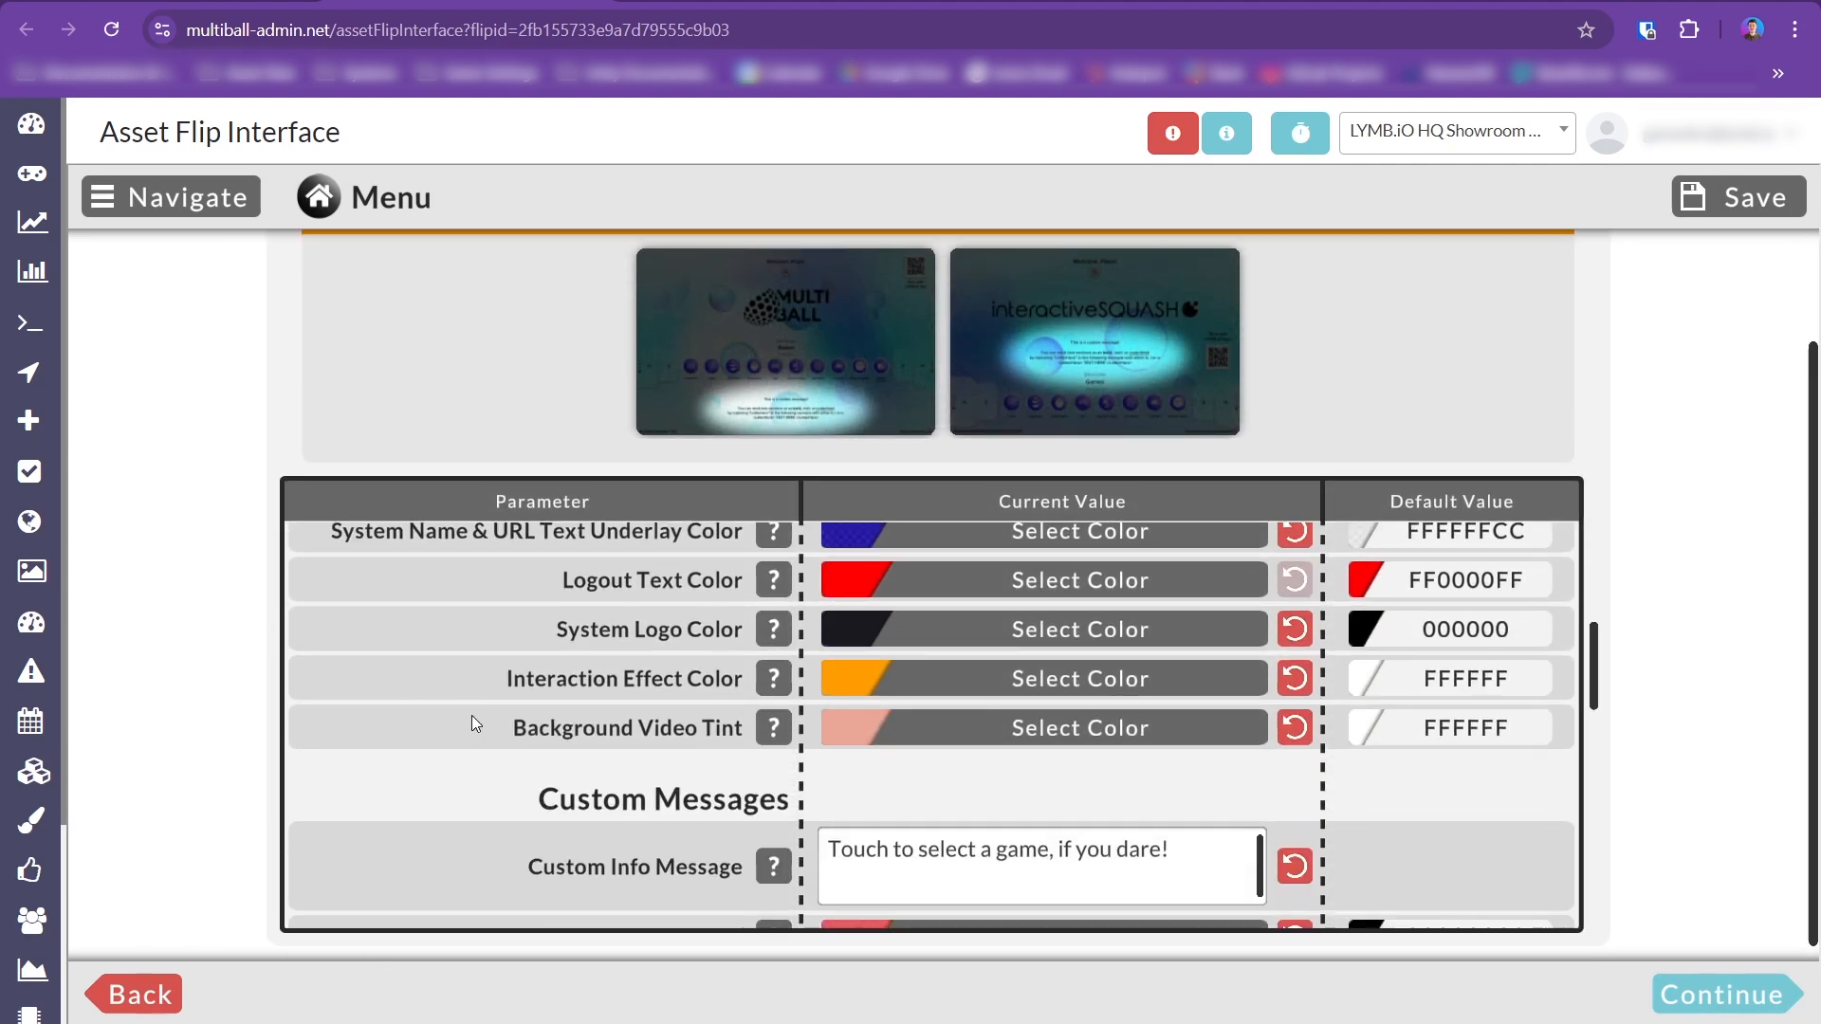
pyautogui.click(1077, 727)
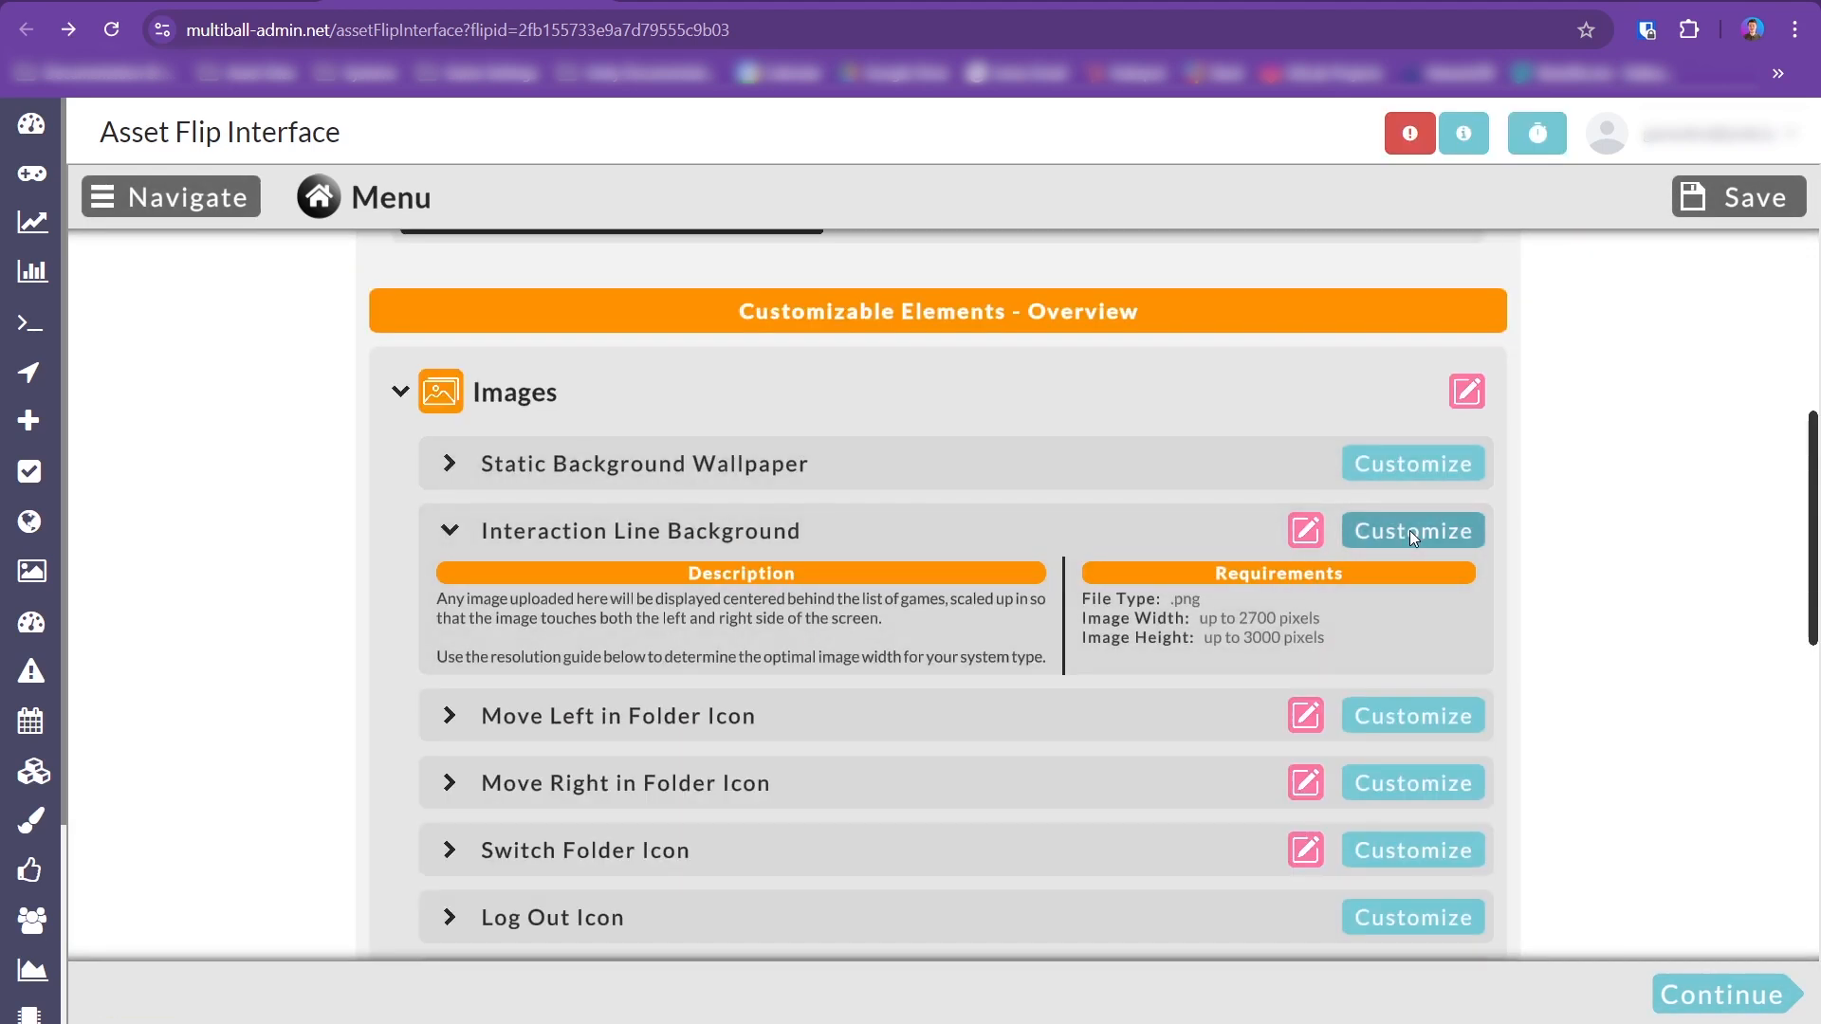
# Preview the Interaction Line Background's custom image, then close the preview.
pyautogui.click(1412, 531)
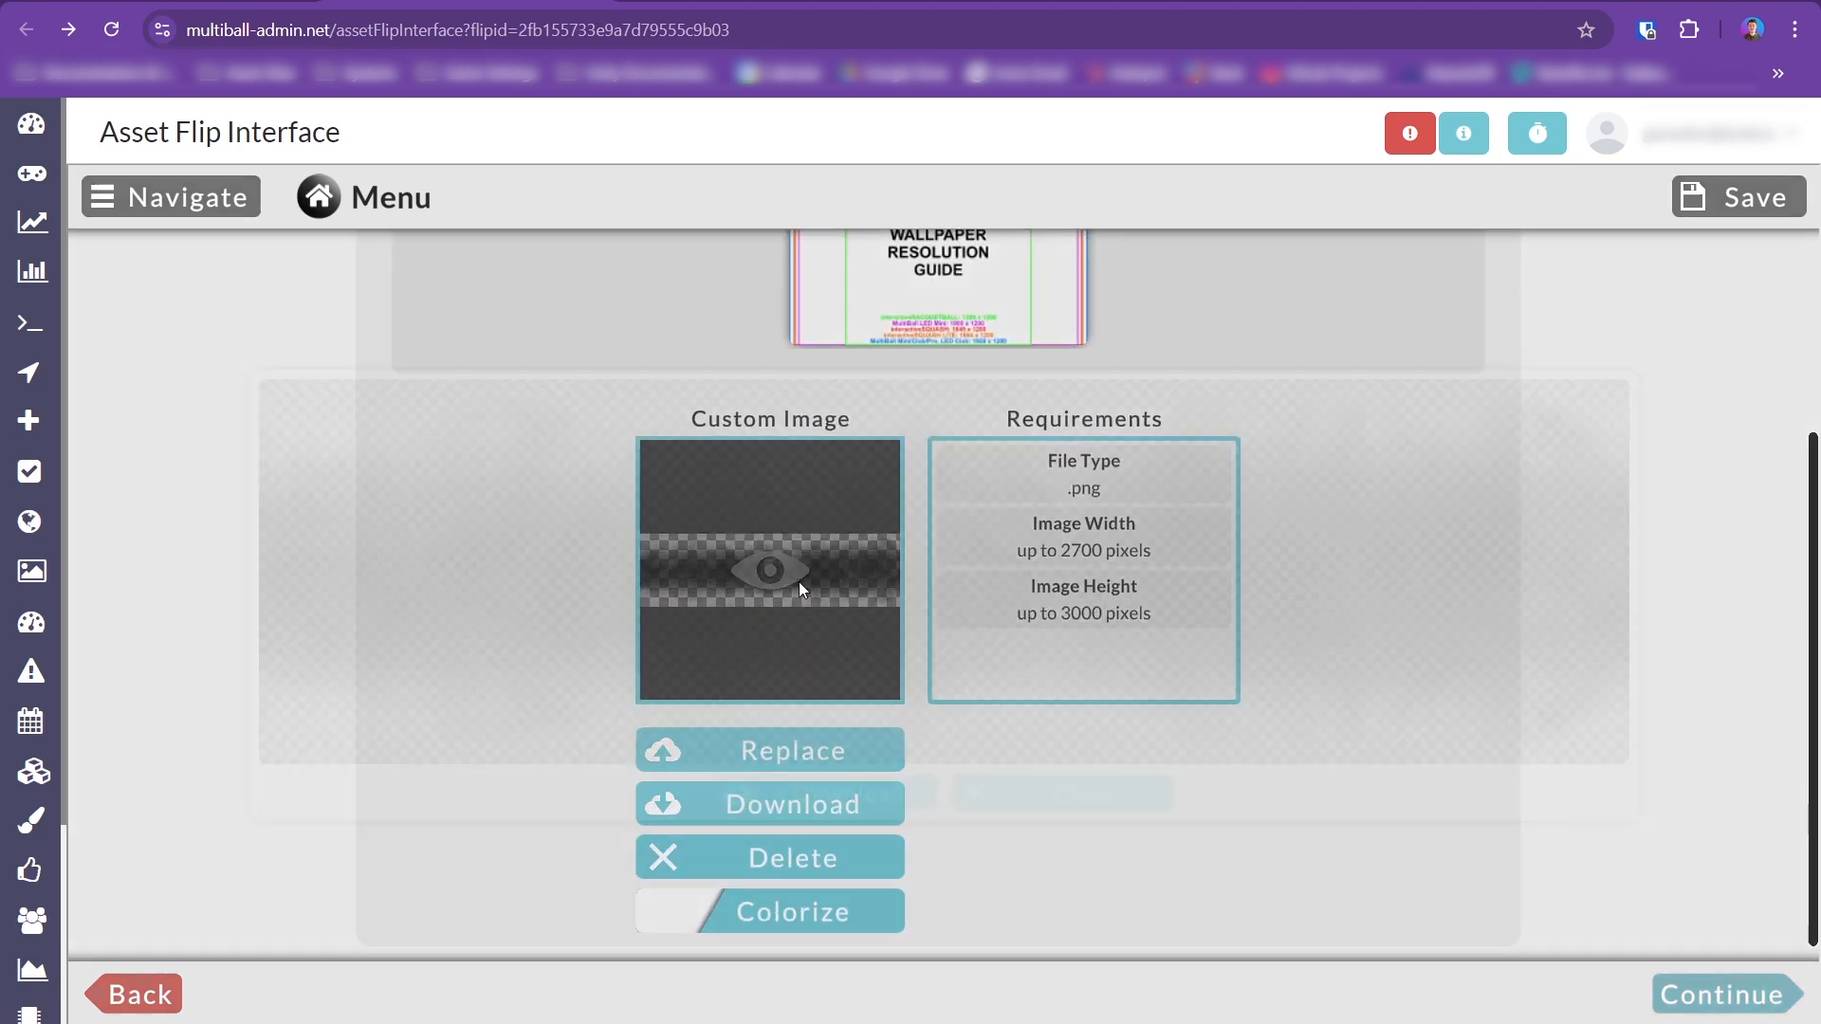
pyautogui.click(769, 569)
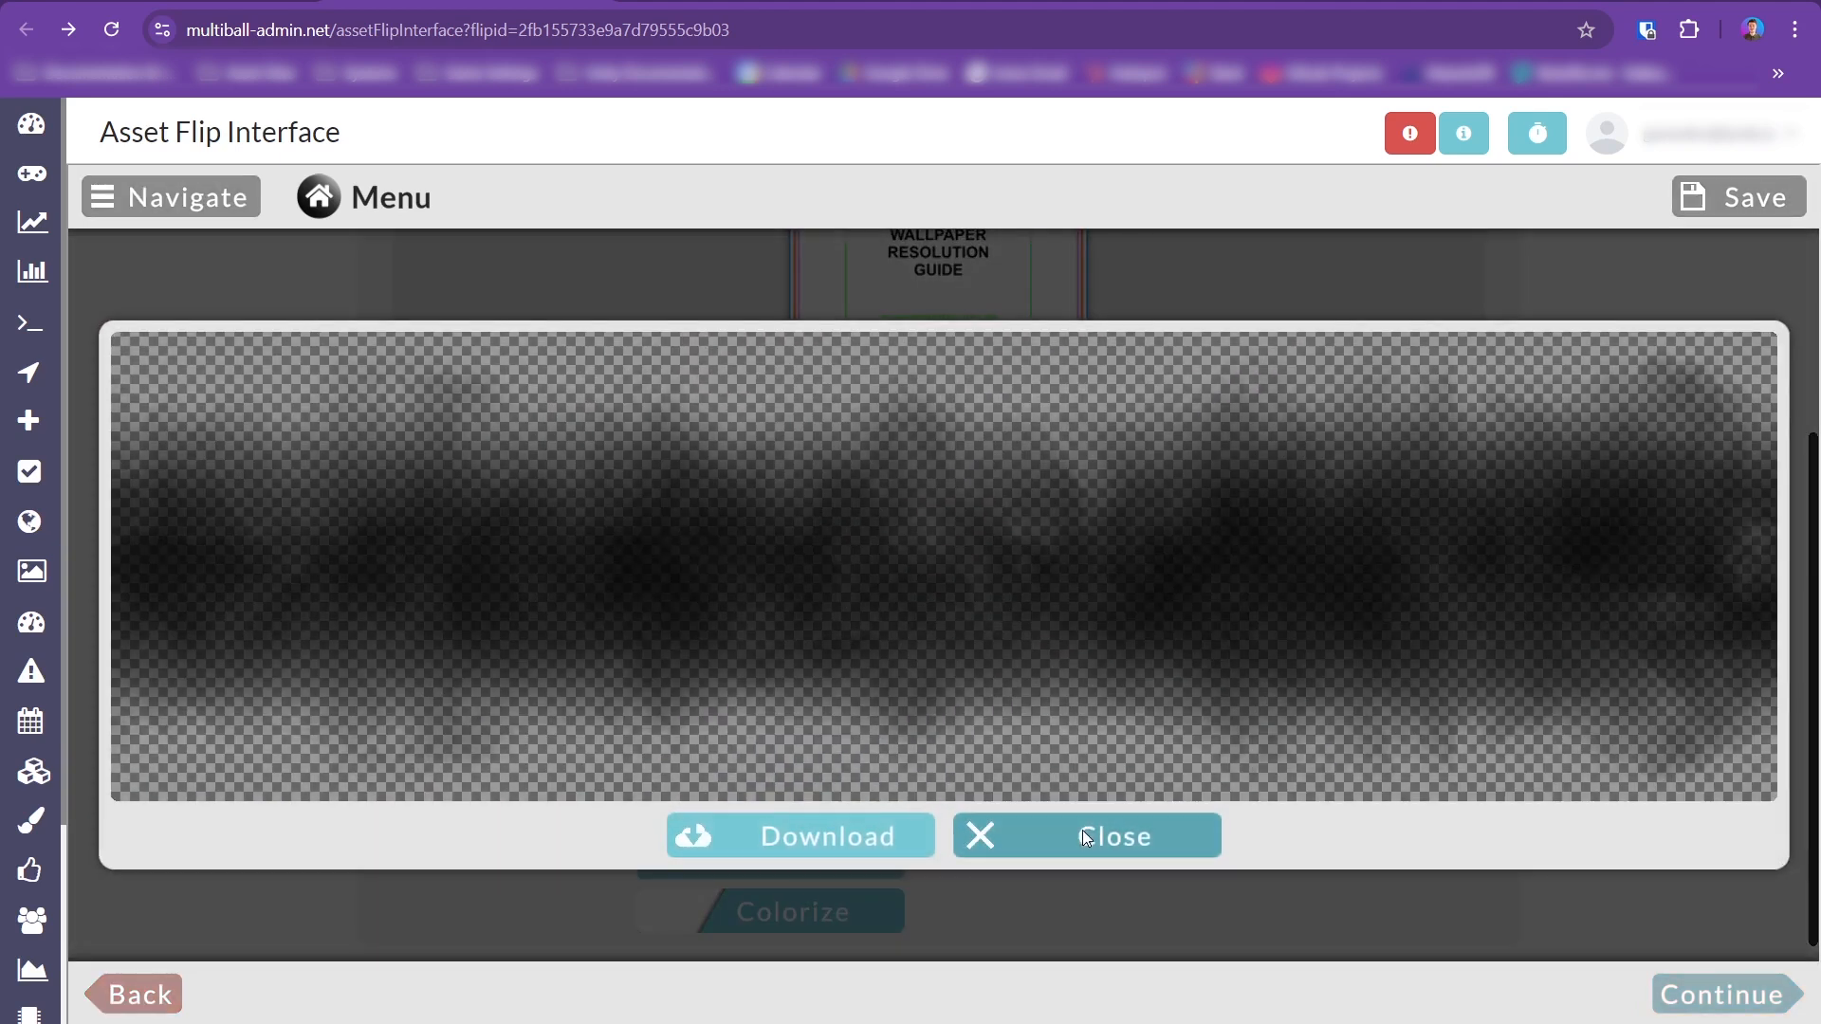
pyautogui.click(1086, 834)
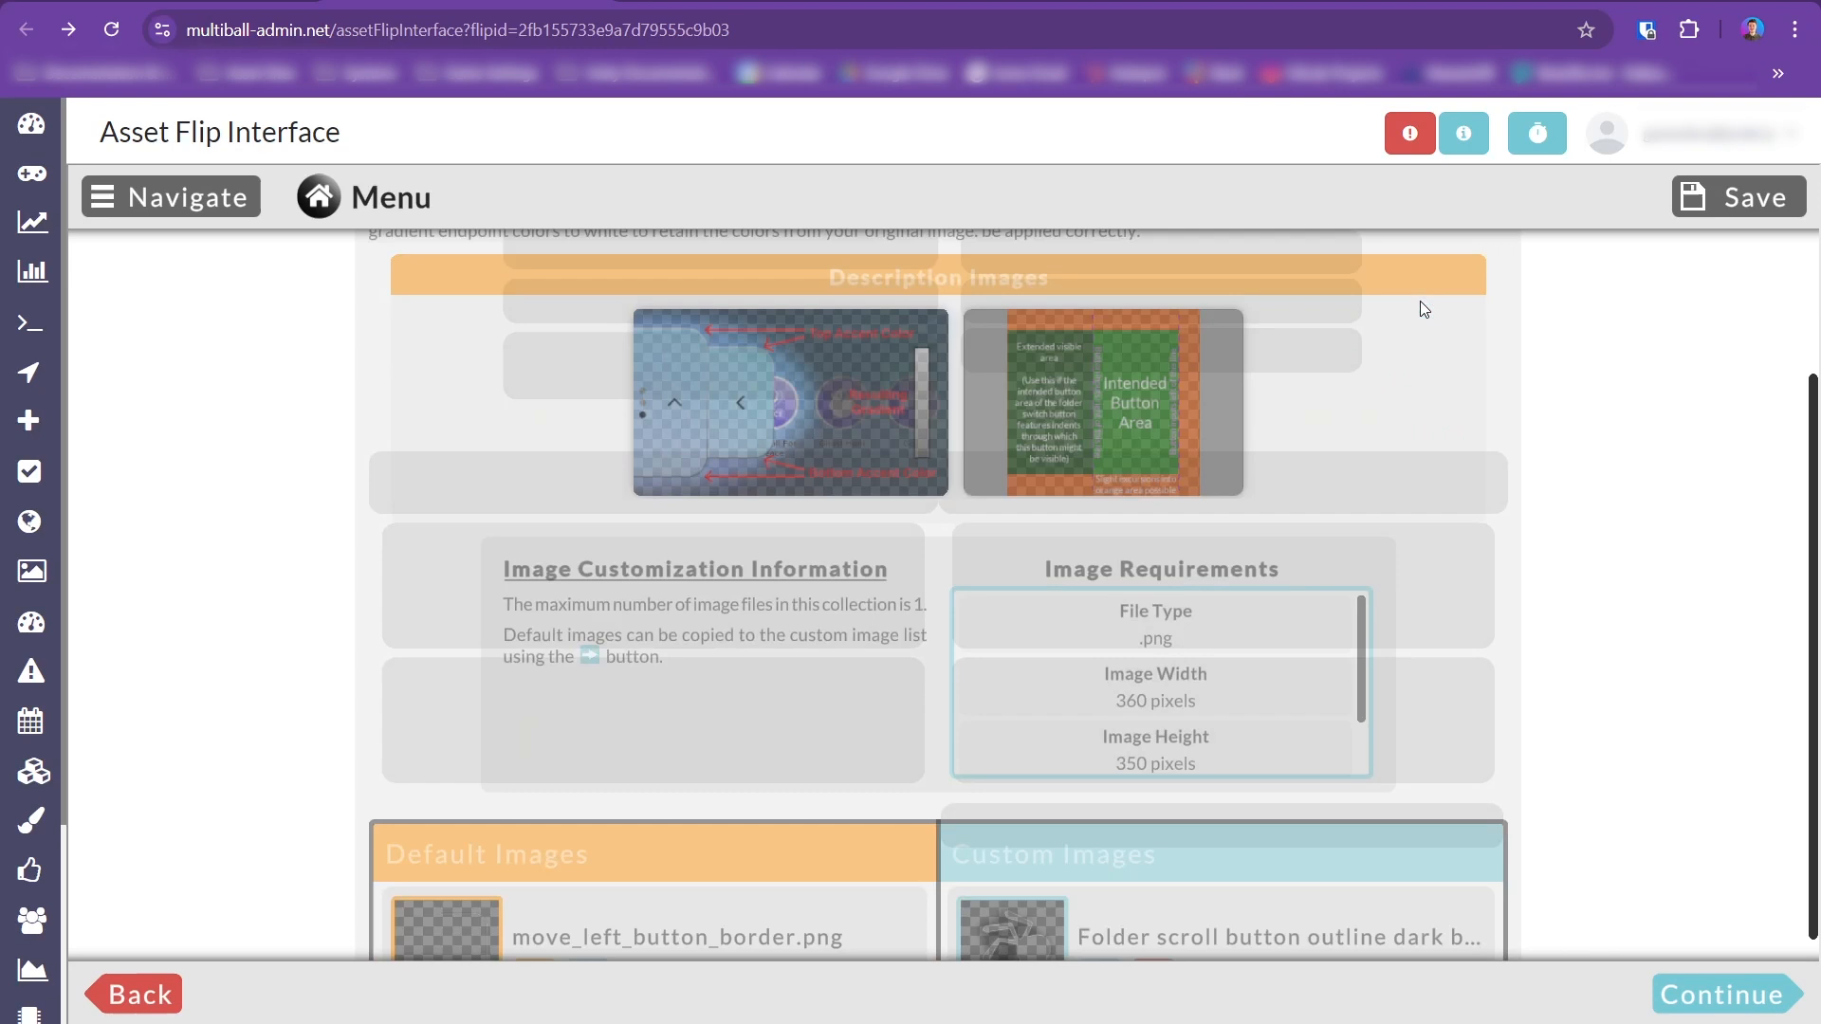
# View the custom spider button image enlarged, then close it.
pyautogui.scroll(-3)
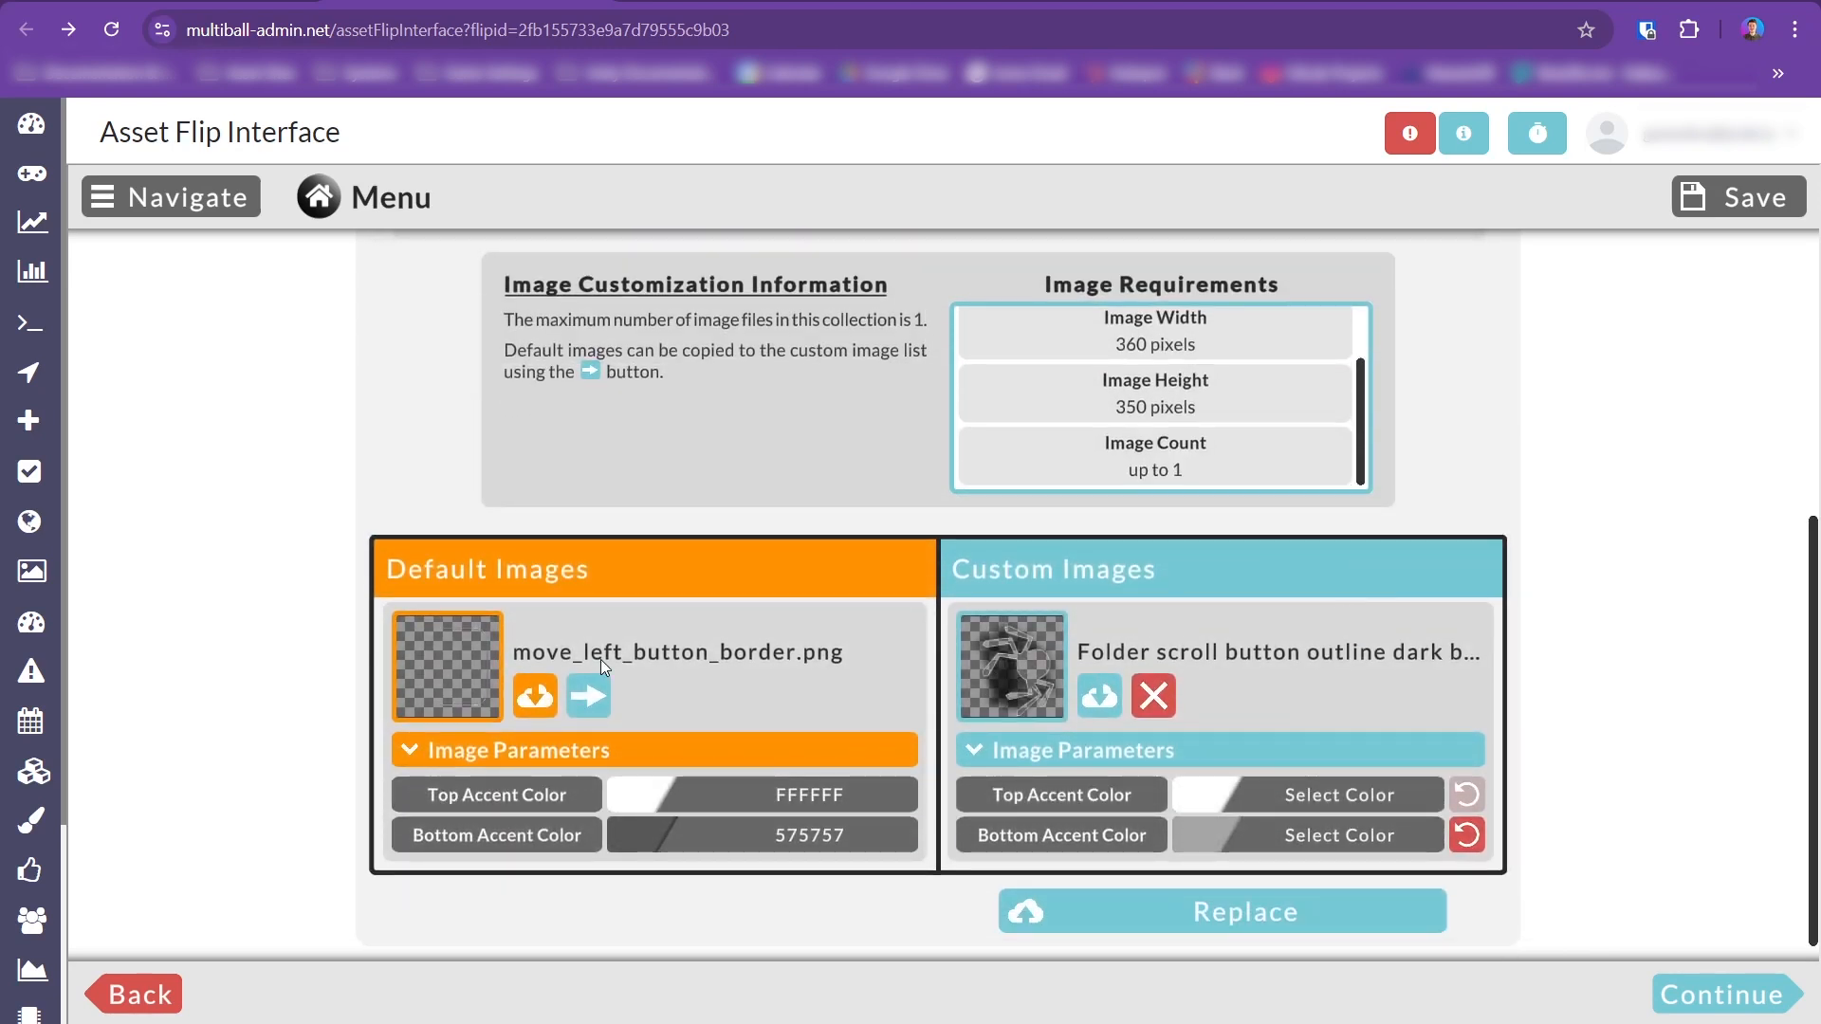
pyautogui.click(1010, 665)
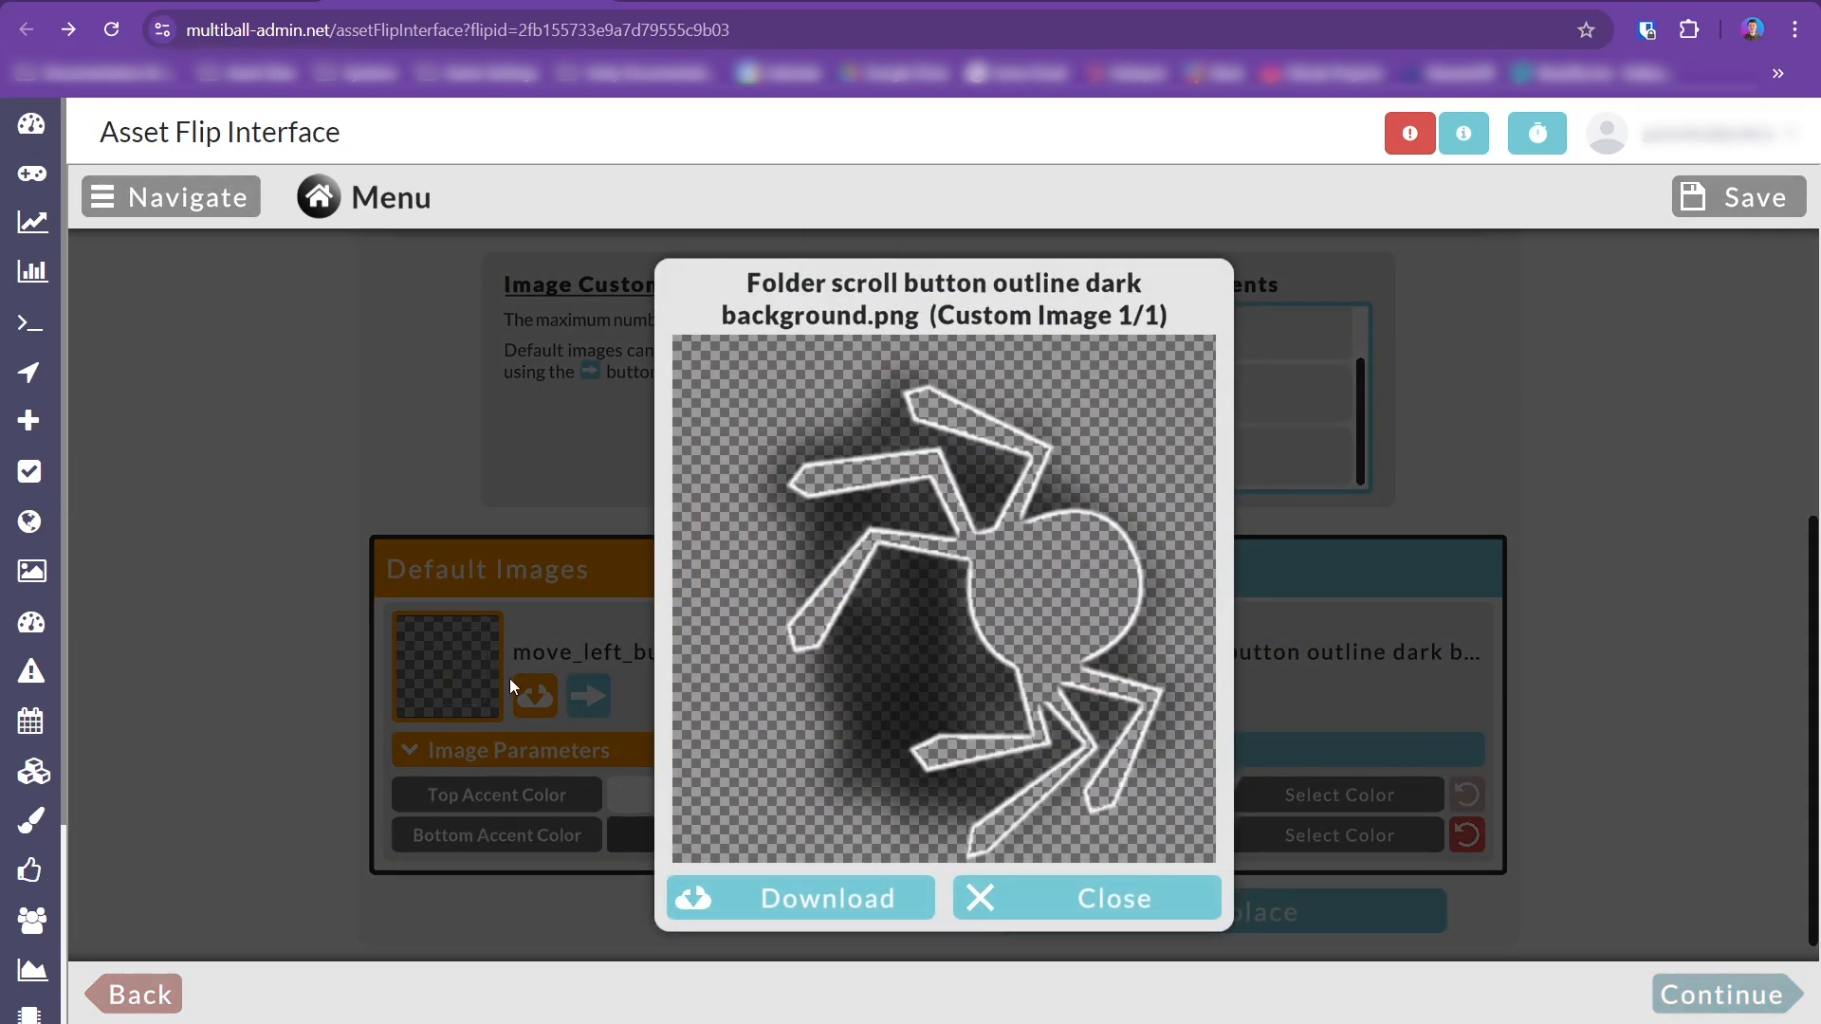
pyautogui.click(1085, 896)
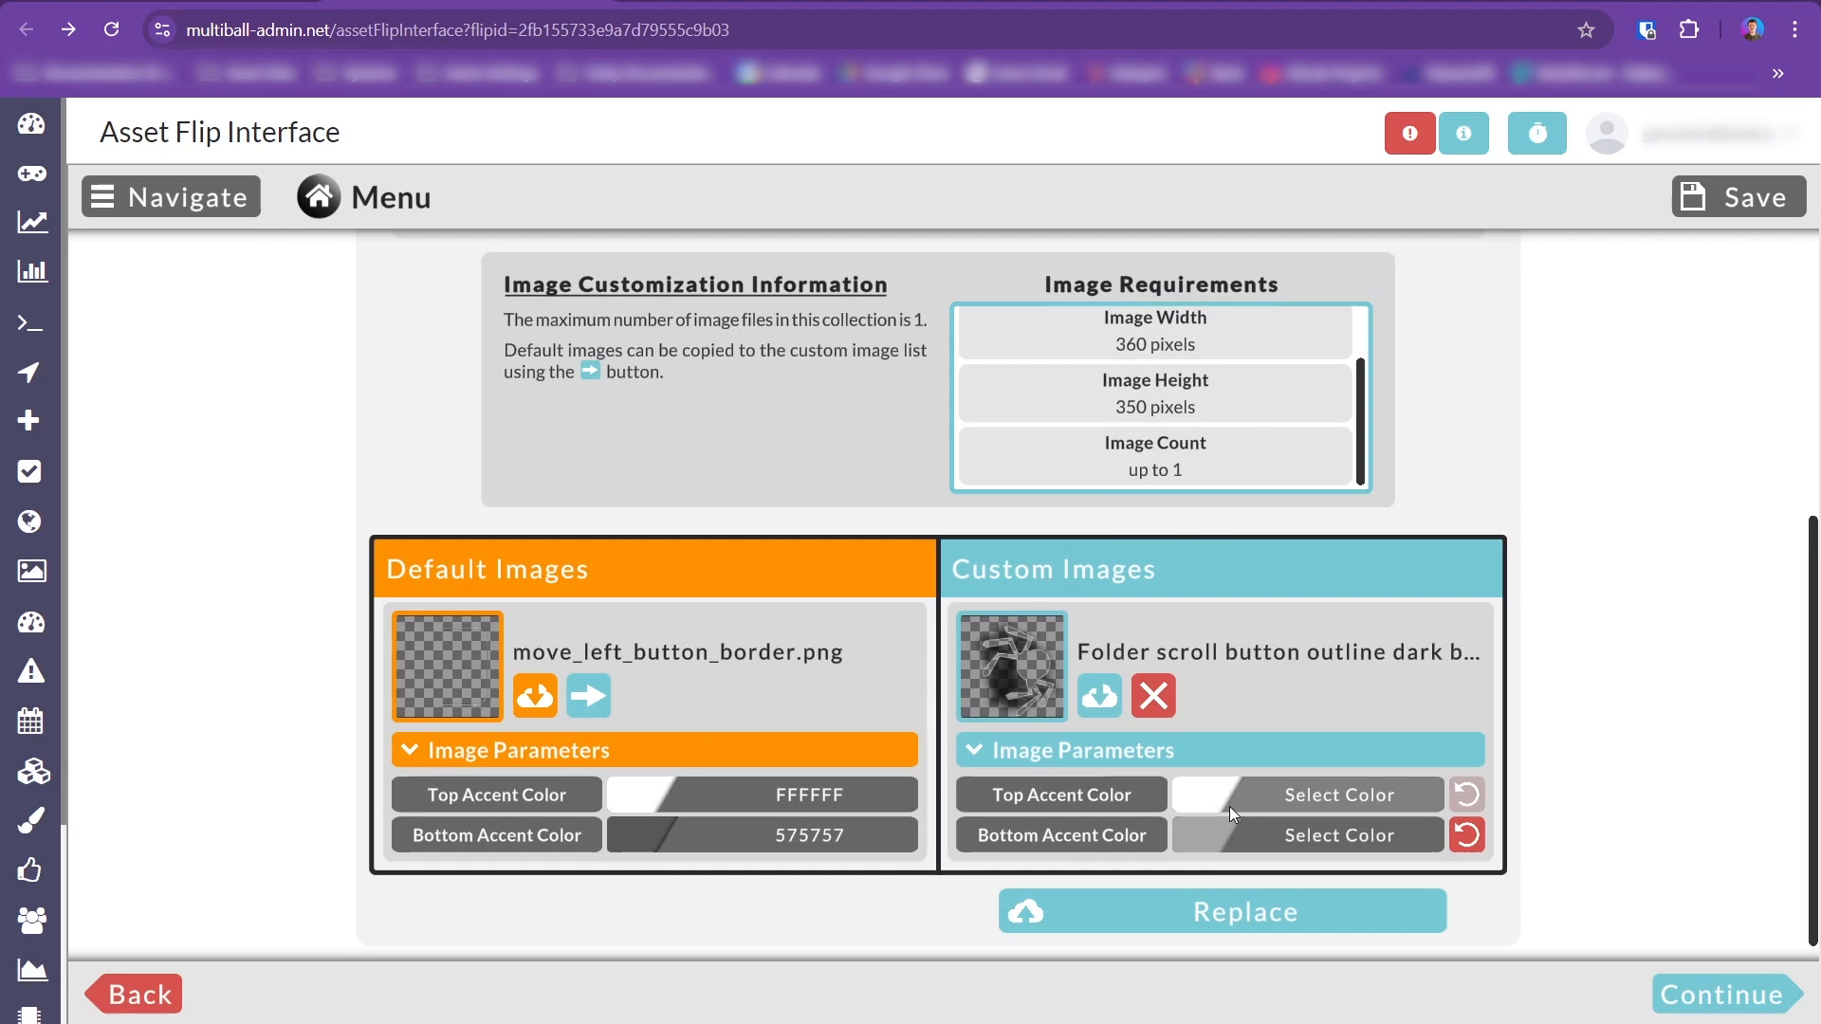
# Review the fill image parameters (tint intensity 0.248, brightness -0.5) and re-preview the spider image.
pyautogui.click(1338, 795)
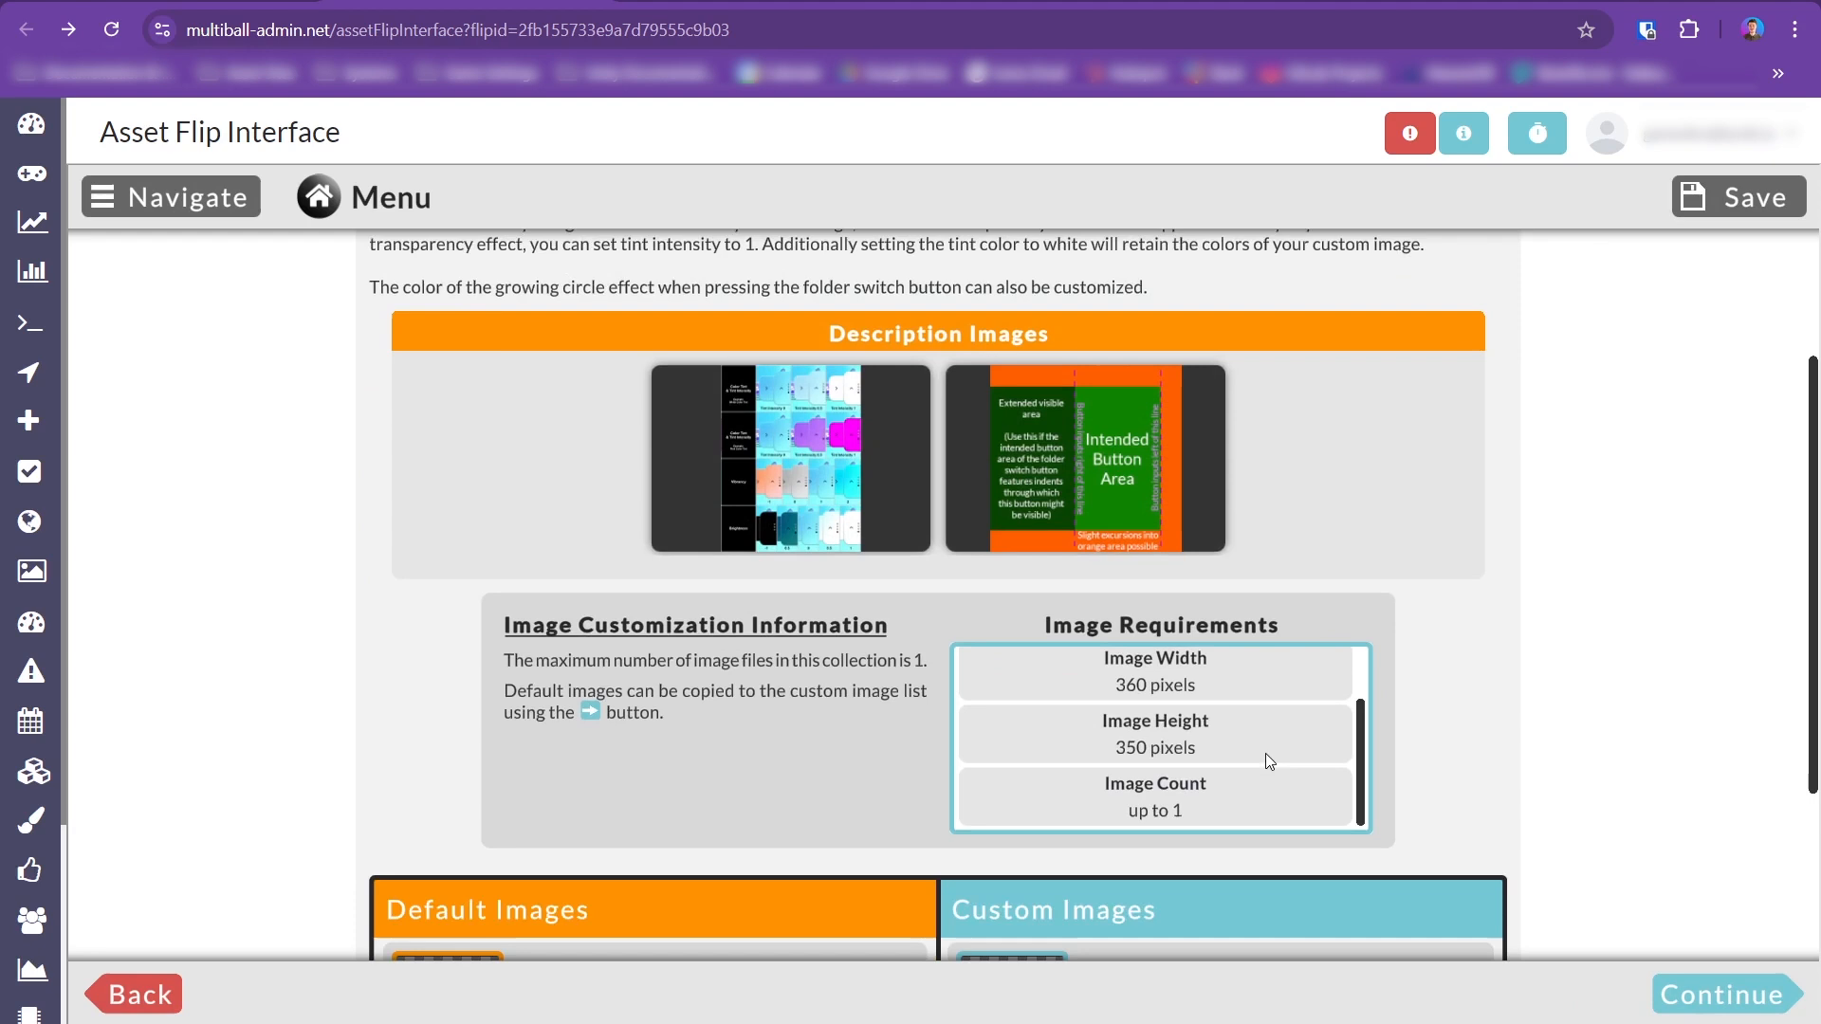
pyautogui.scroll(-3)
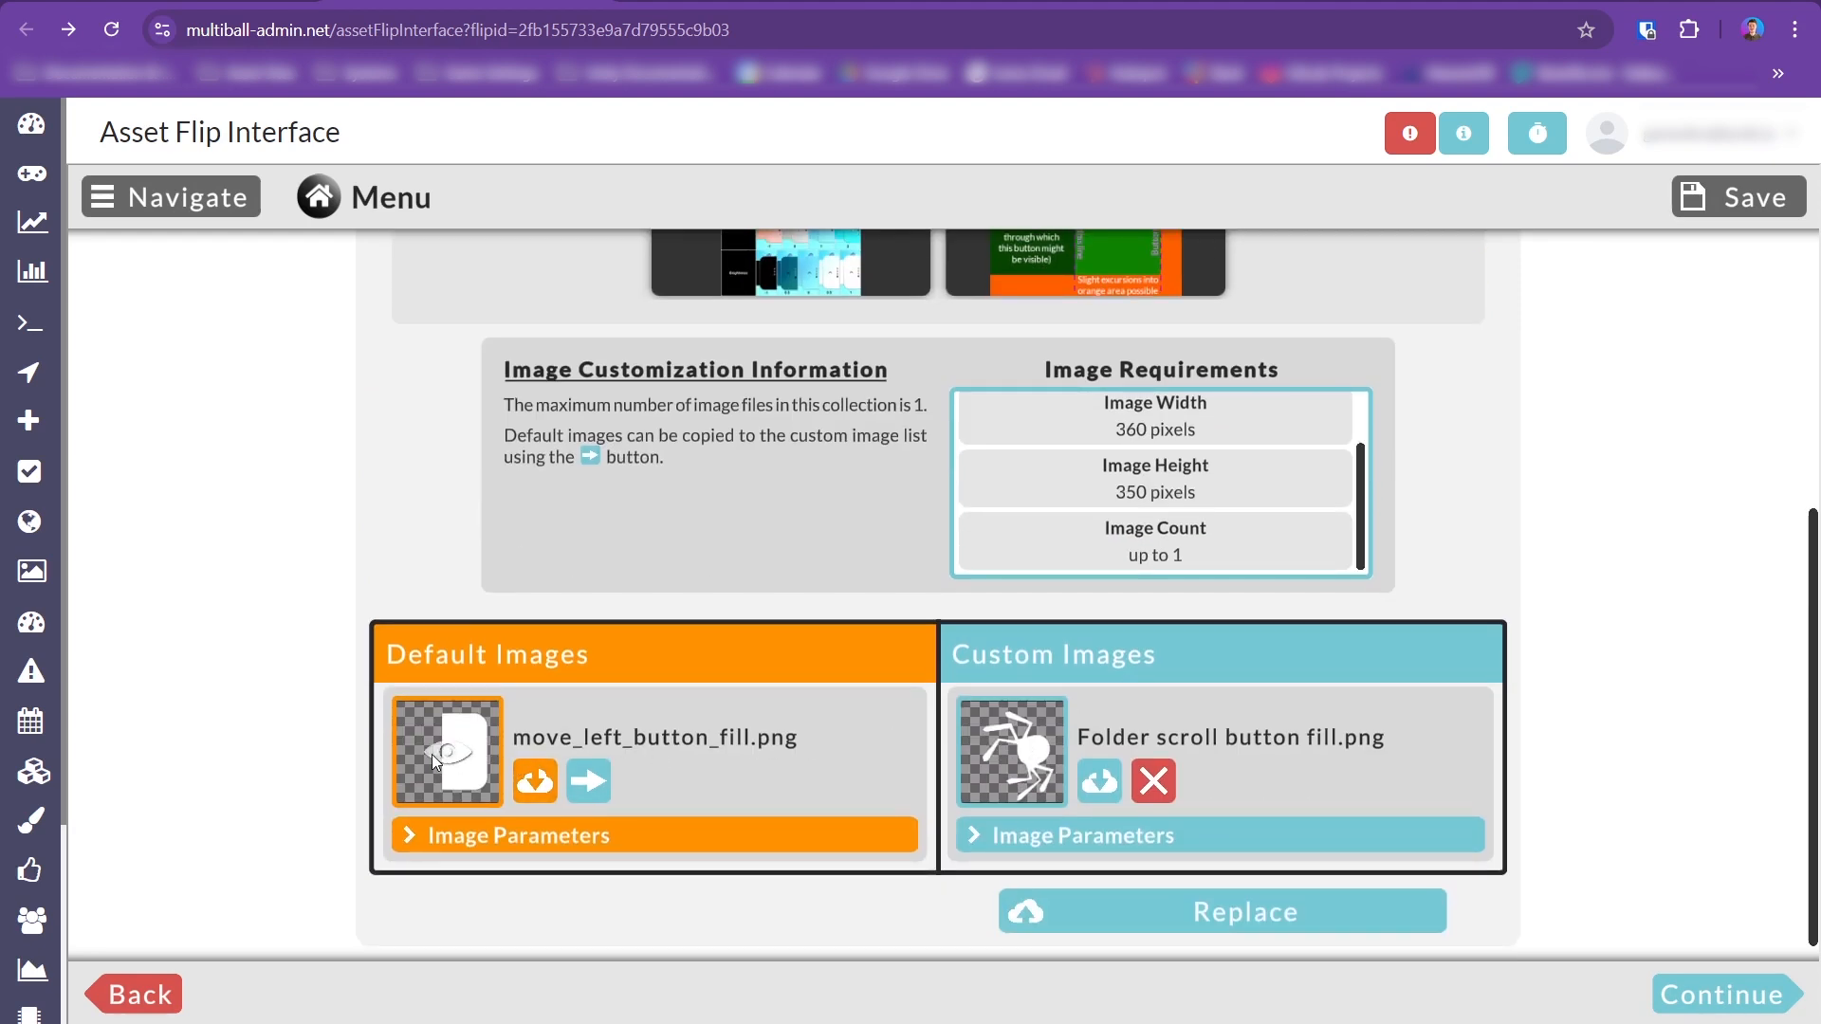
pyautogui.click(1010, 749)
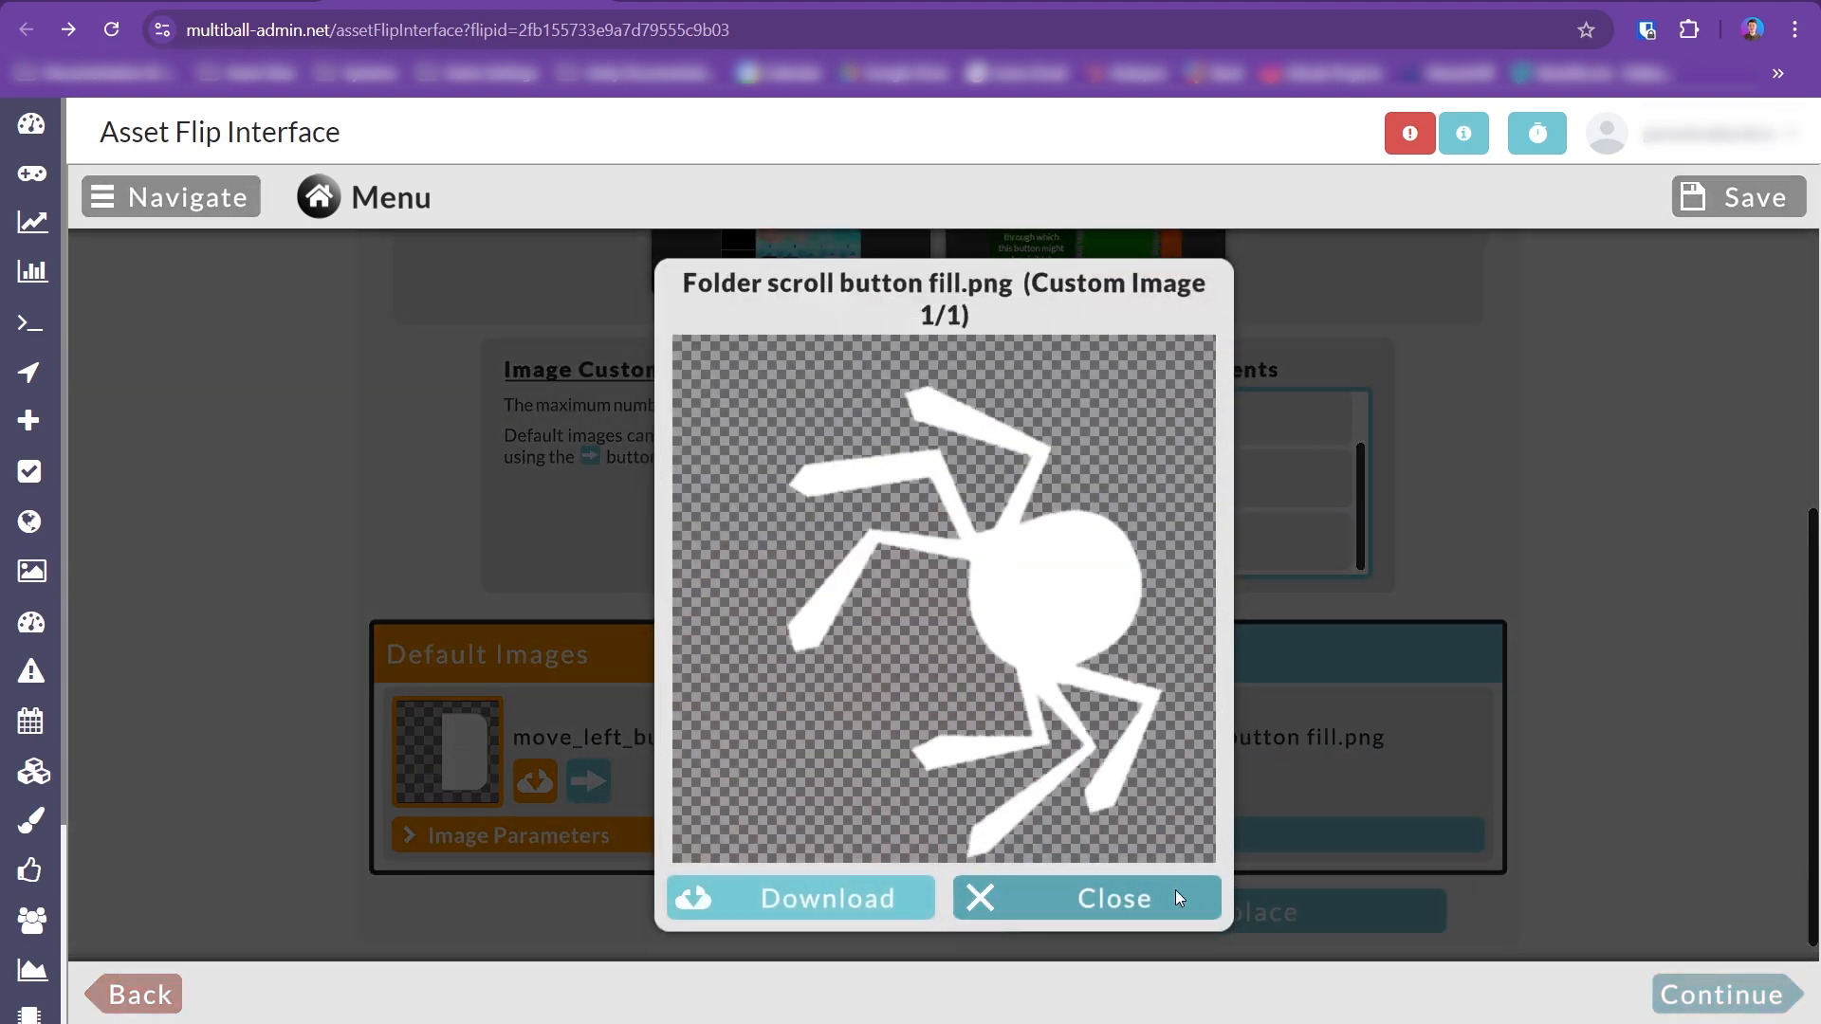
pyautogui.click(1085, 896)
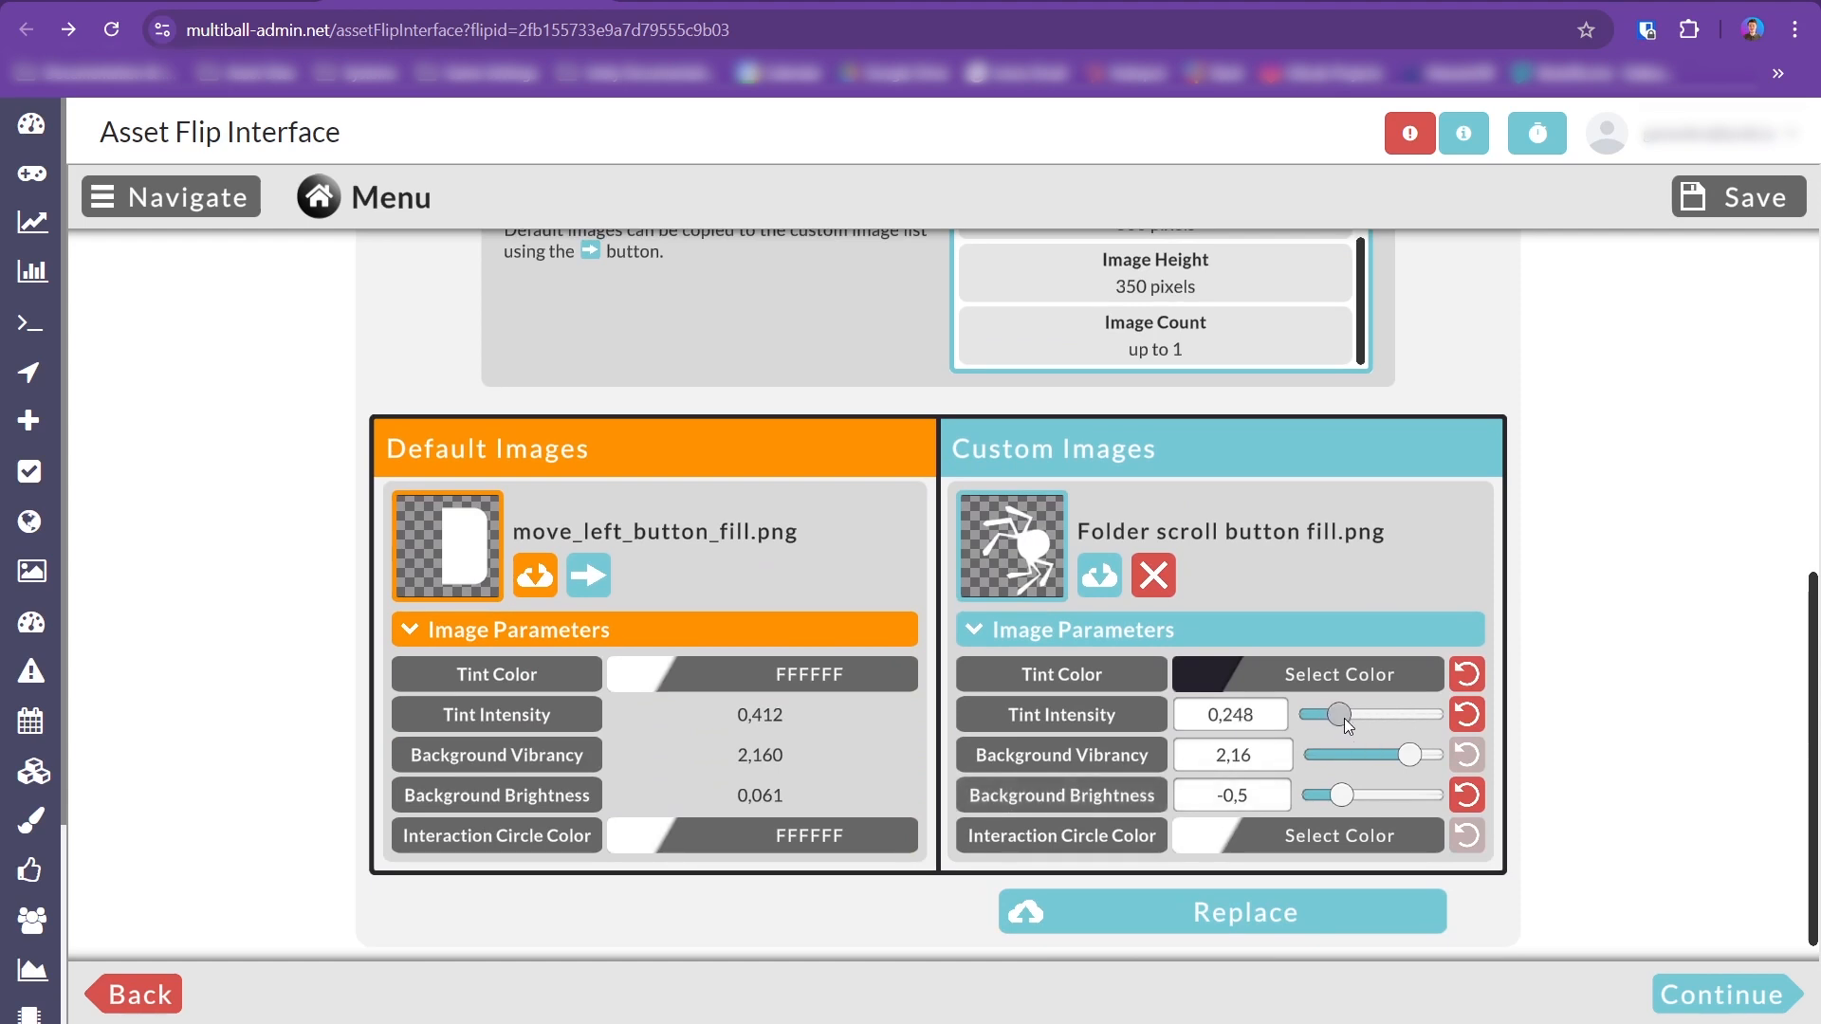
# Adjust the folder switch button content rotation slider to 8.8.
pyautogui.scroll(-3)
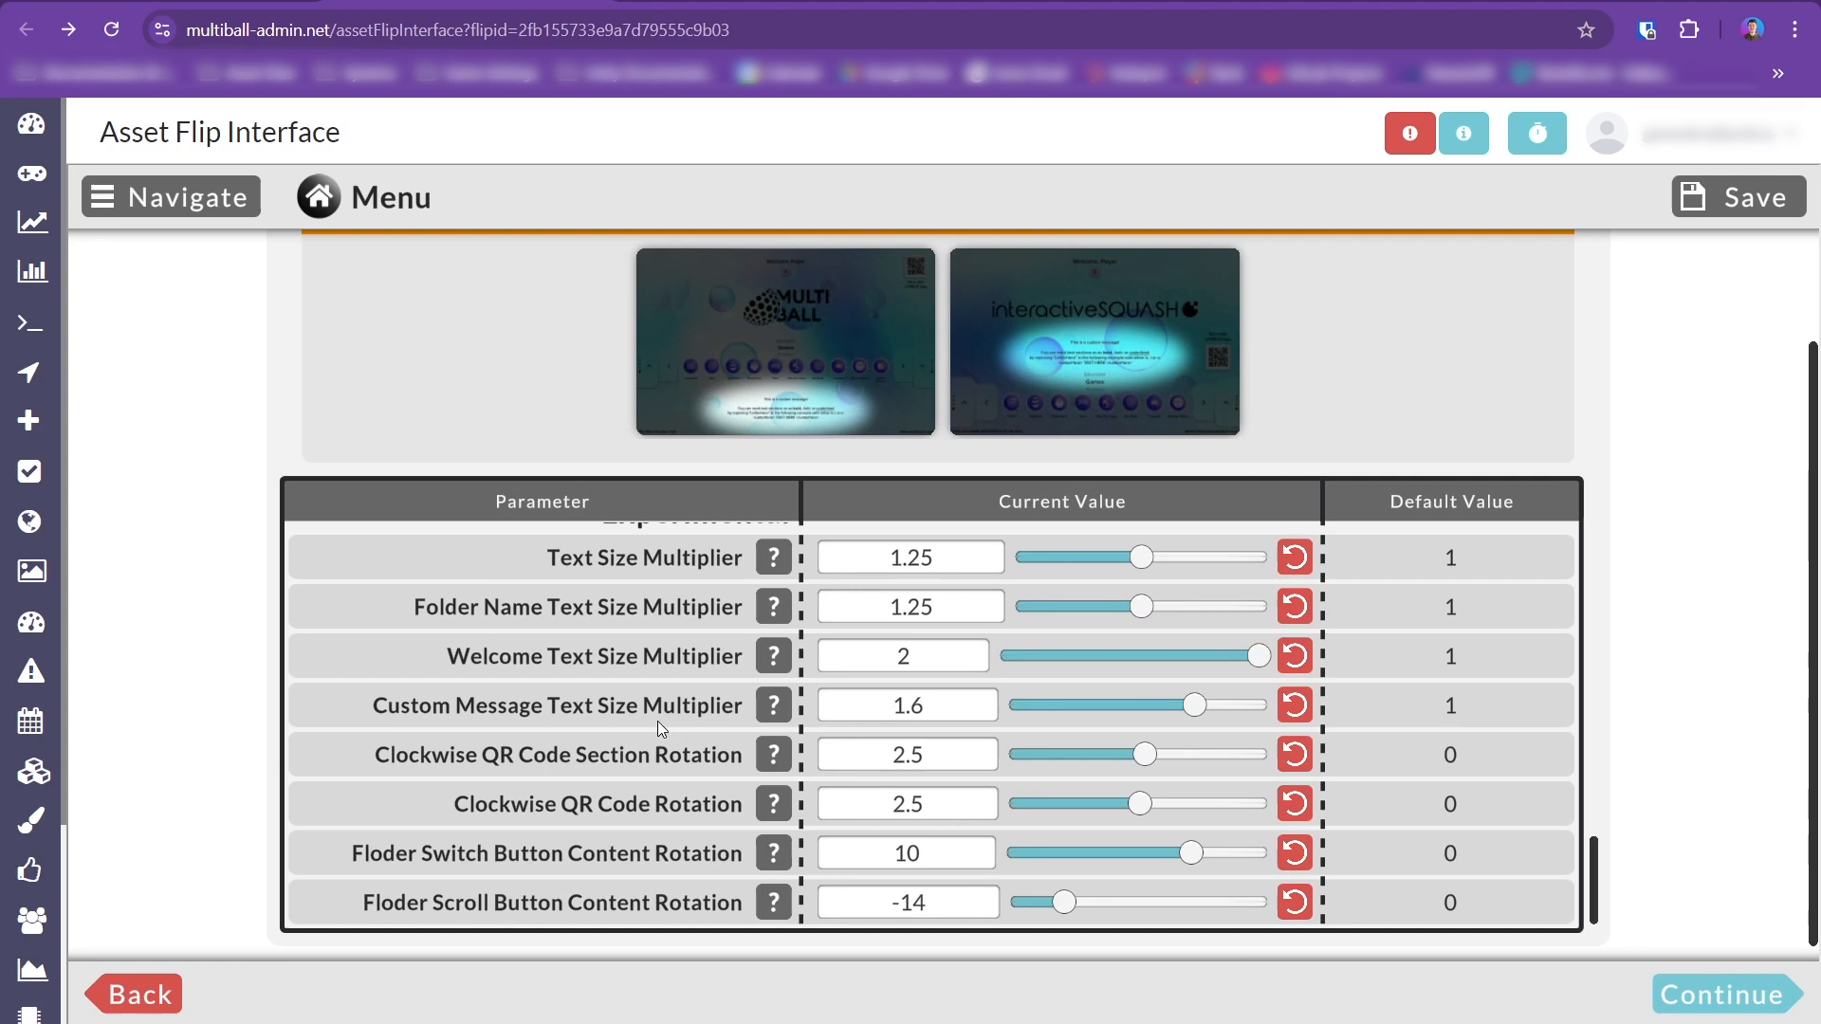
pyautogui.moveTo(766, 844)
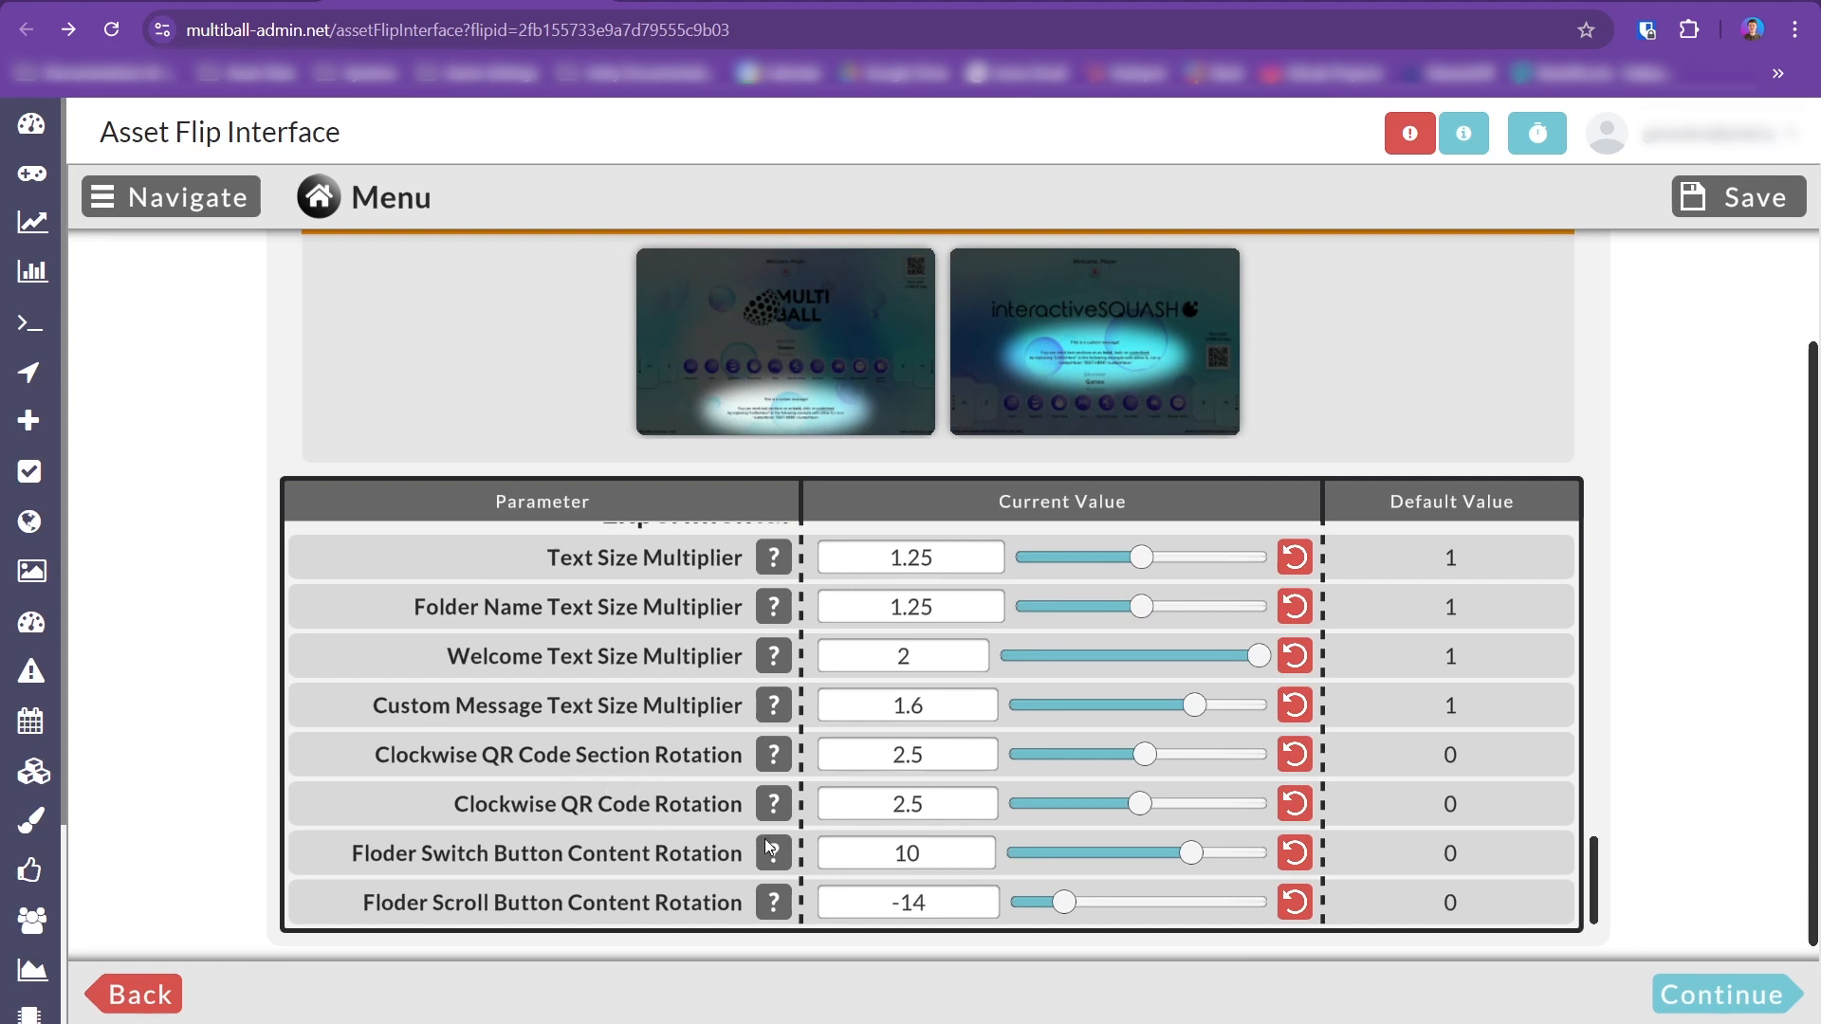
pyautogui.moveTo(1189, 852); pyautogui.dragTo(1068, 852)
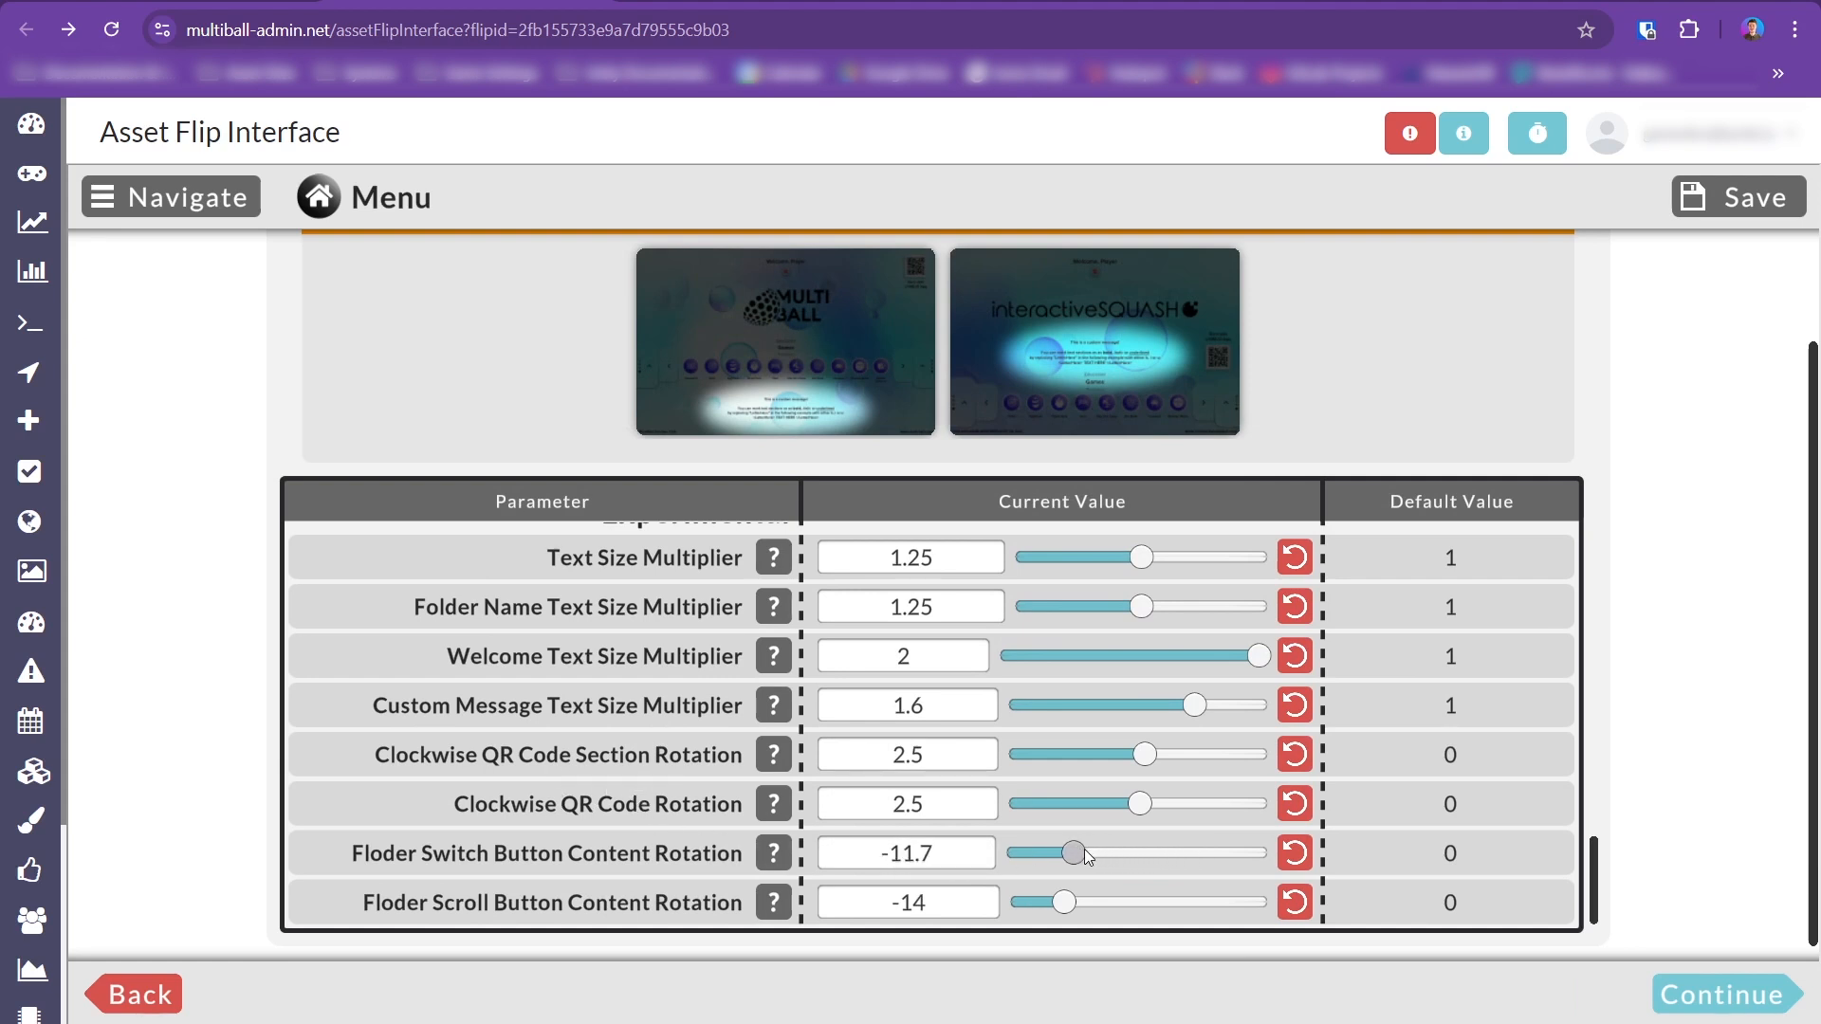
pyautogui.moveTo(1069, 854); pyautogui.dragTo(1196, 853)
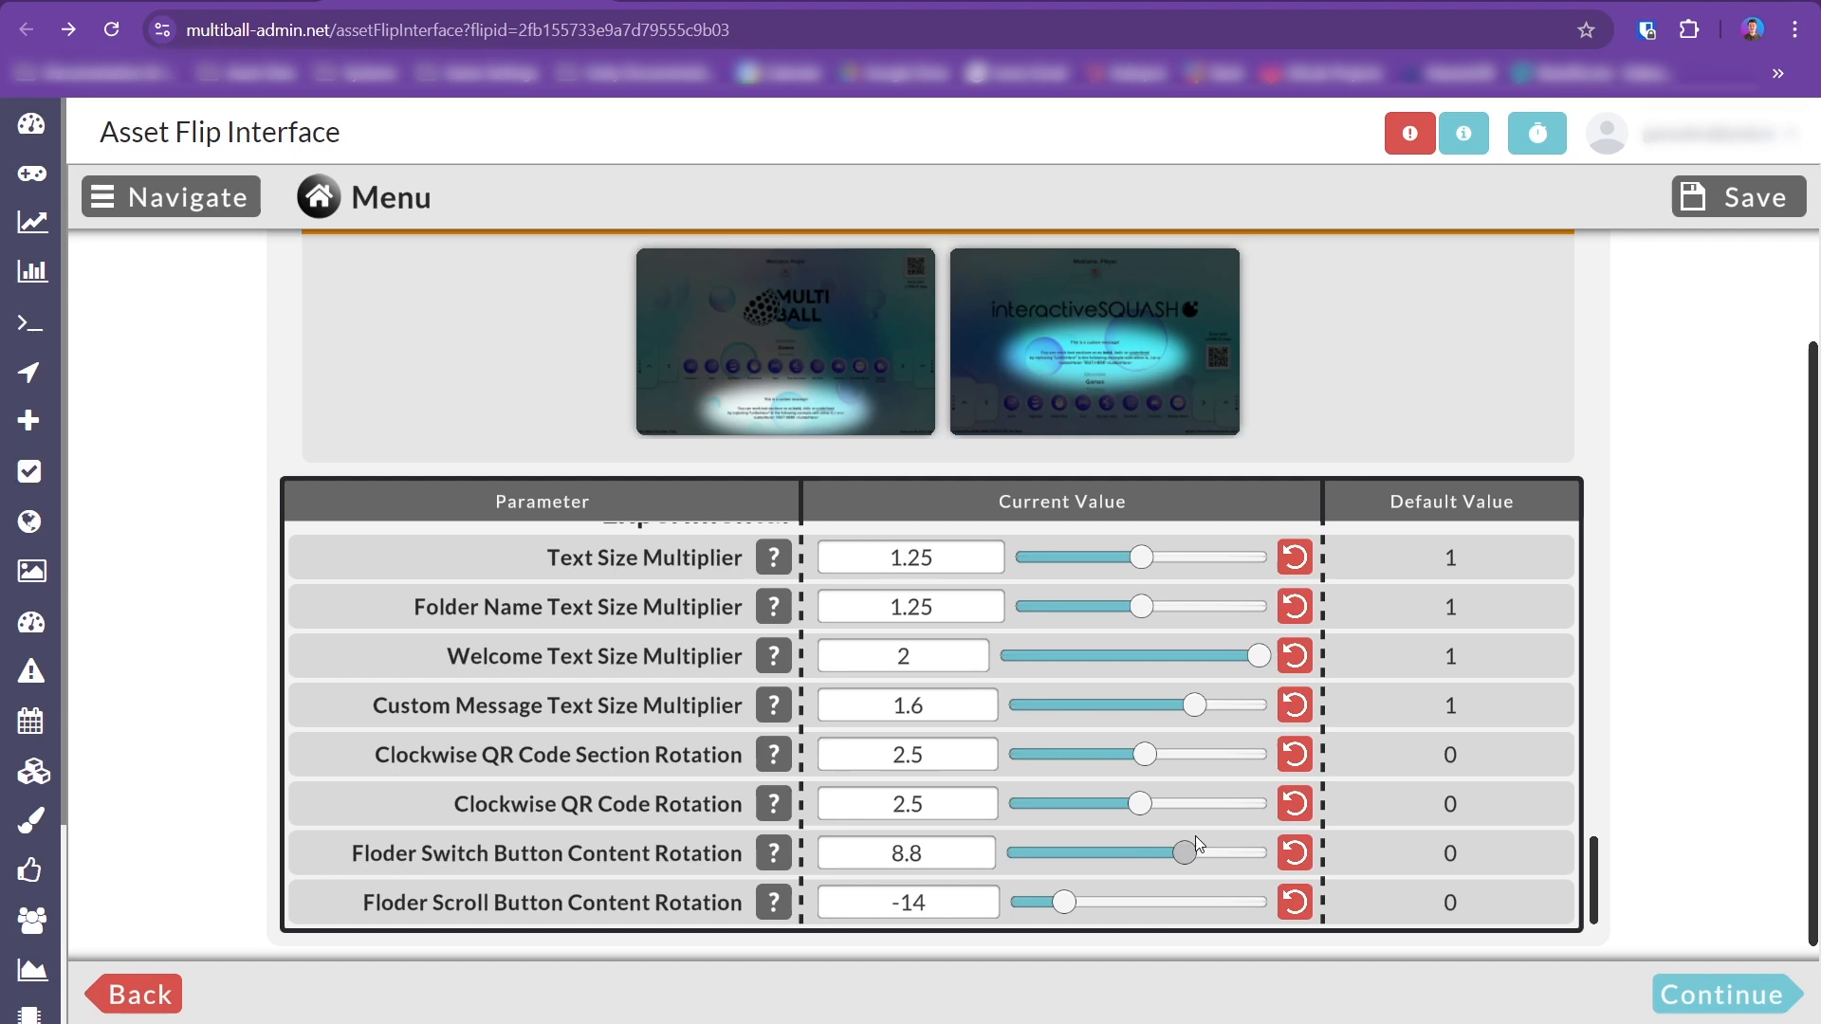
pyautogui.moveTo(1056, 901); pyautogui.dragTo(1112, 902)
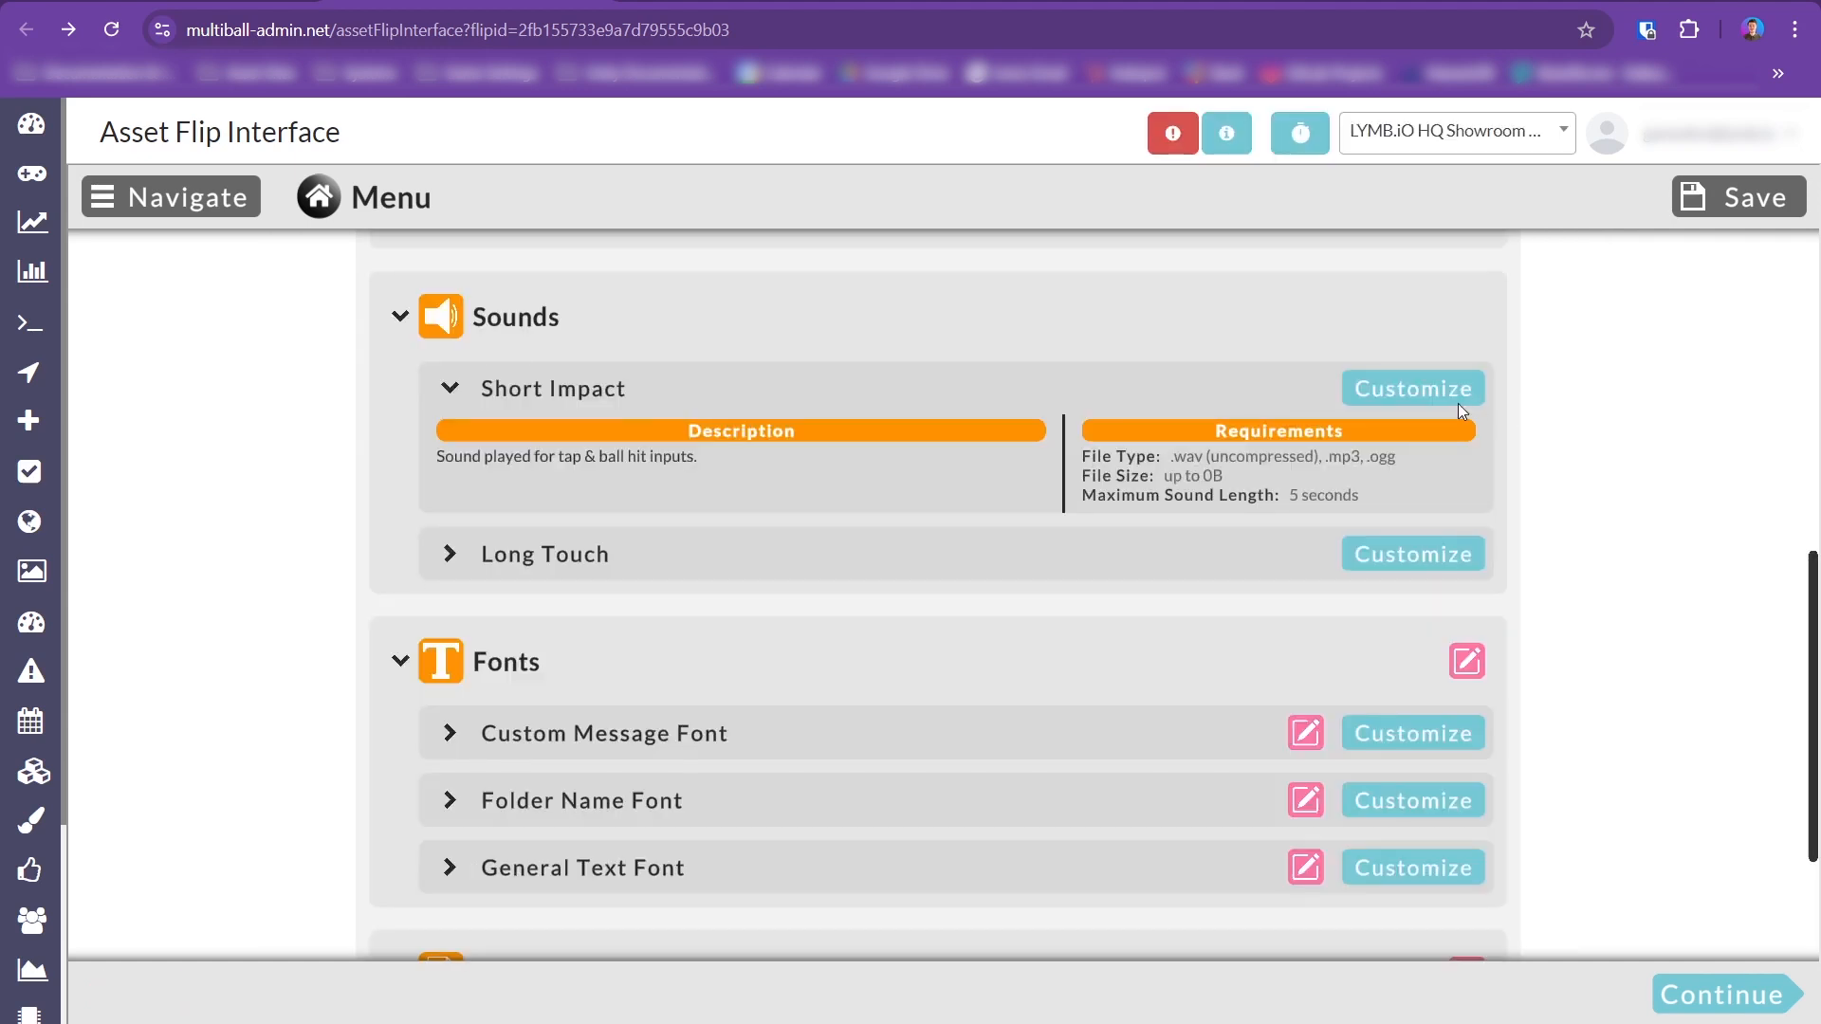
# Open the Short Impact sound customization and type 'You can write a test message here' as preview text.
pyautogui.click(1412, 388)
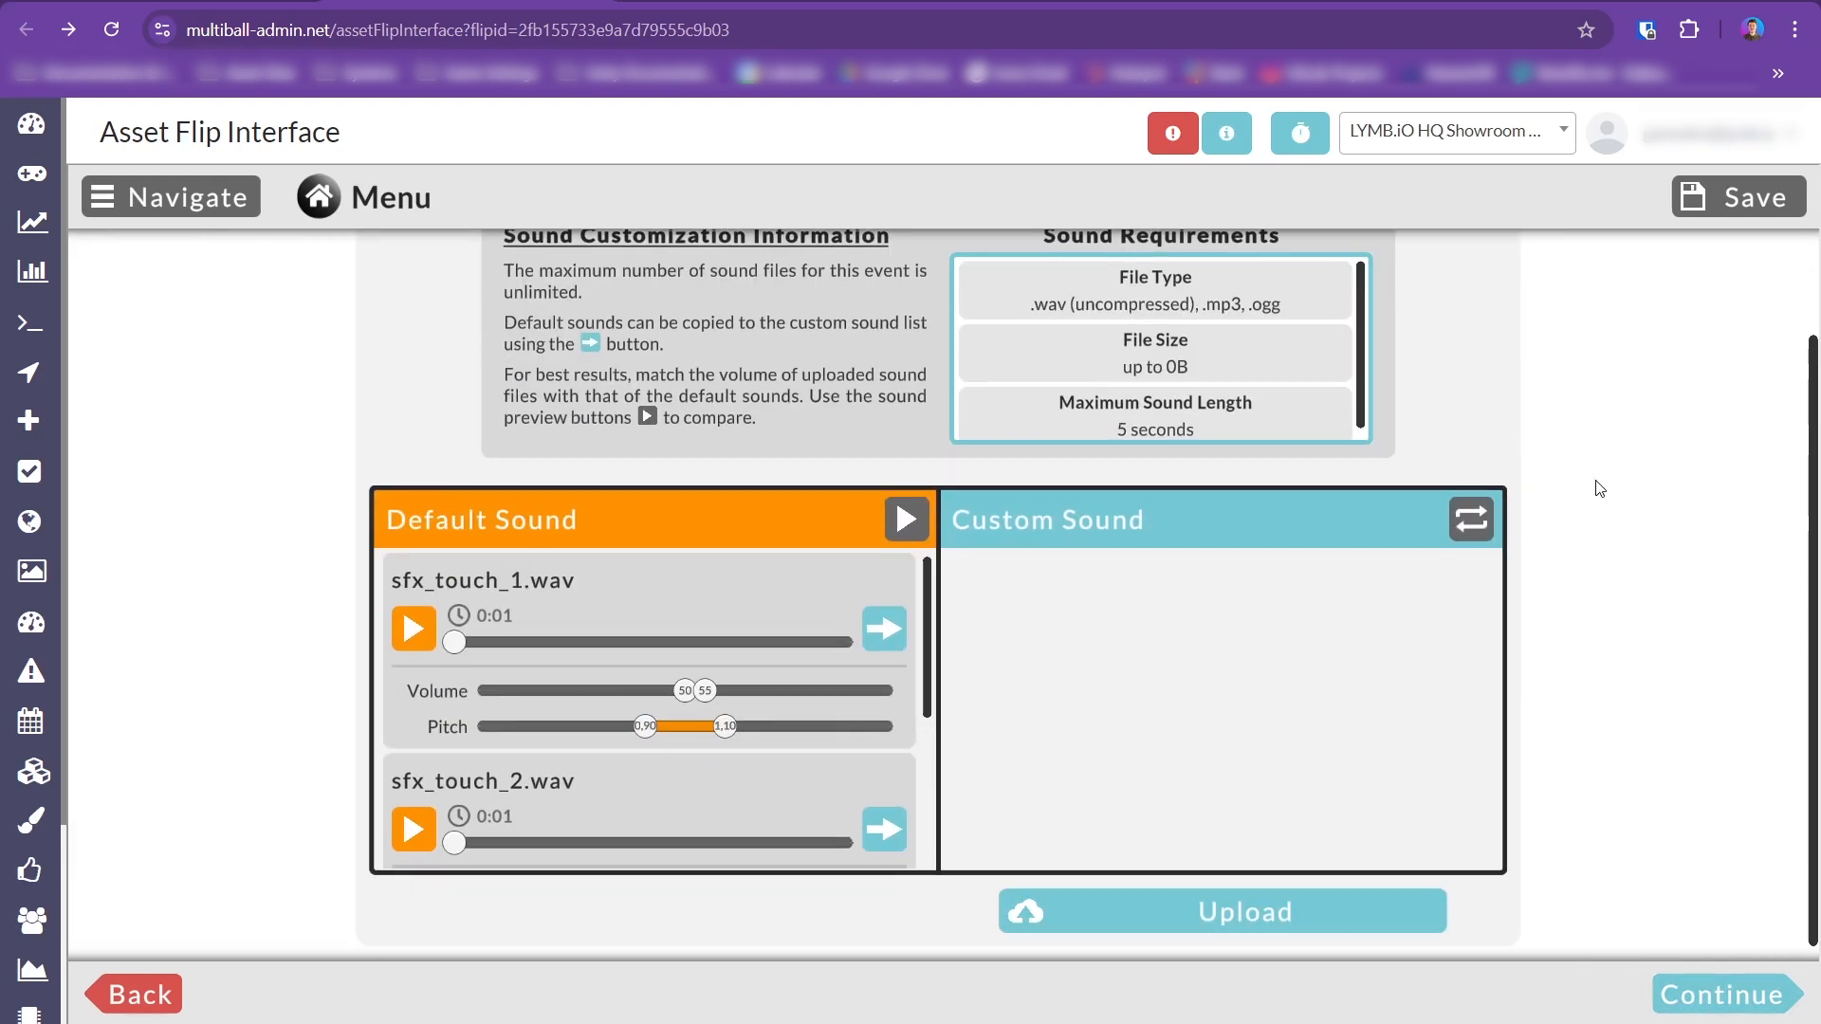
pyautogui.scroll(-3)
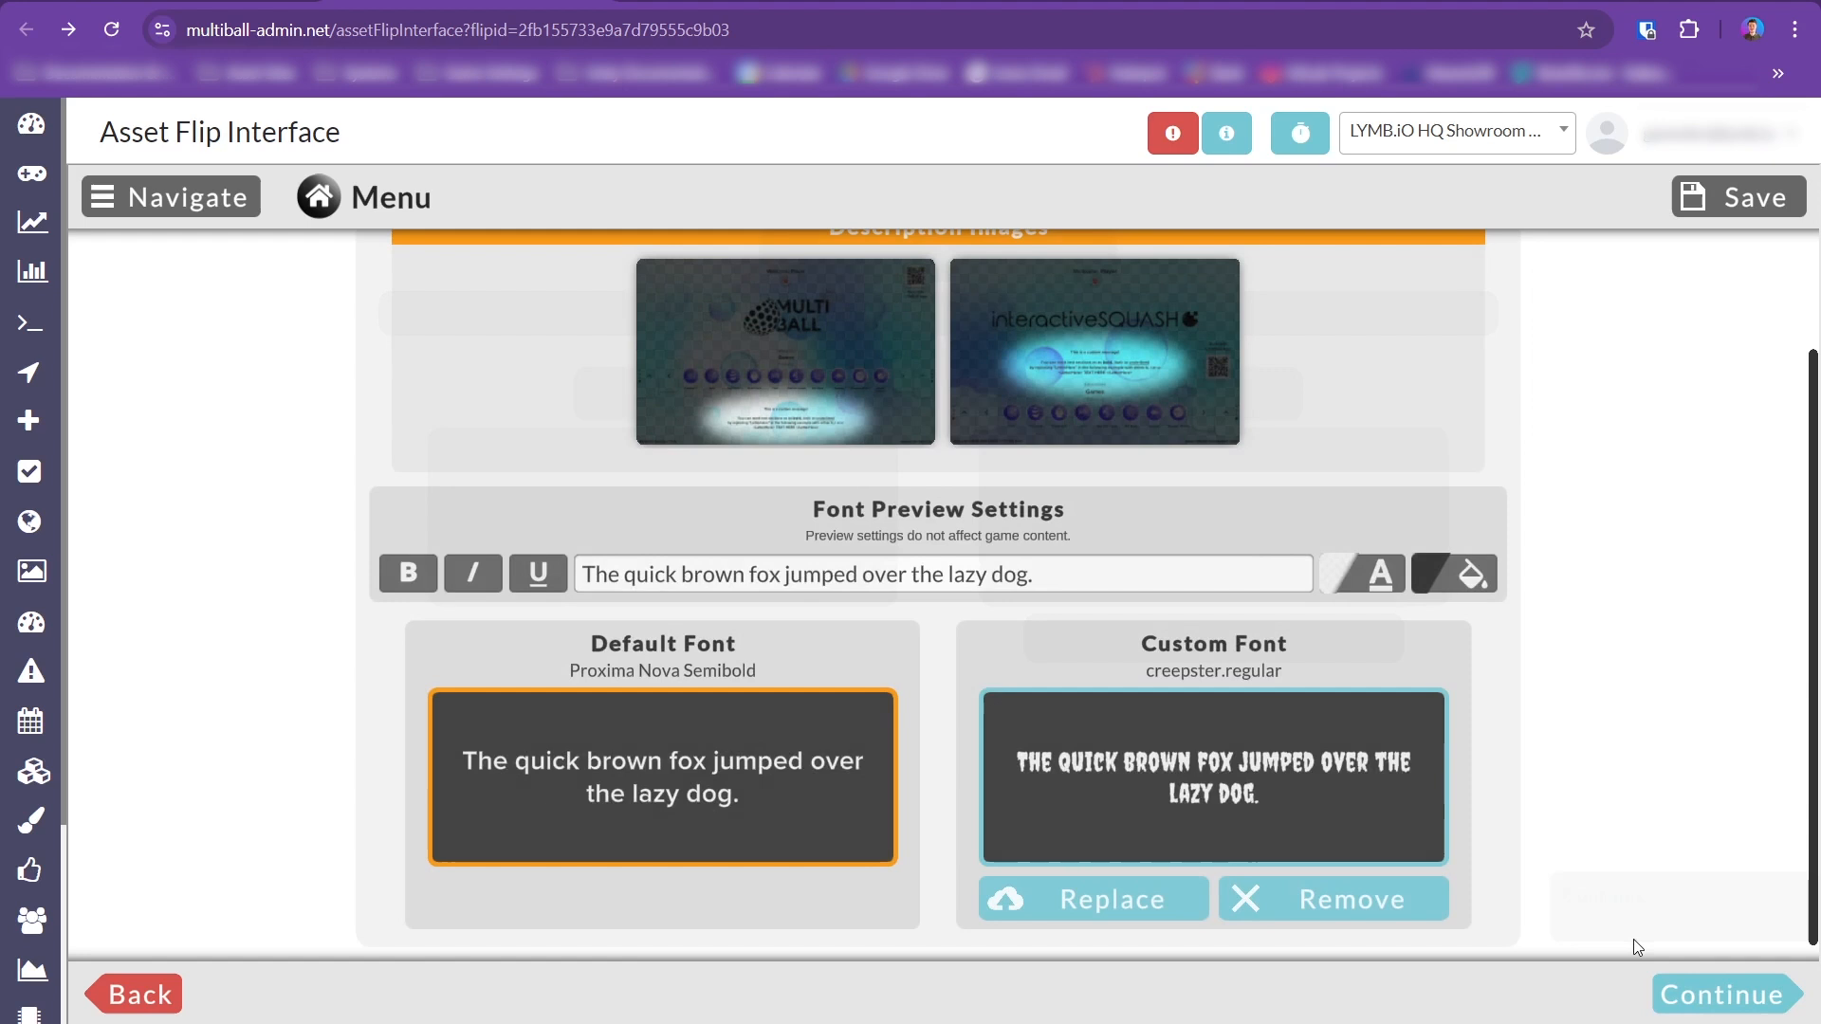
pyautogui.write('You can')
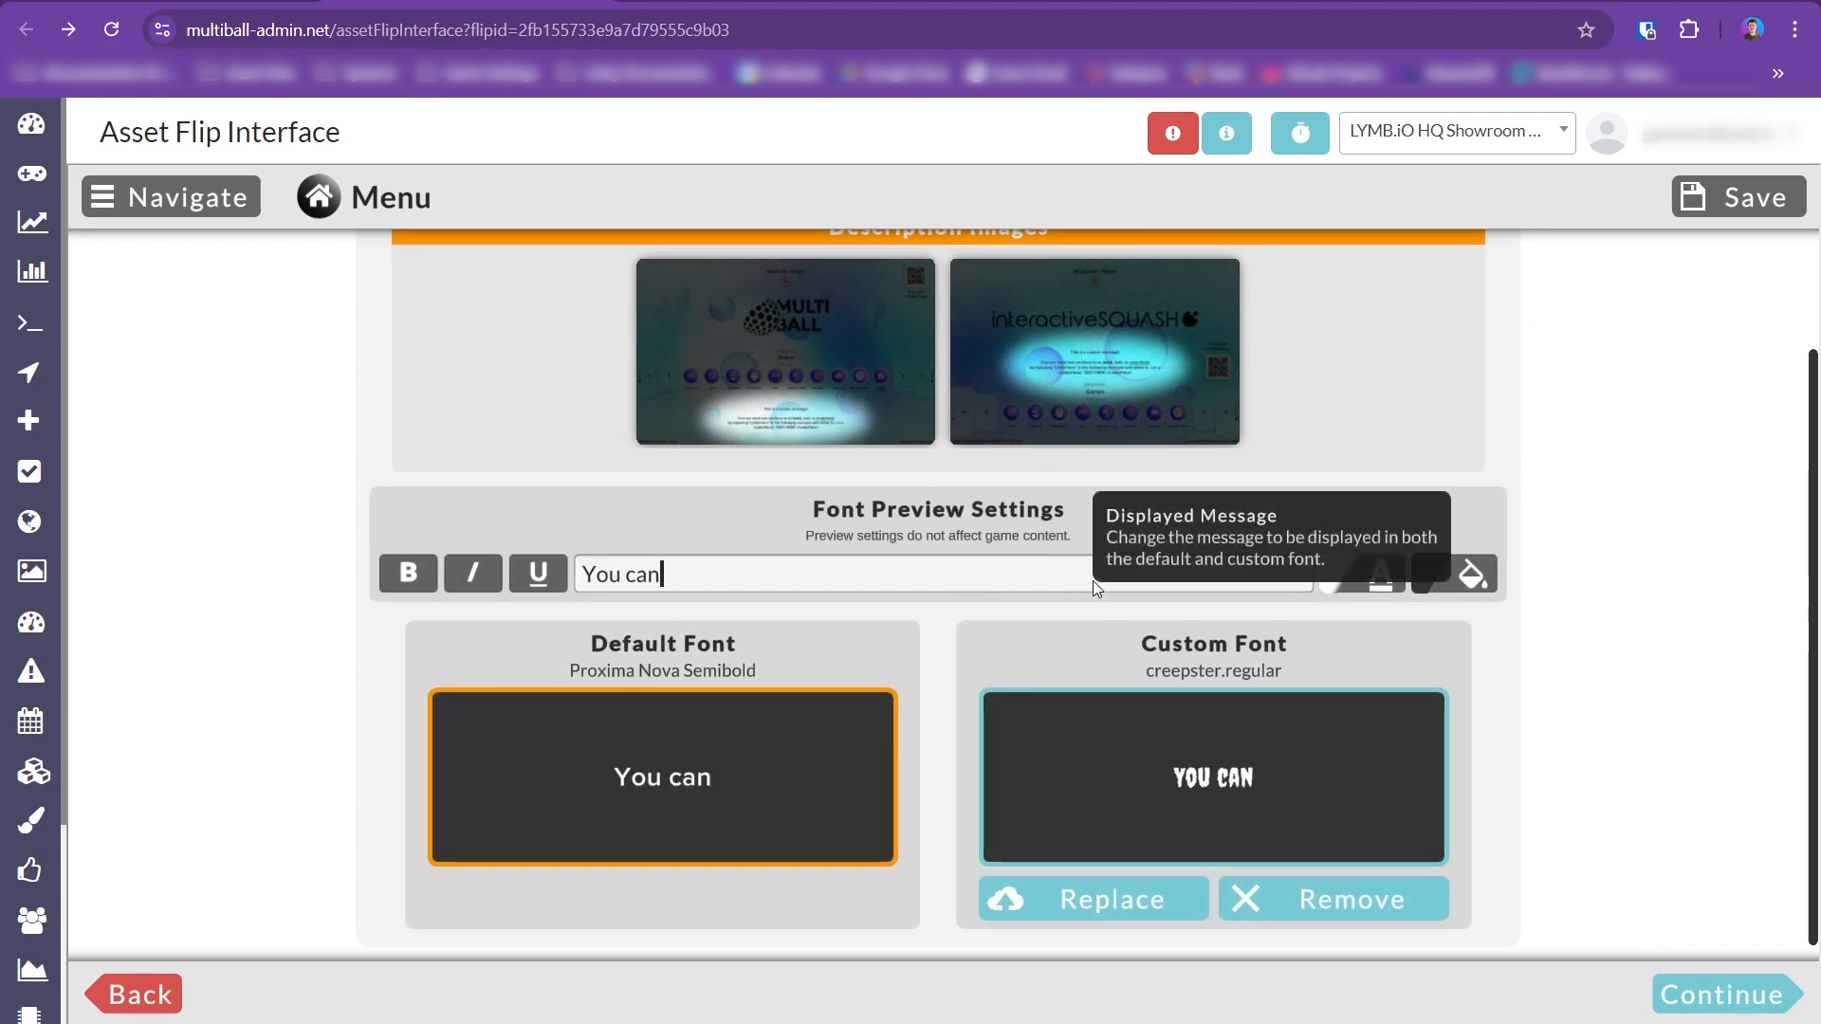
pyautogui.write('write a test message here')
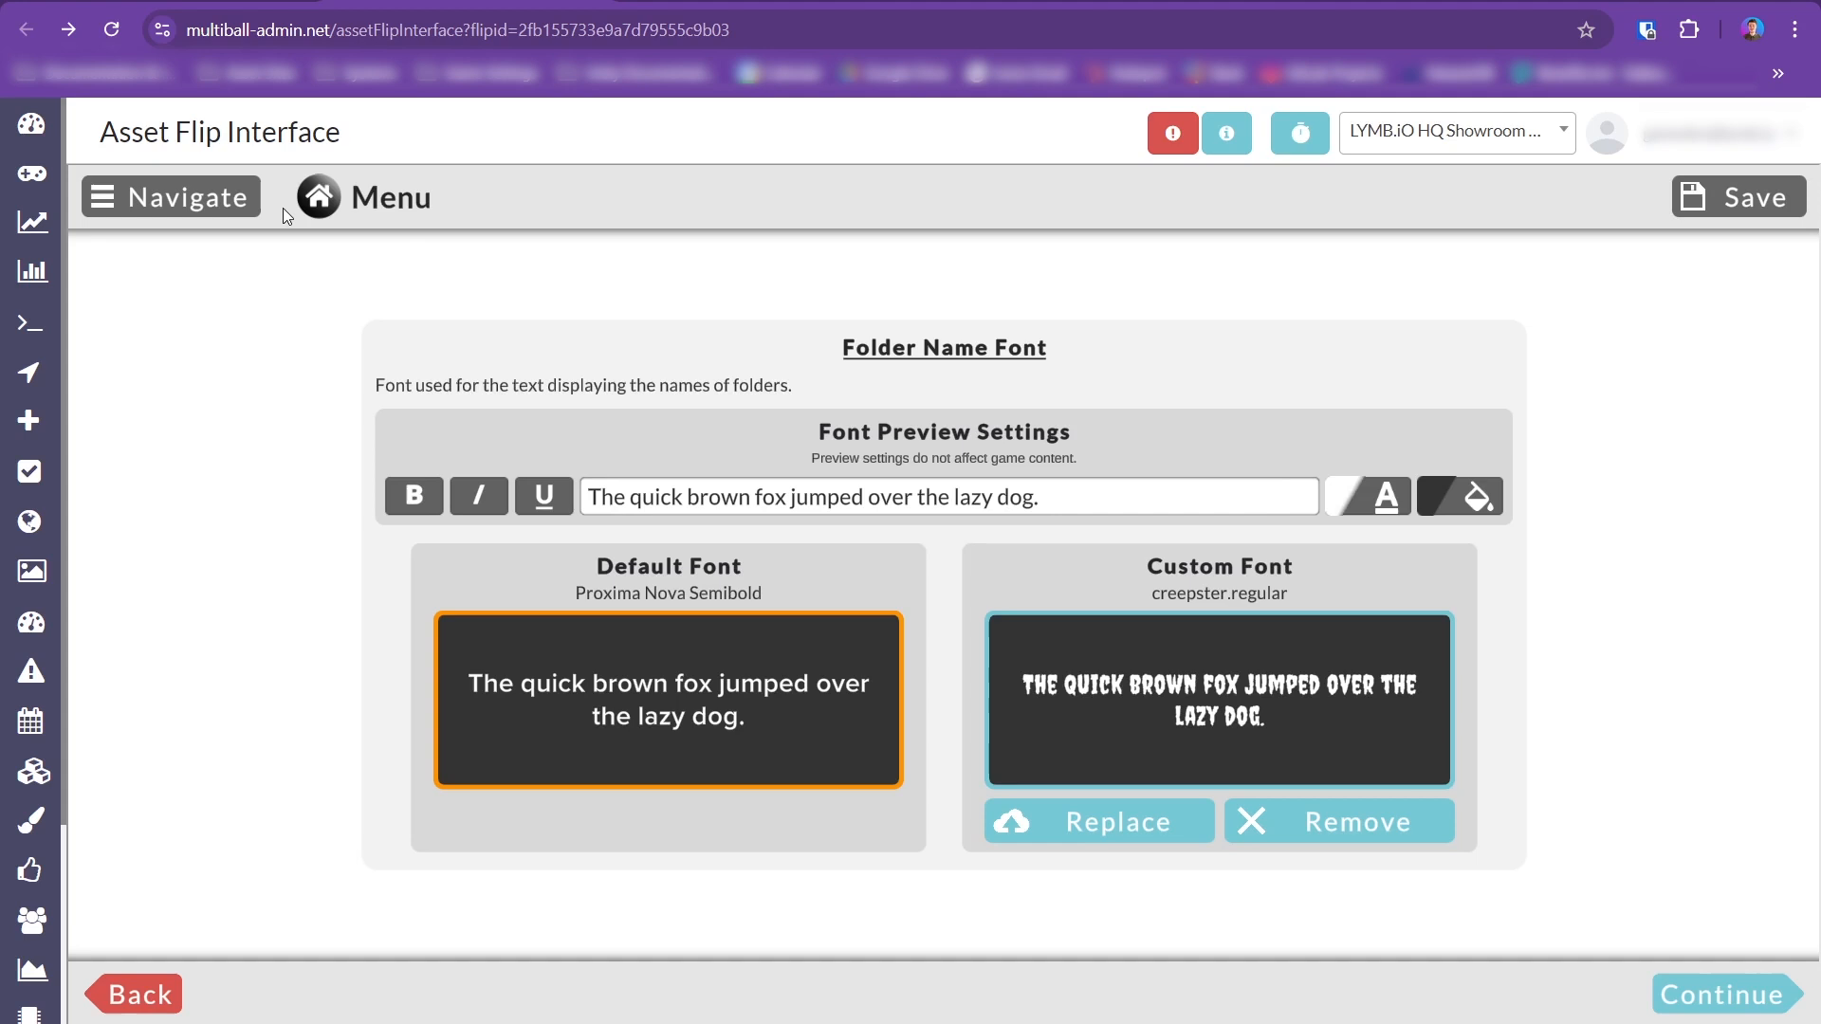
# Inspect the Game Name Text Color picker, then dismiss it unchanged.
pyautogui.scroll(-3)
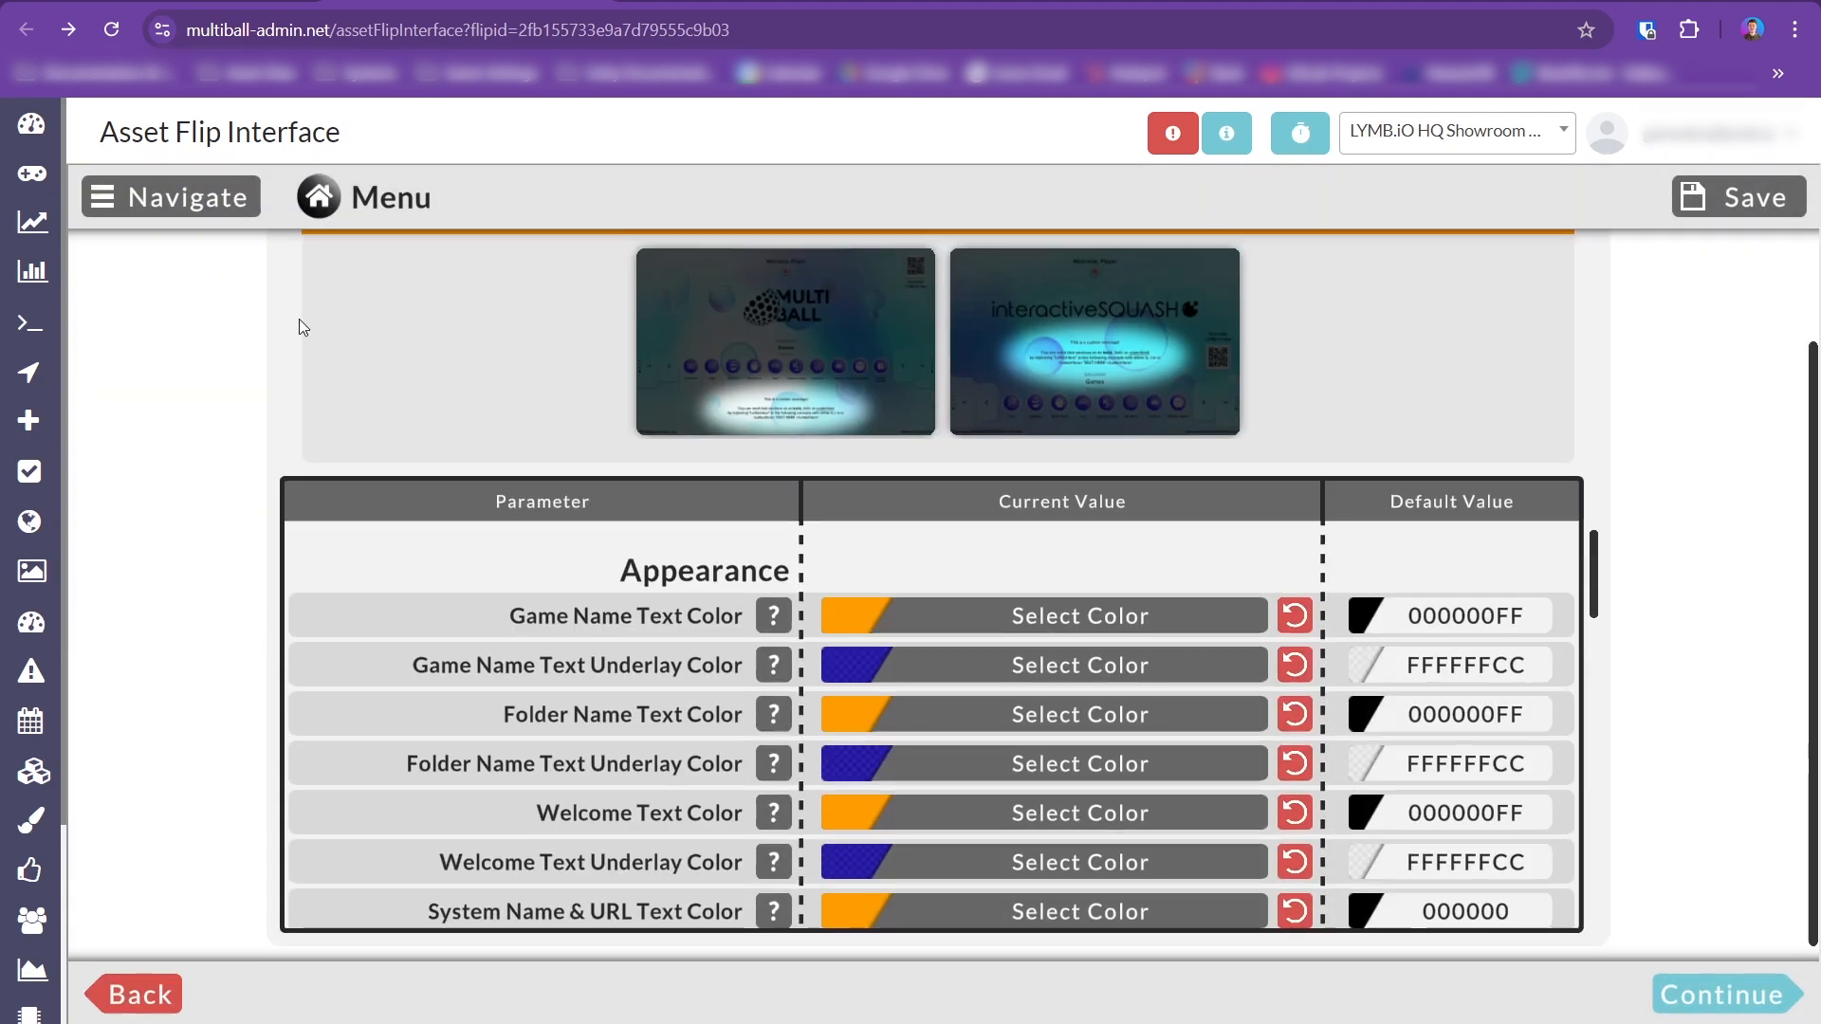
pyautogui.click(1079, 615)
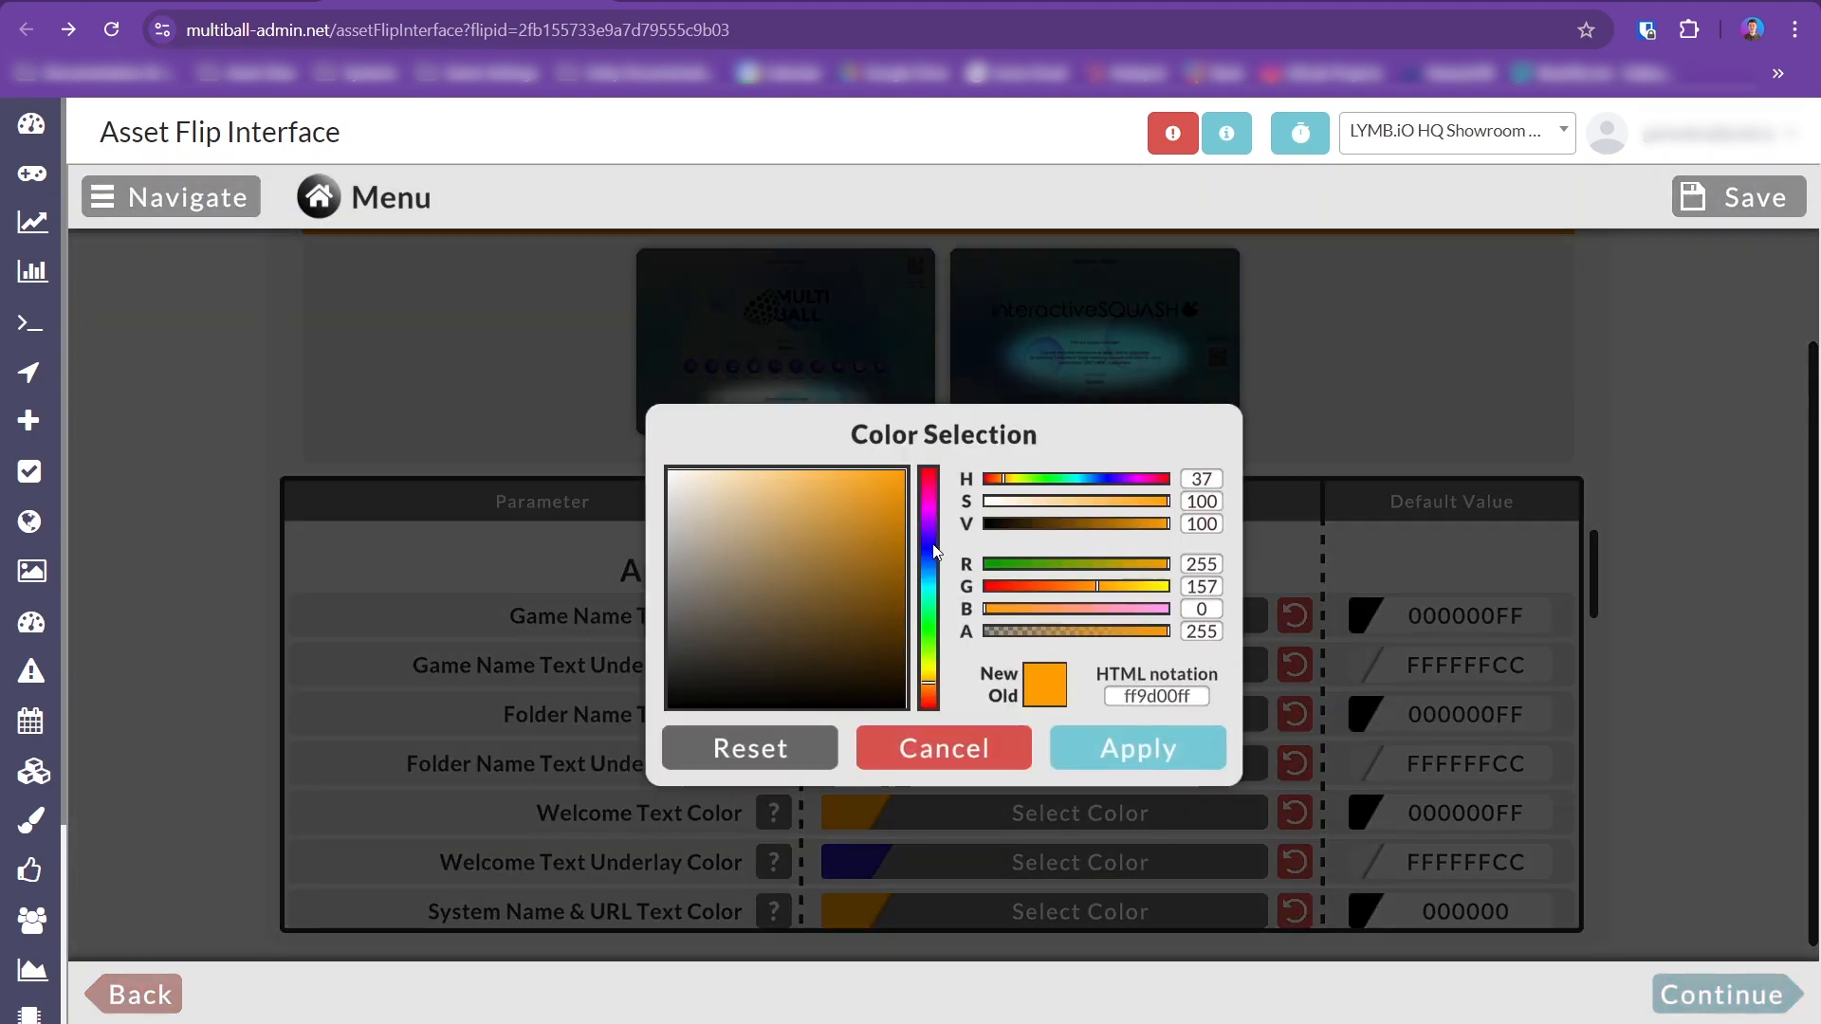
pyautogui.click(1136, 746)
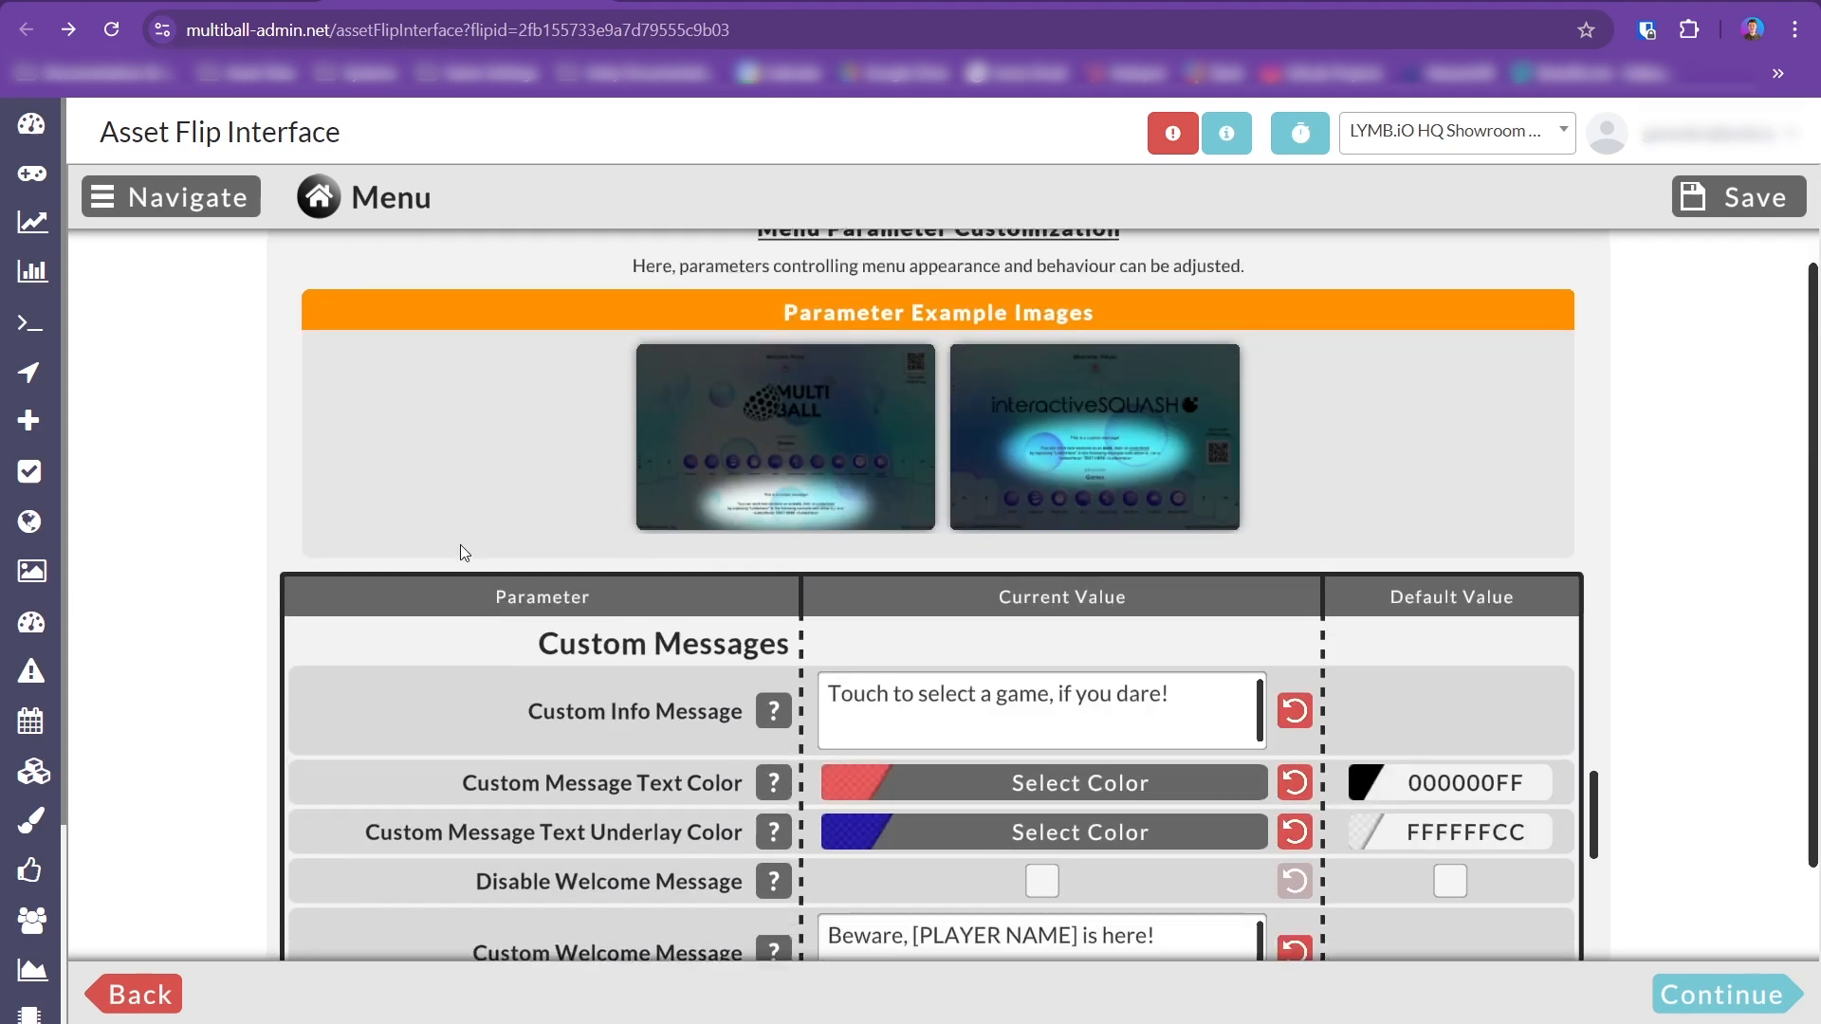
# View and close a Custom Messages example screenshot.
pyautogui.scroll(-3)
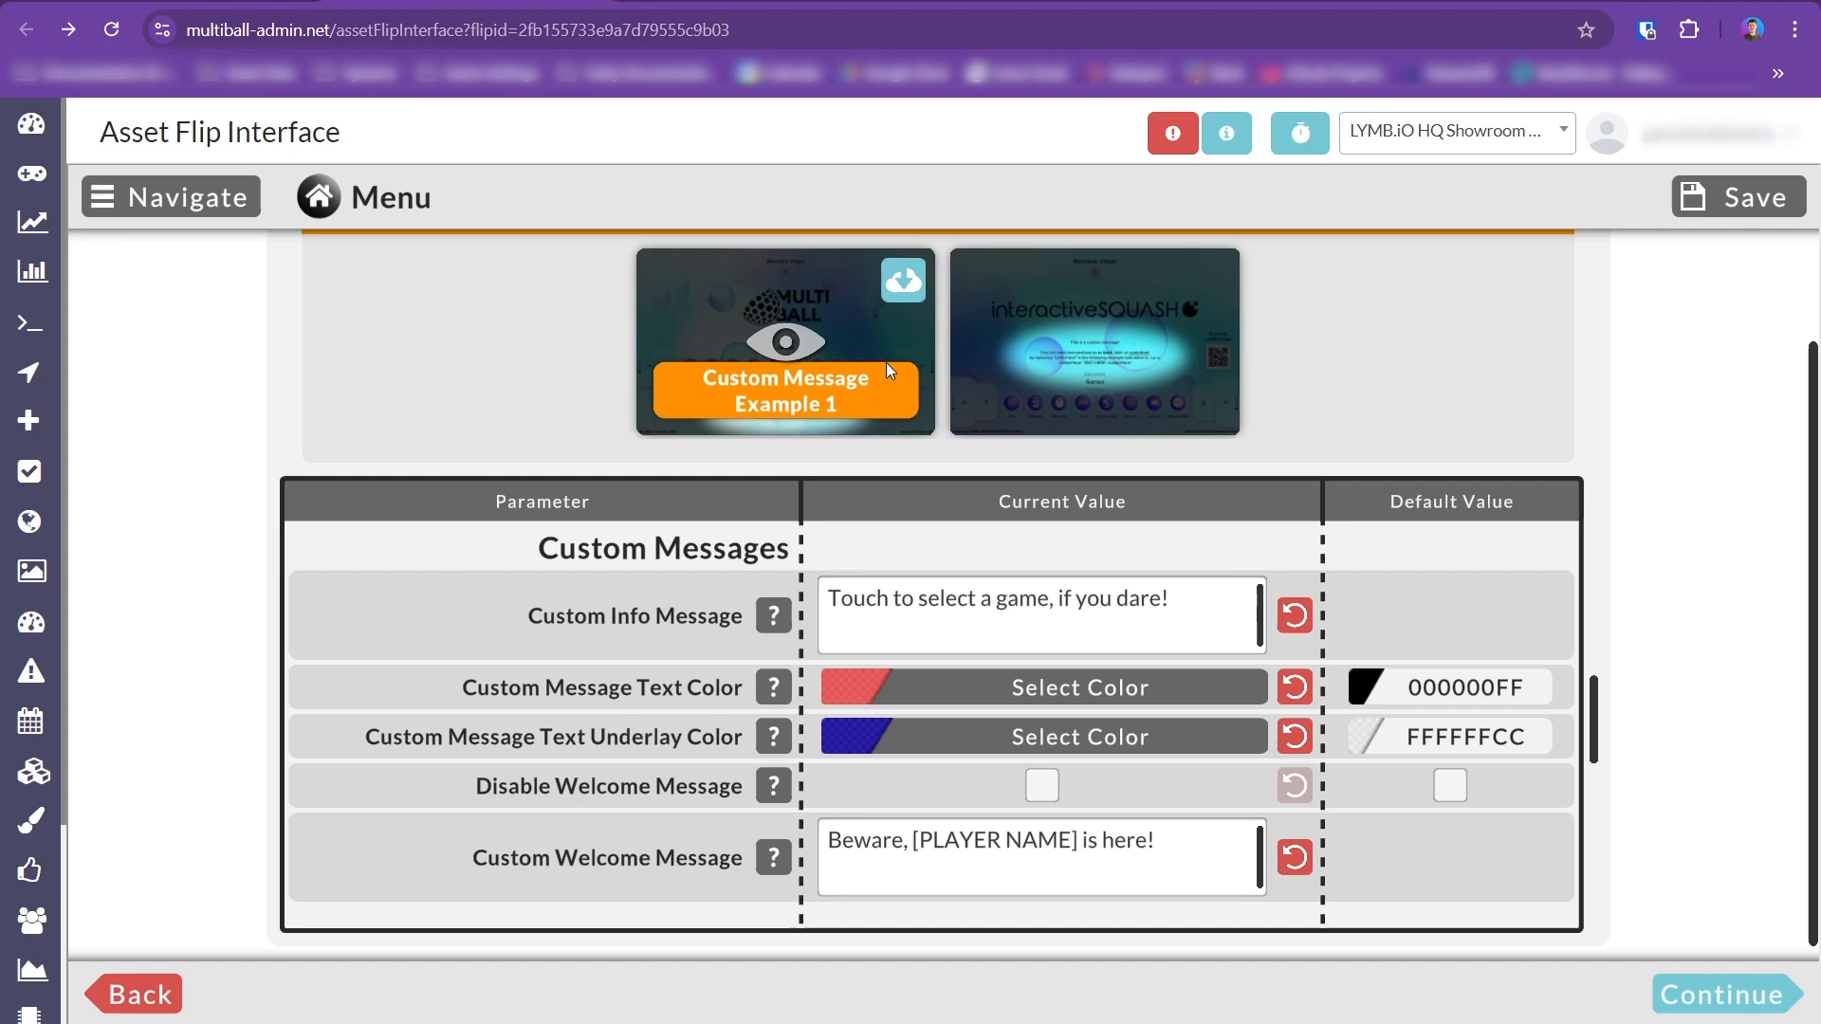
pyautogui.click(785, 341)
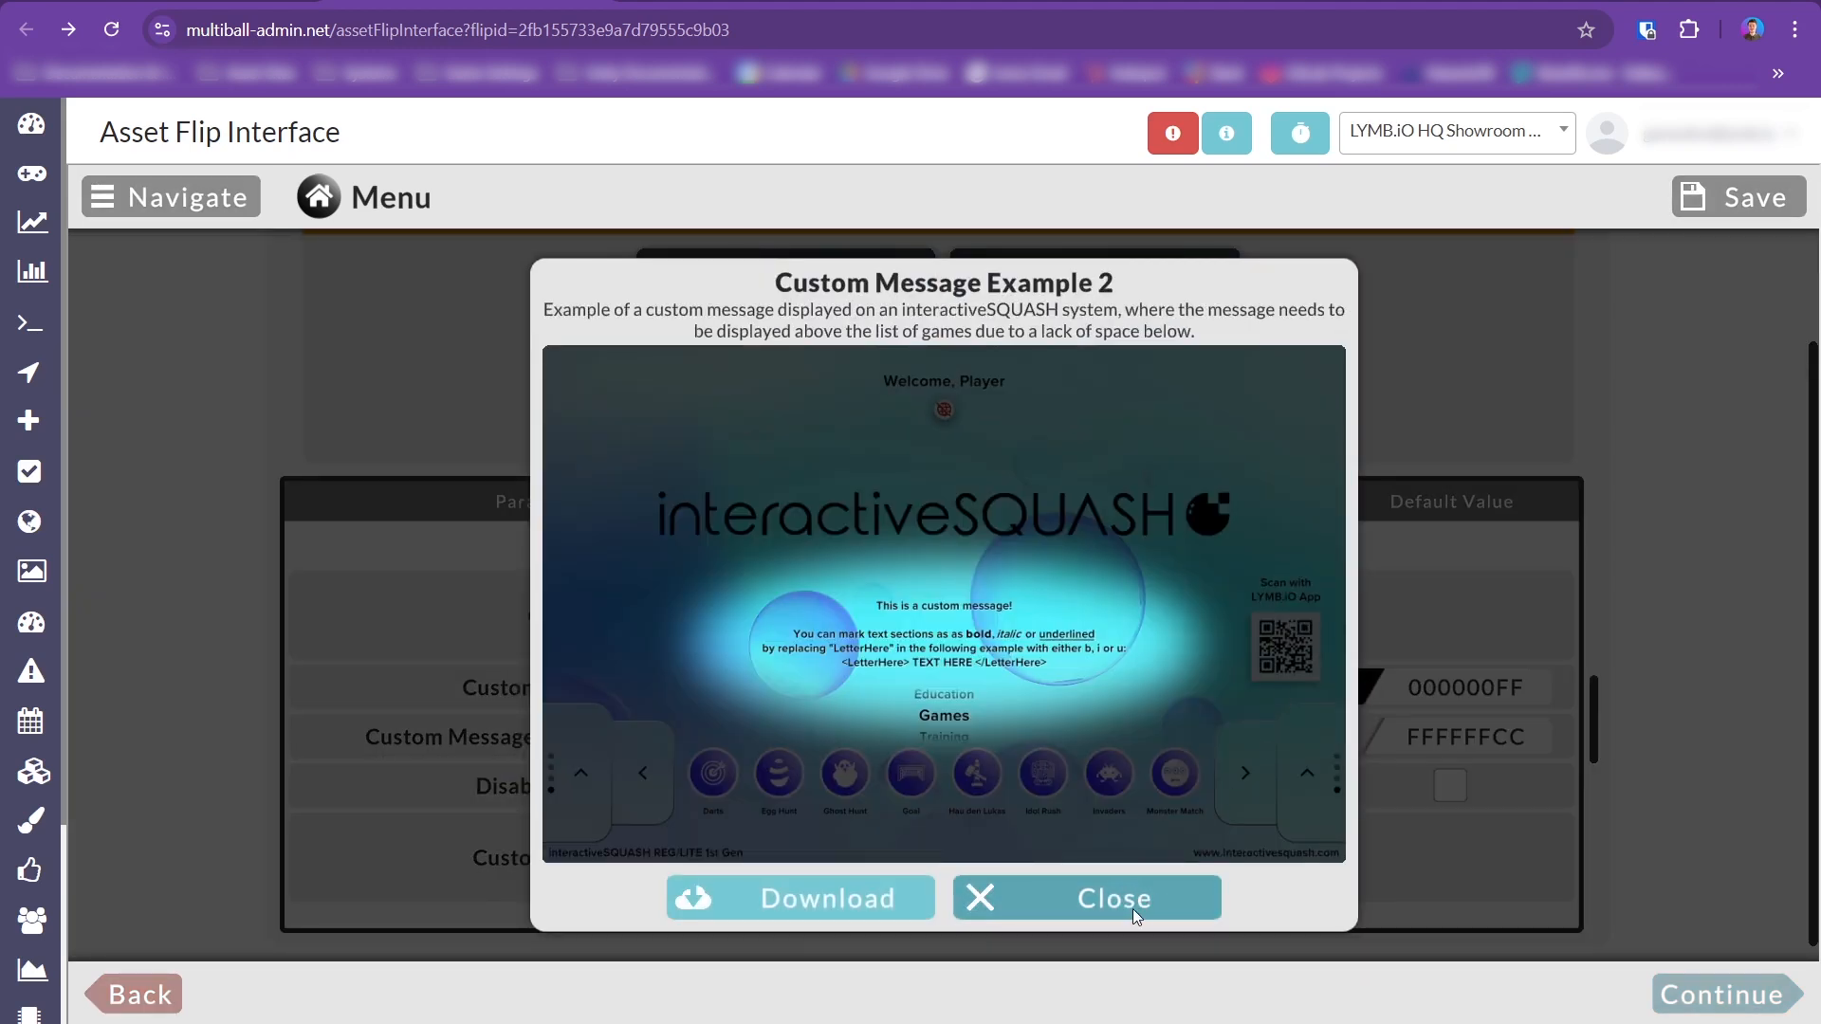
pyautogui.click(1084, 898)
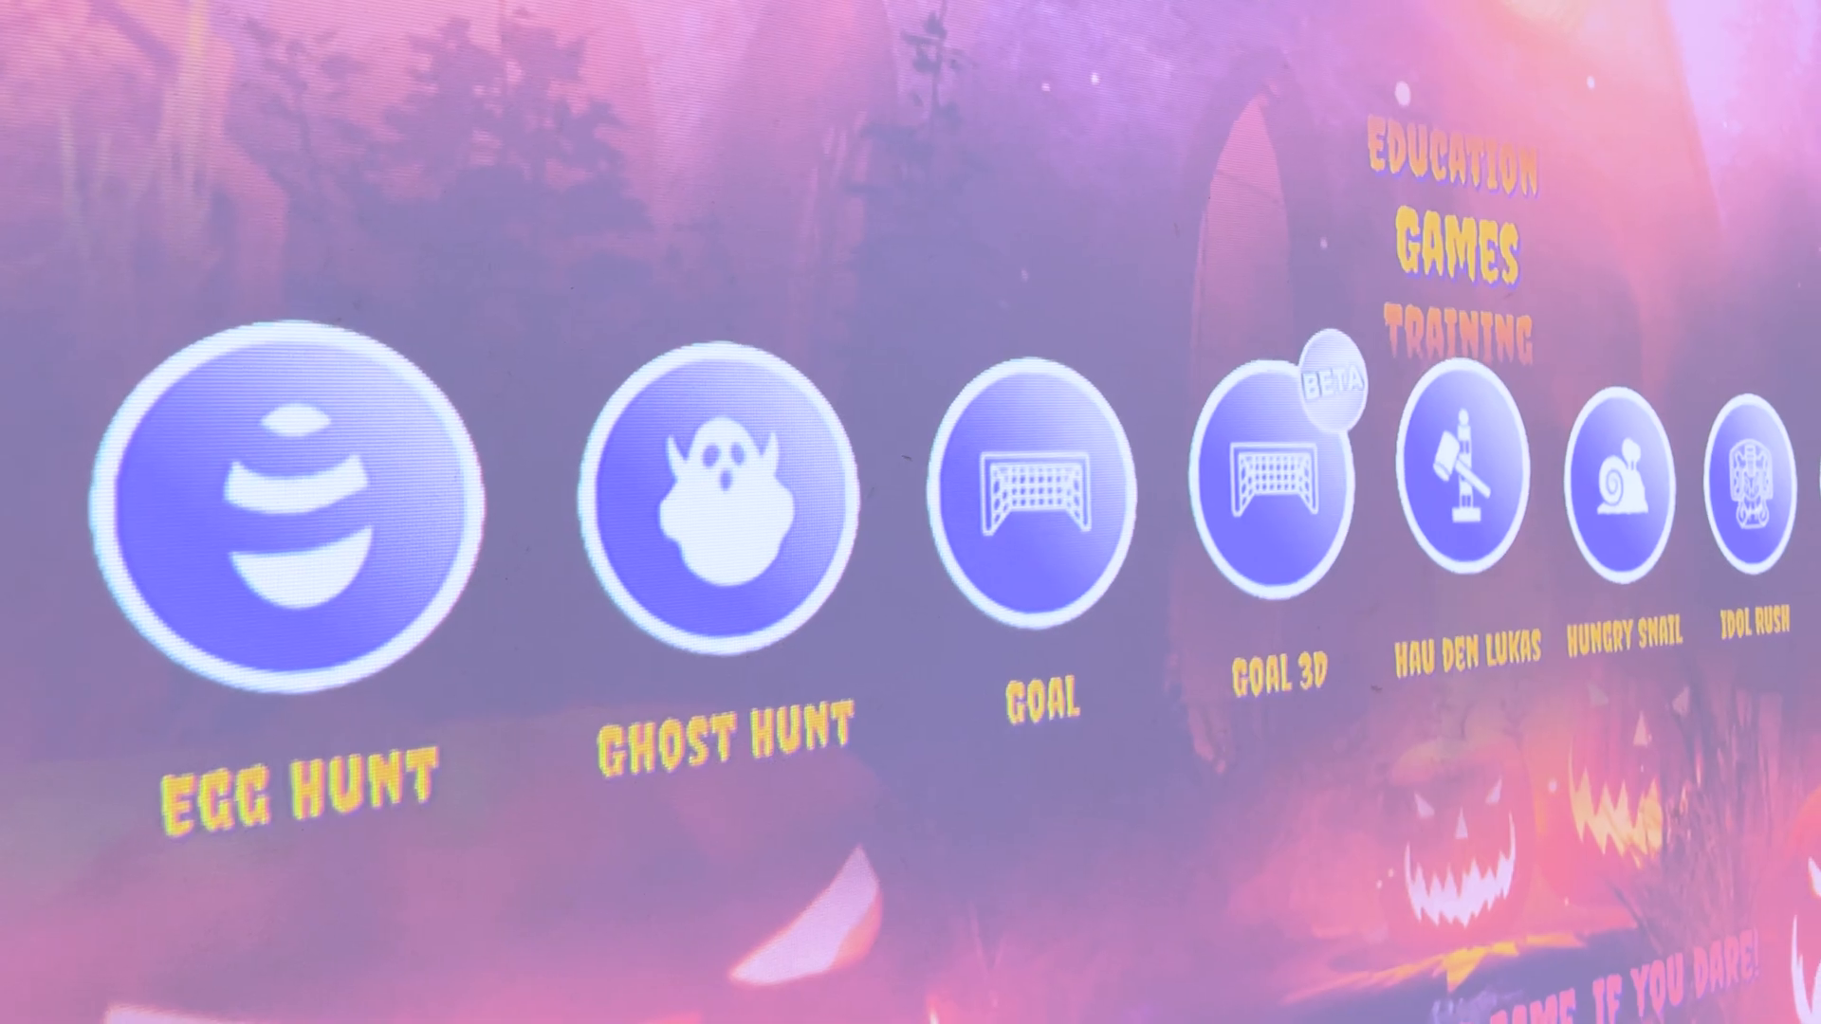
# Scroll the projected Halloween menu to reveal more game names, including Invaders.
pyautogui.hscroll(-3)
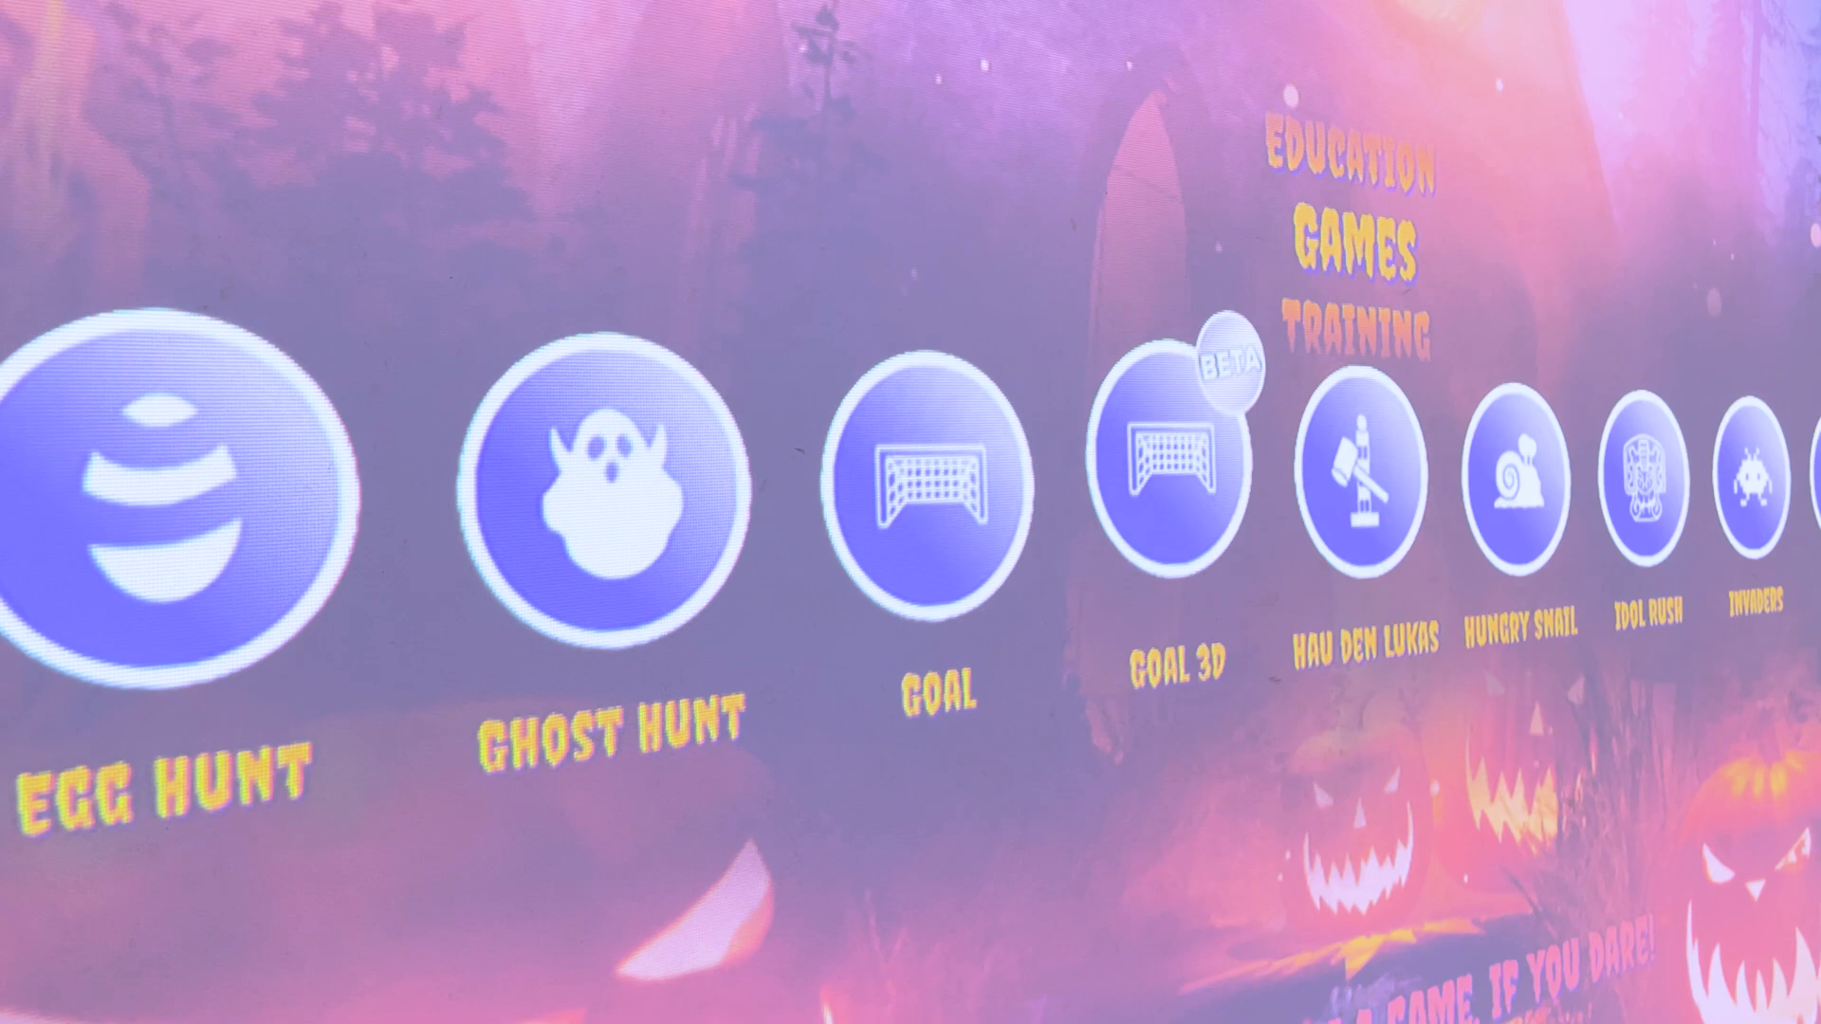